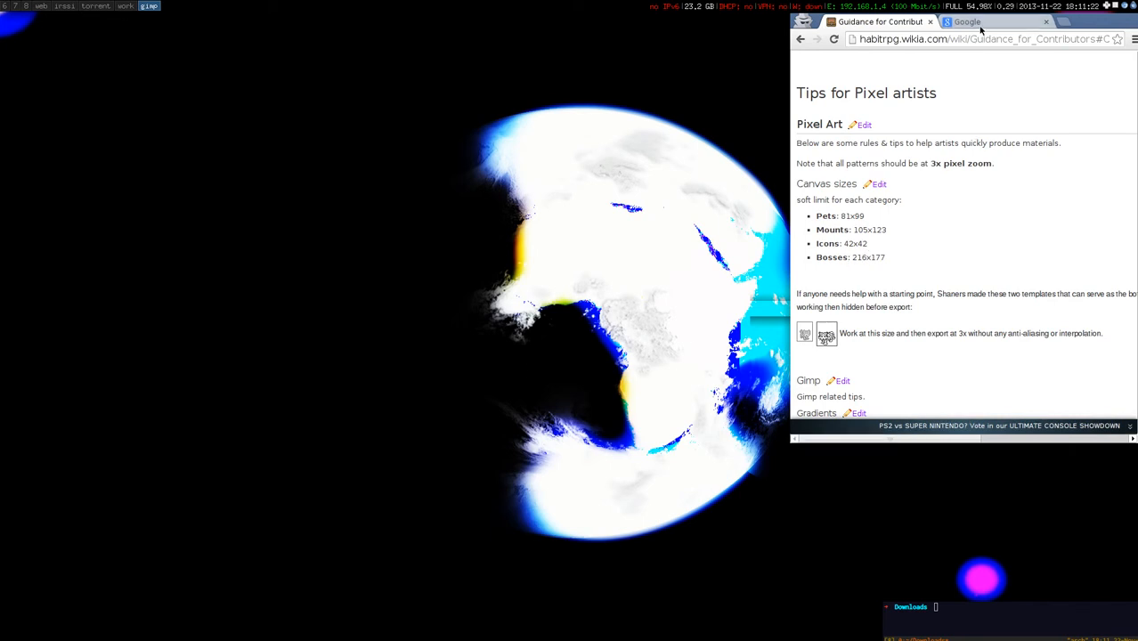
# Search Google for 'monster' from the suggestions and switch to the Images results
pyautogui.click(967, 21)
pyautogui.write('b')
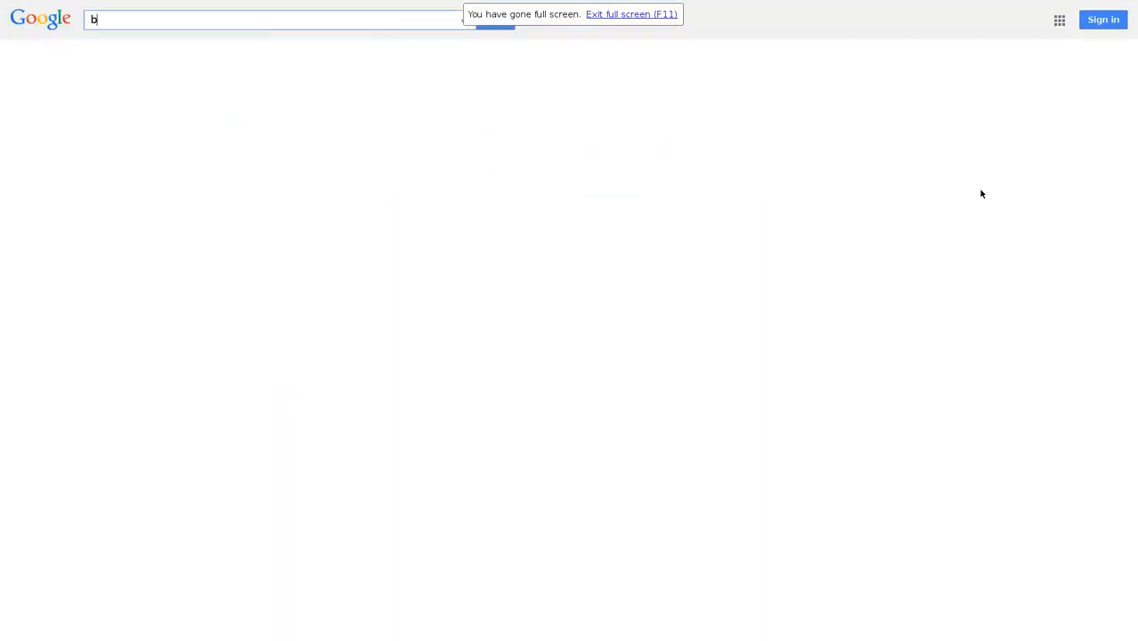
pyautogui.write('monst')
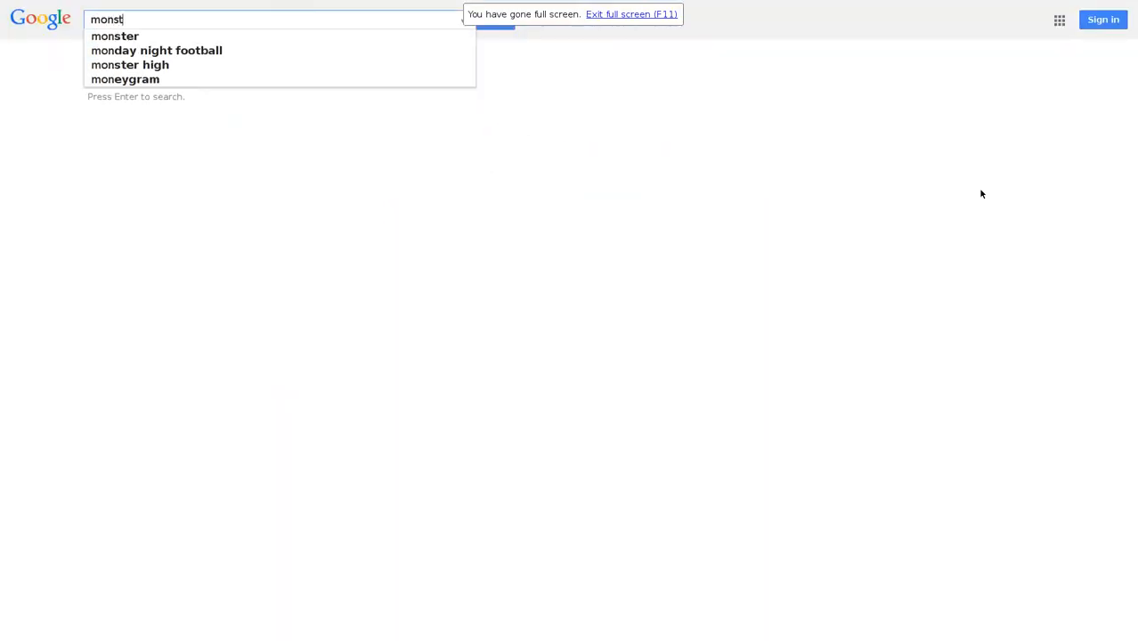
pyautogui.click(114, 35)
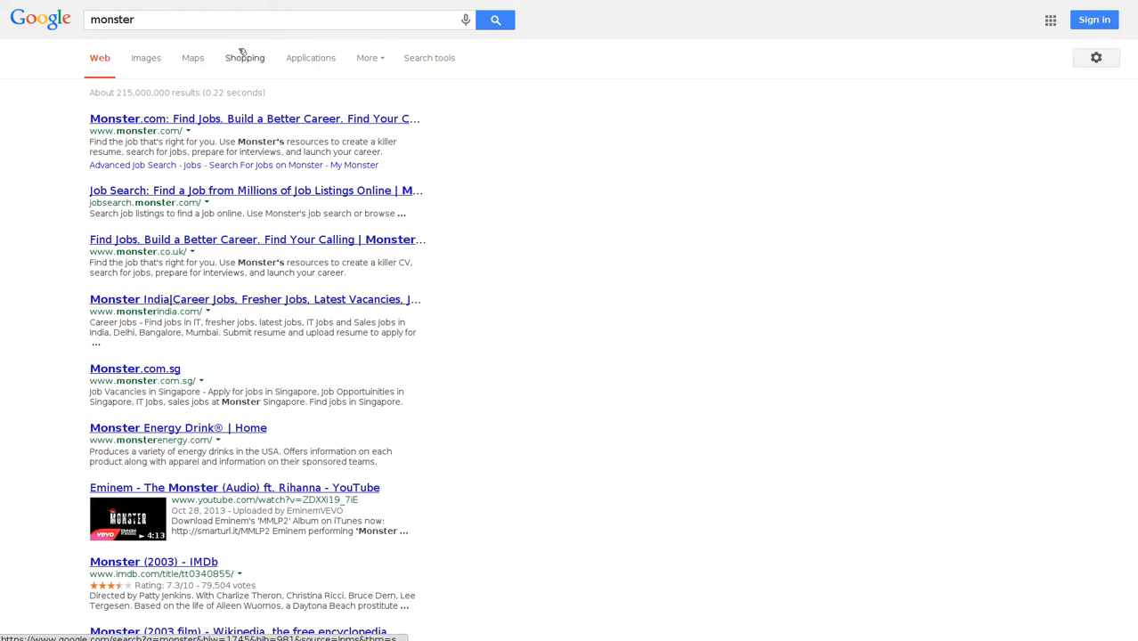
pyautogui.click(145, 57)
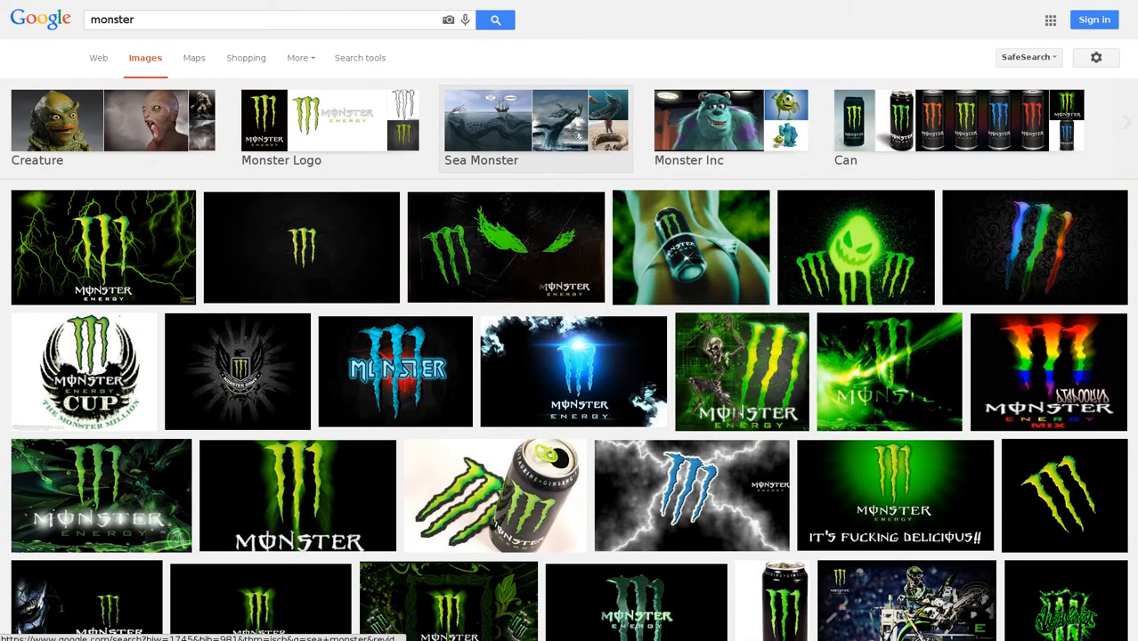
# Use Advanced Image Search to limit 'monster' results to images free to share or modify
pyautogui.click(1096, 57)
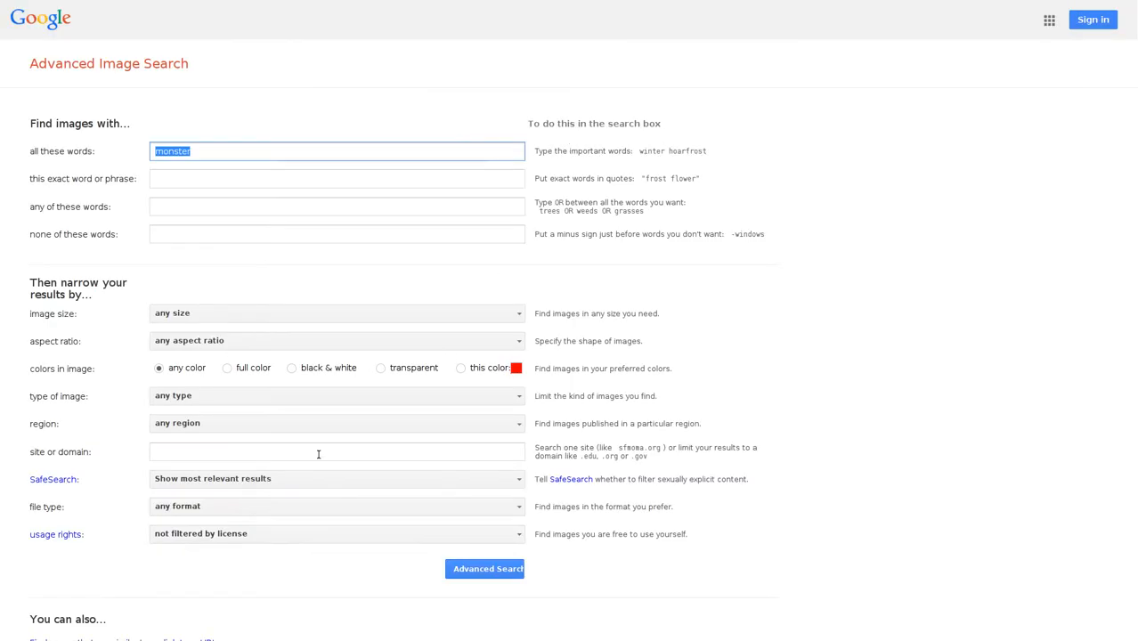
pyautogui.click(337, 533)
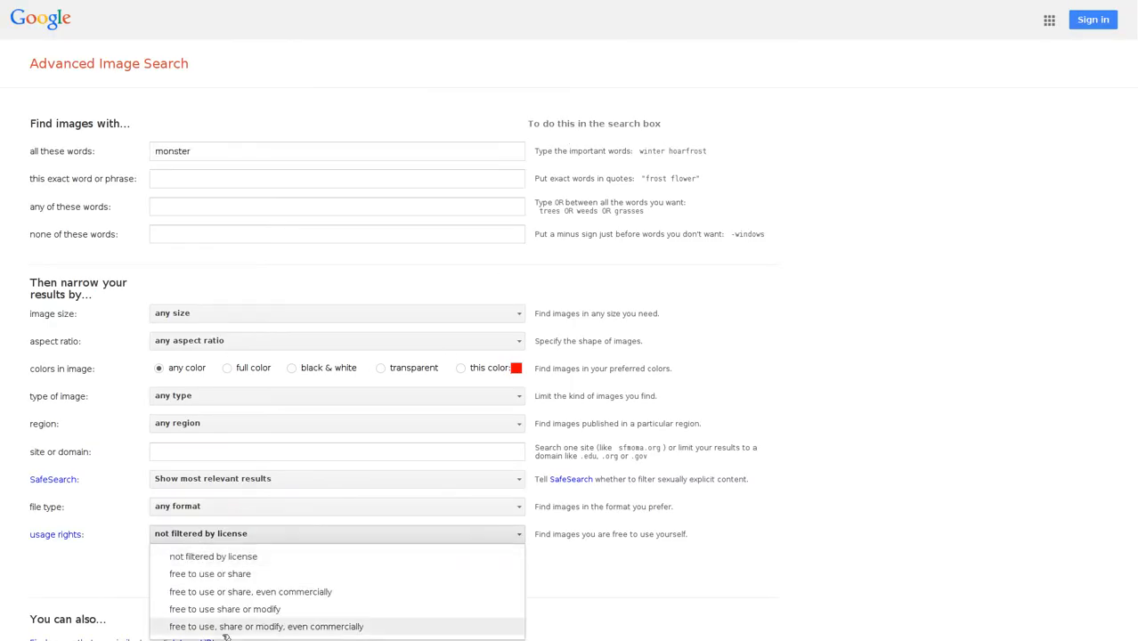
pyautogui.click(225, 609)
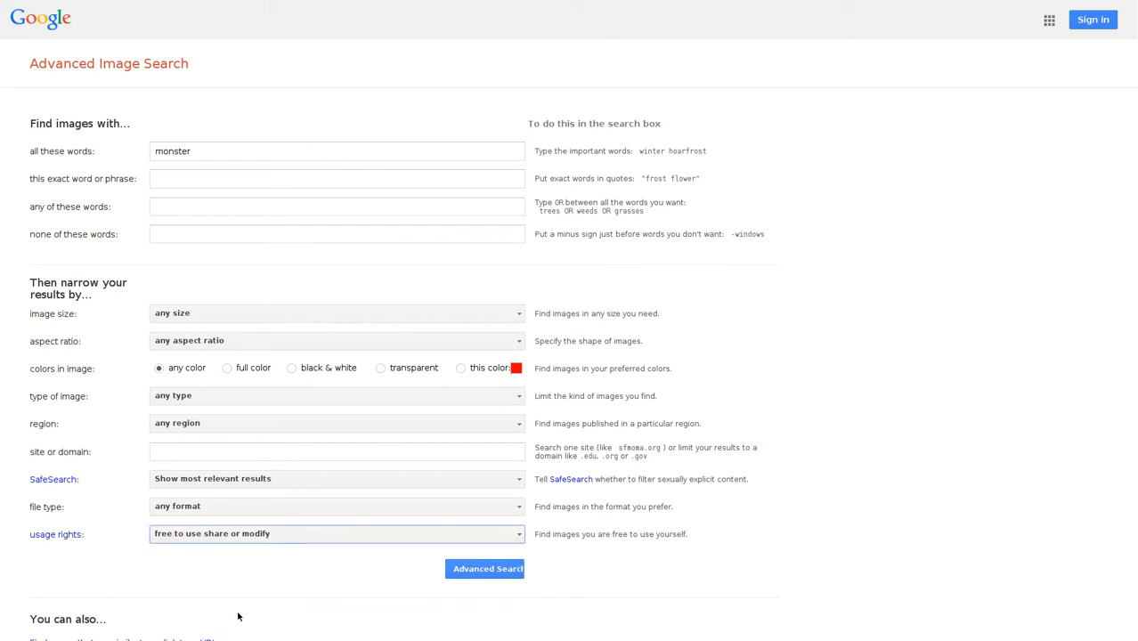
pyautogui.click(486, 568)
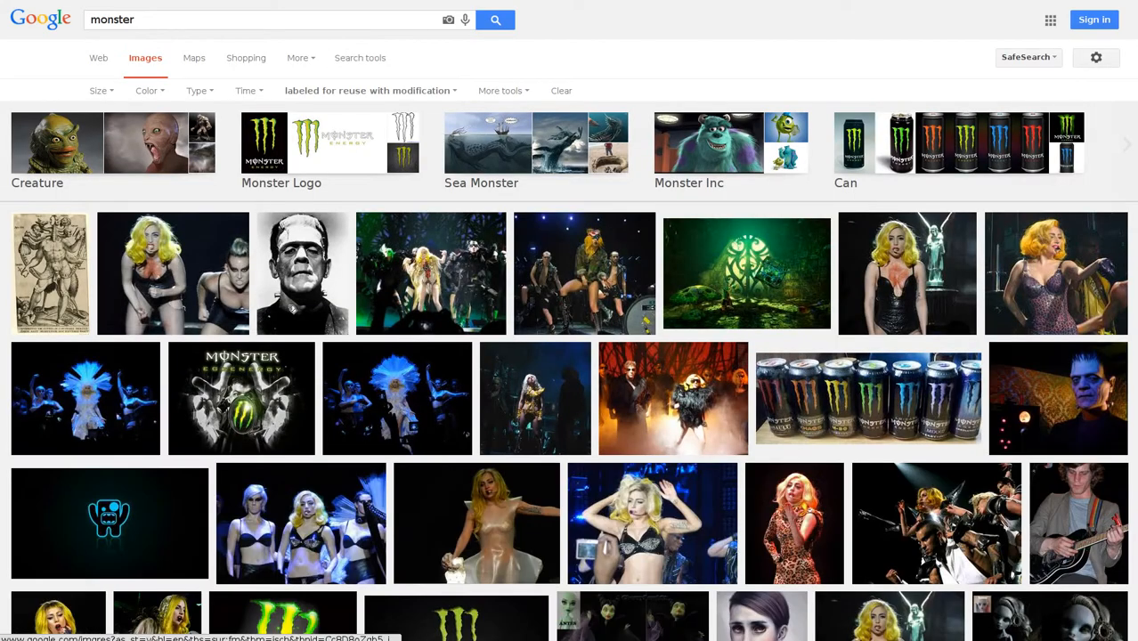
# Filter results to Clip art type and Full color, then scroll down the results
pyautogui.click(196, 90)
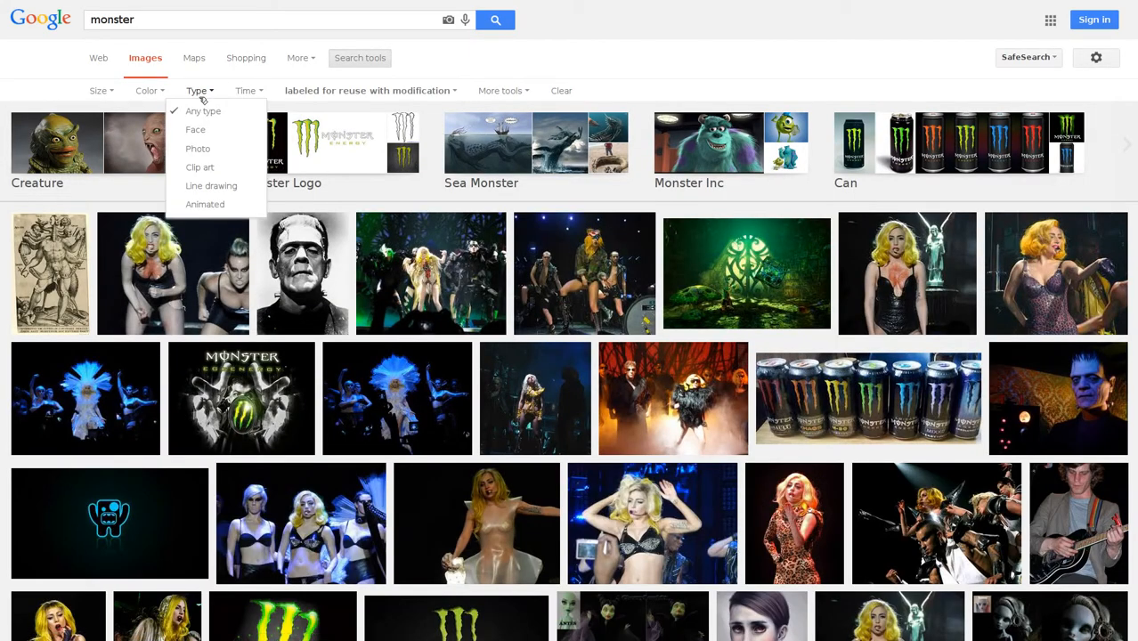
pyautogui.moveTo(199, 167)
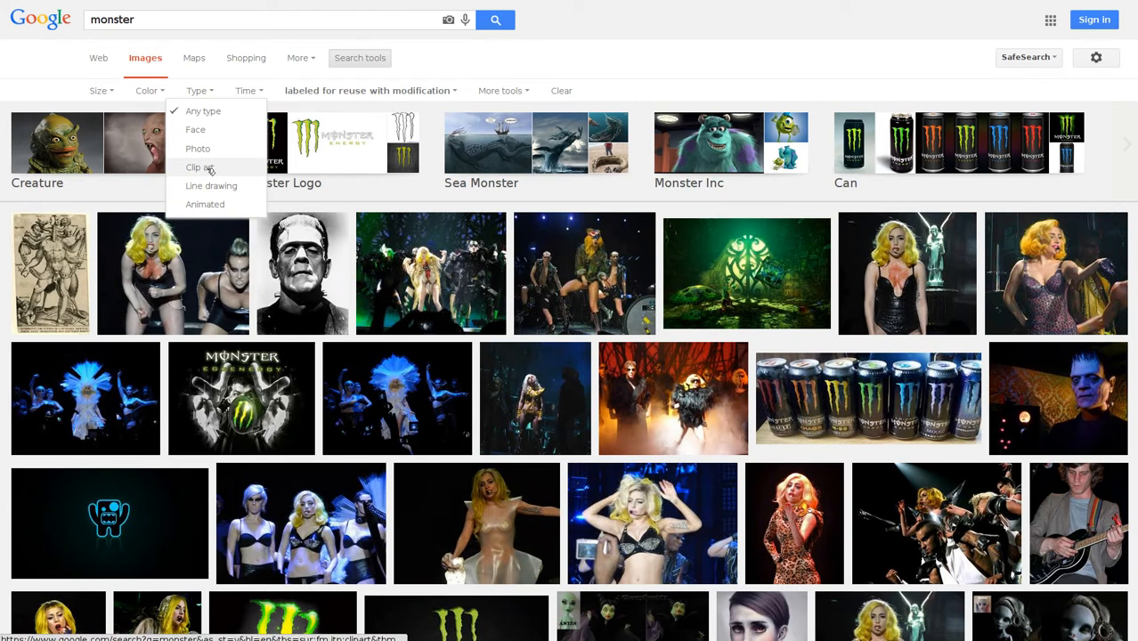
pyautogui.click(200, 167)
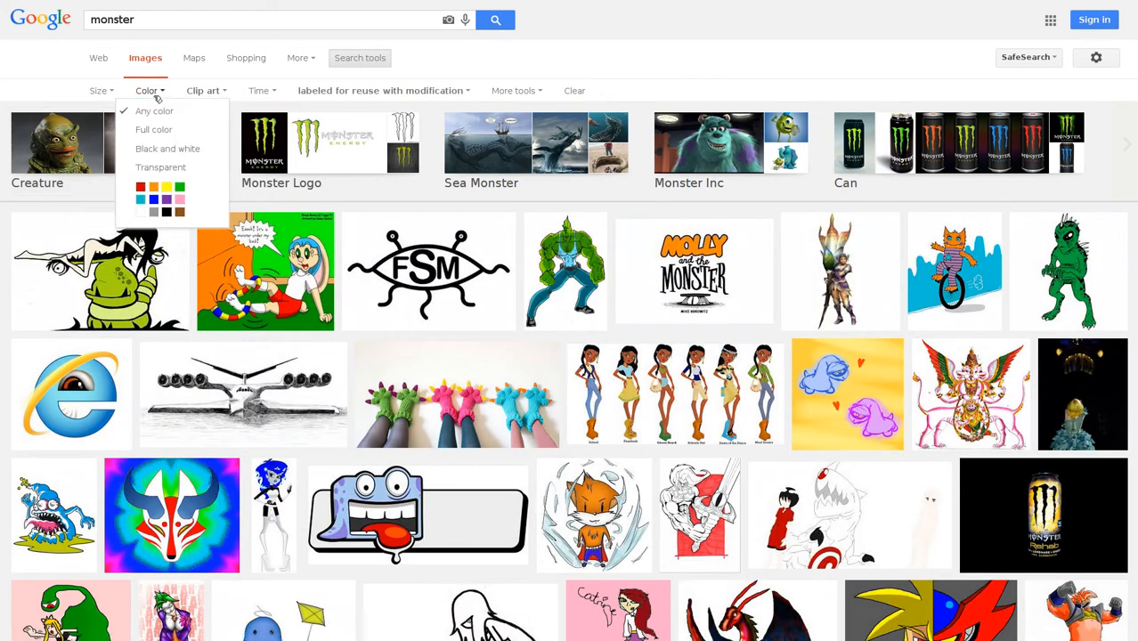
pyautogui.click(153, 129)
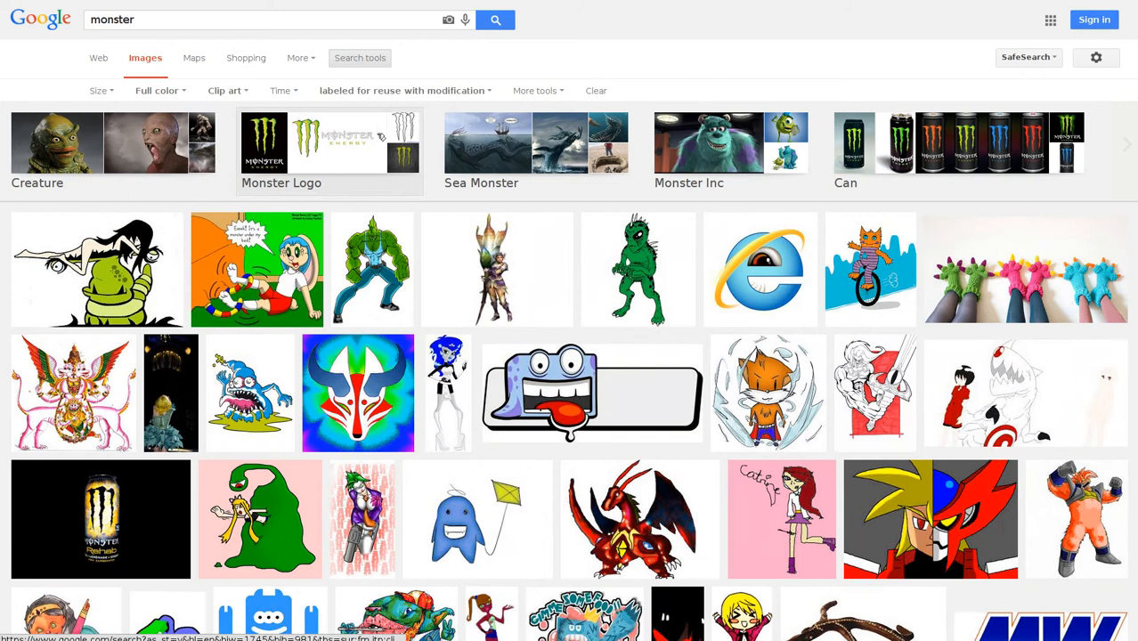
pyautogui.scroll(-3)
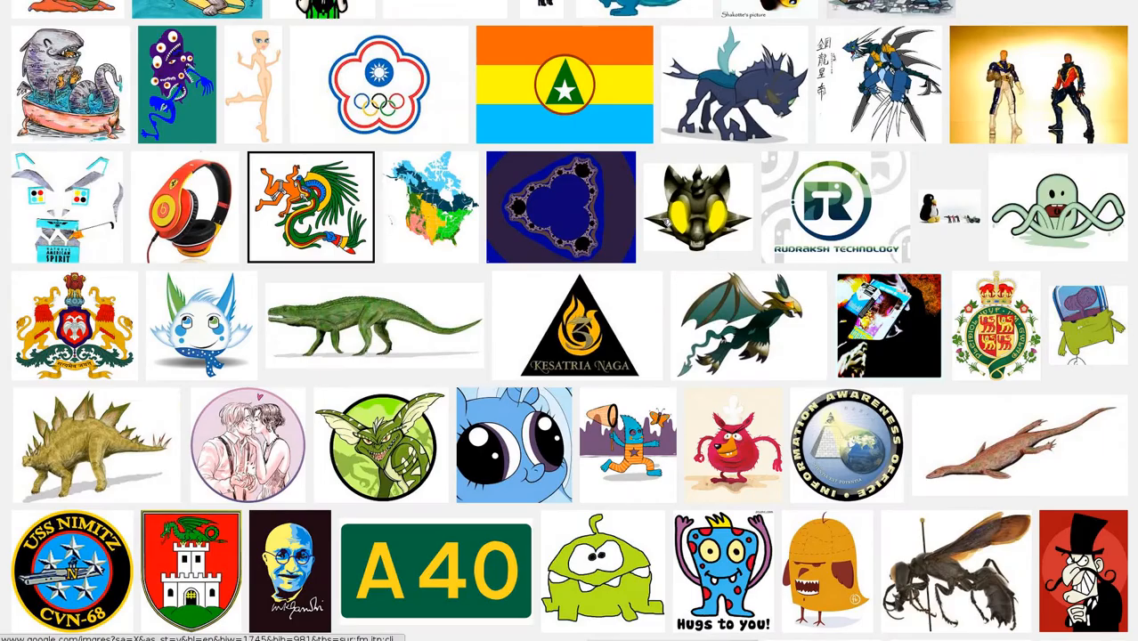
pyautogui.moveTo(110, 434)
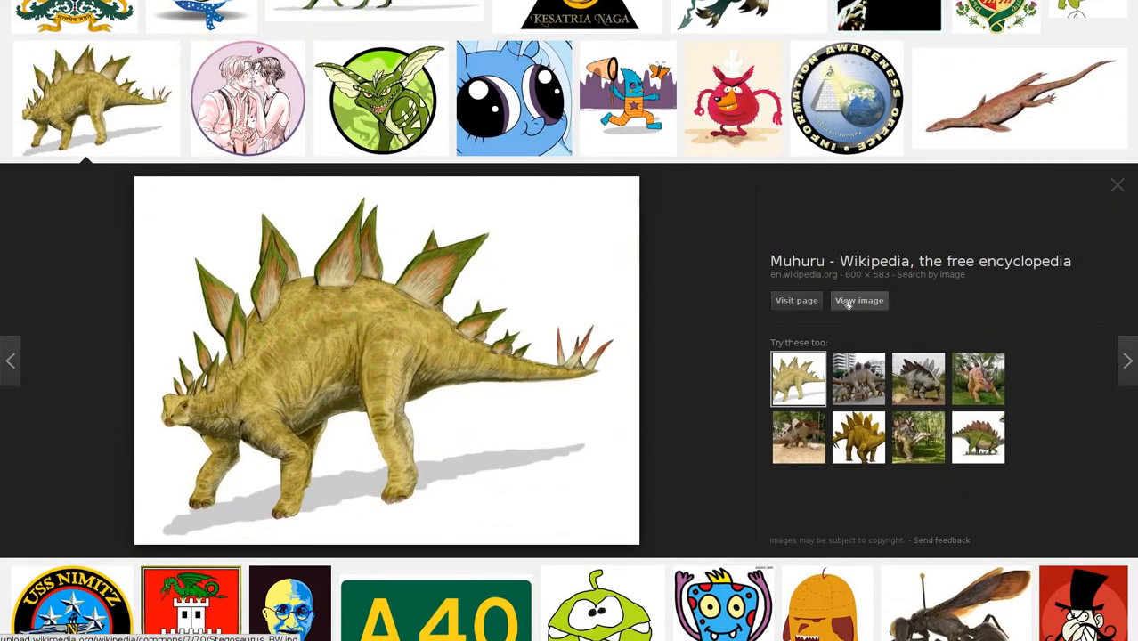
# Open the full-size stegosaurus image, grab its URL as Stegosaurus_BW.jpg, and launch GIMP
pyautogui.click(859, 301)
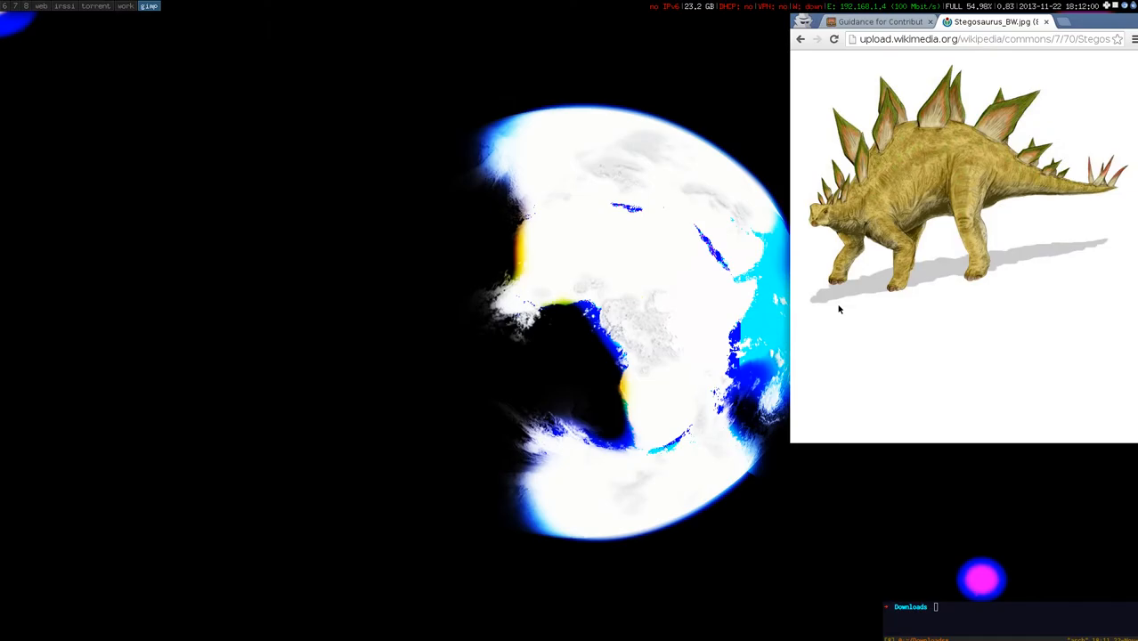
pyautogui.click(980, 38)
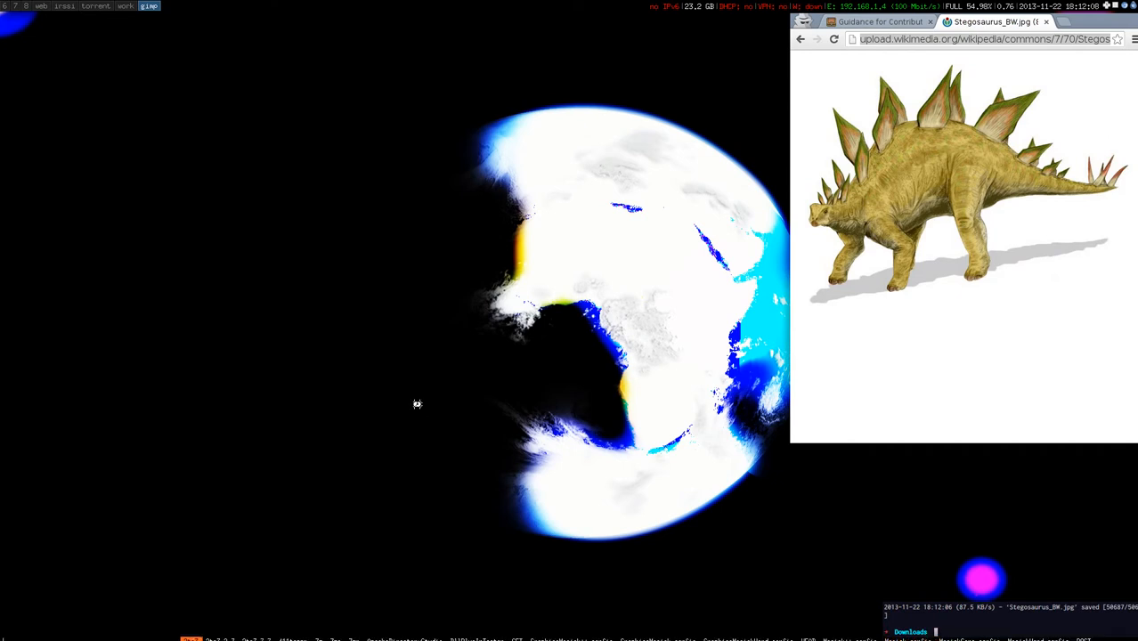
pyautogui.click(149, 6)
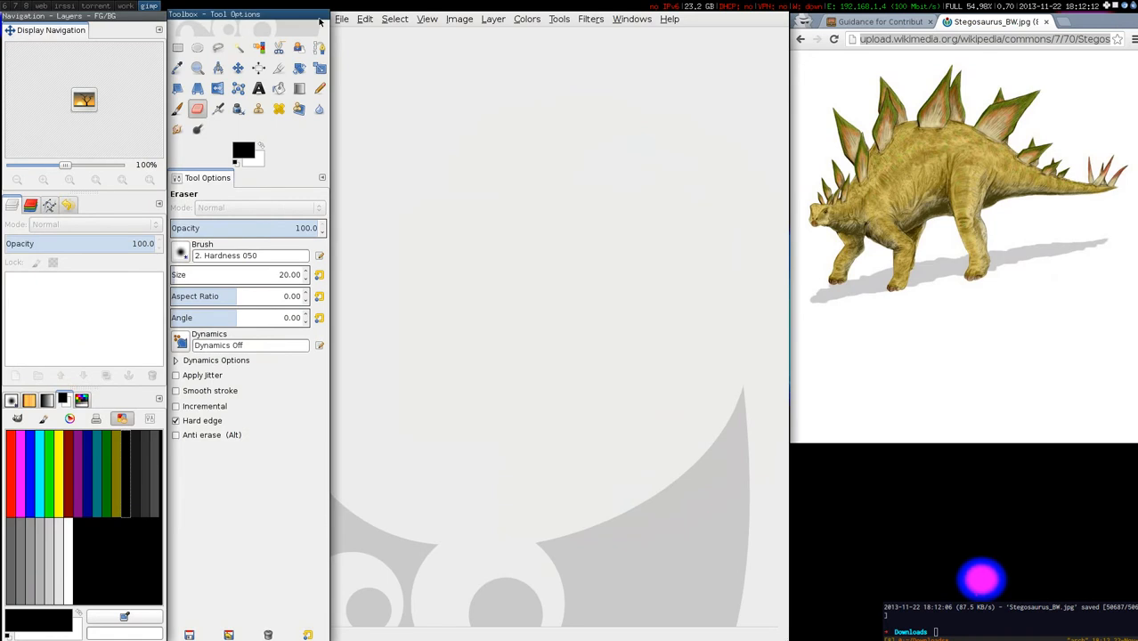
# Open Stegosaurus_BW.jpg from Downloads in GIMP and bring up the Guidance for Contributors page
pyautogui.click(342, 18)
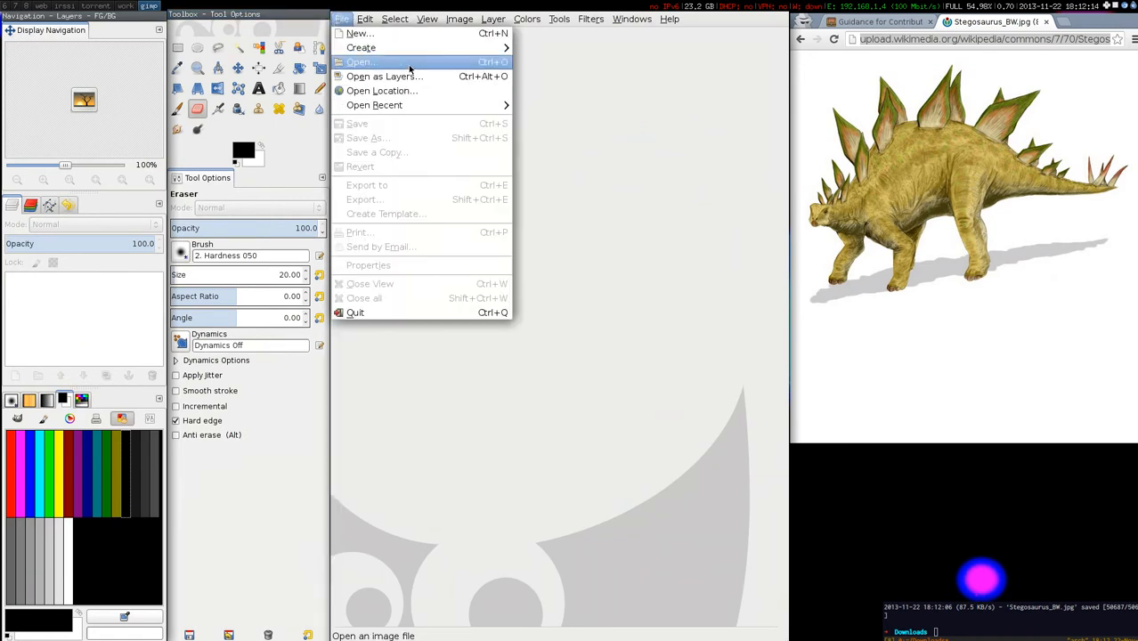
pyautogui.click(361, 61)
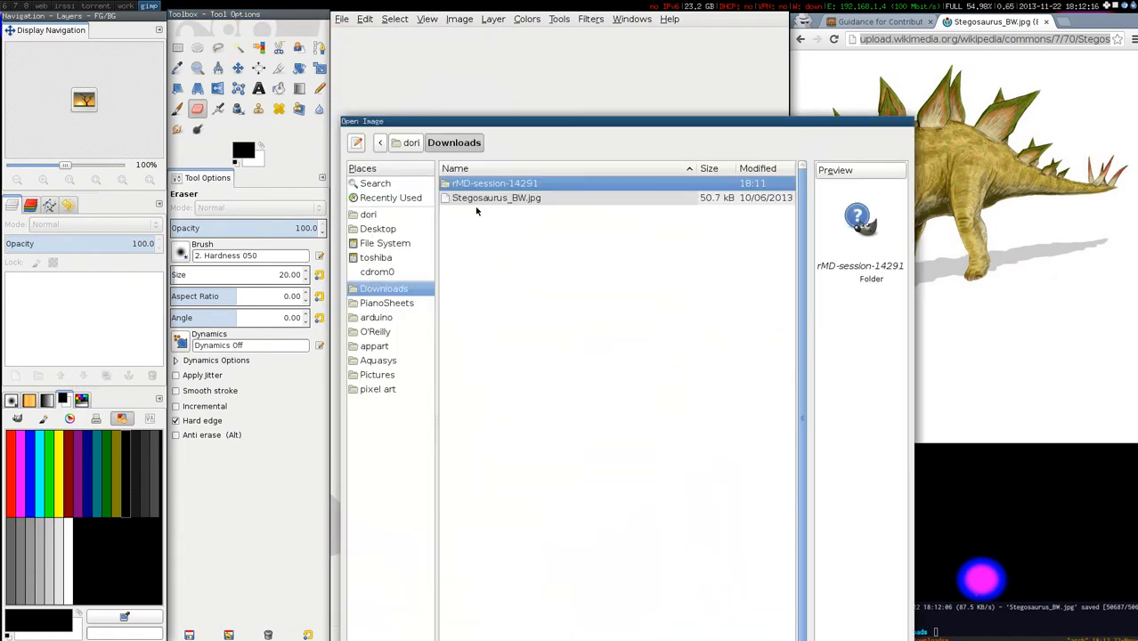
pyautogui.doubleClick(496, 197)
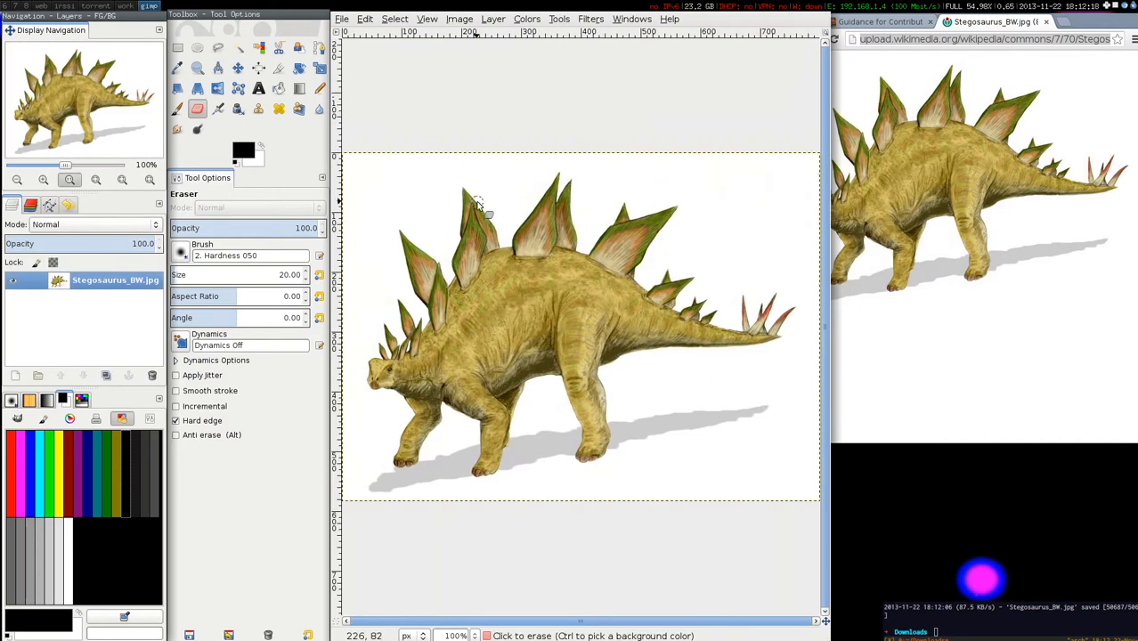
pyautogui.moveTo(488, 169)
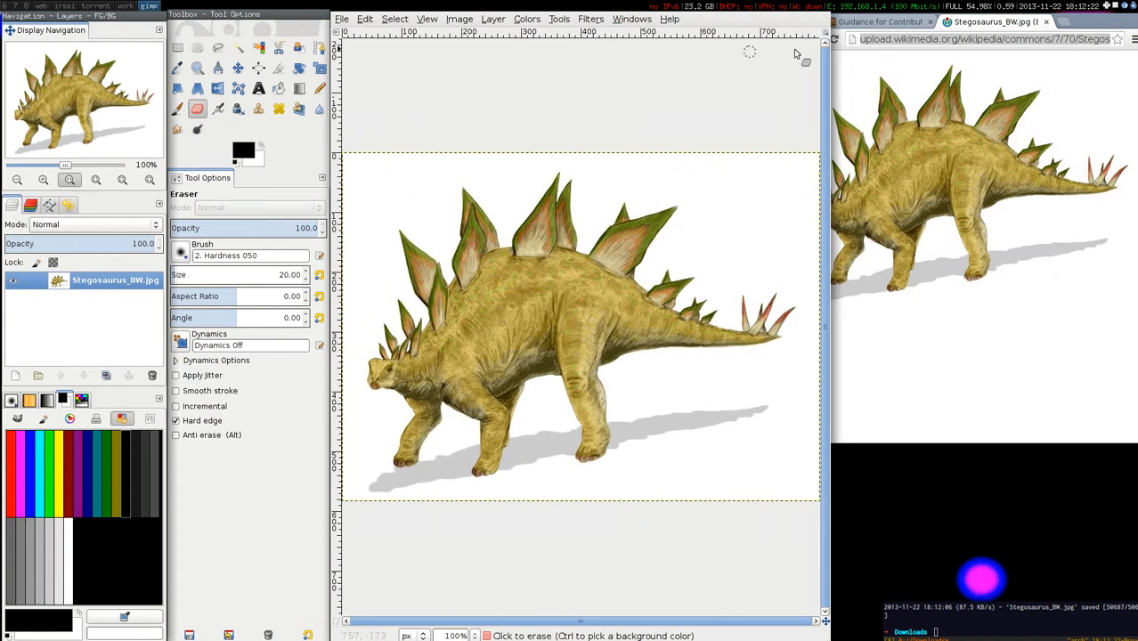
pyautogui.click(877, 21)
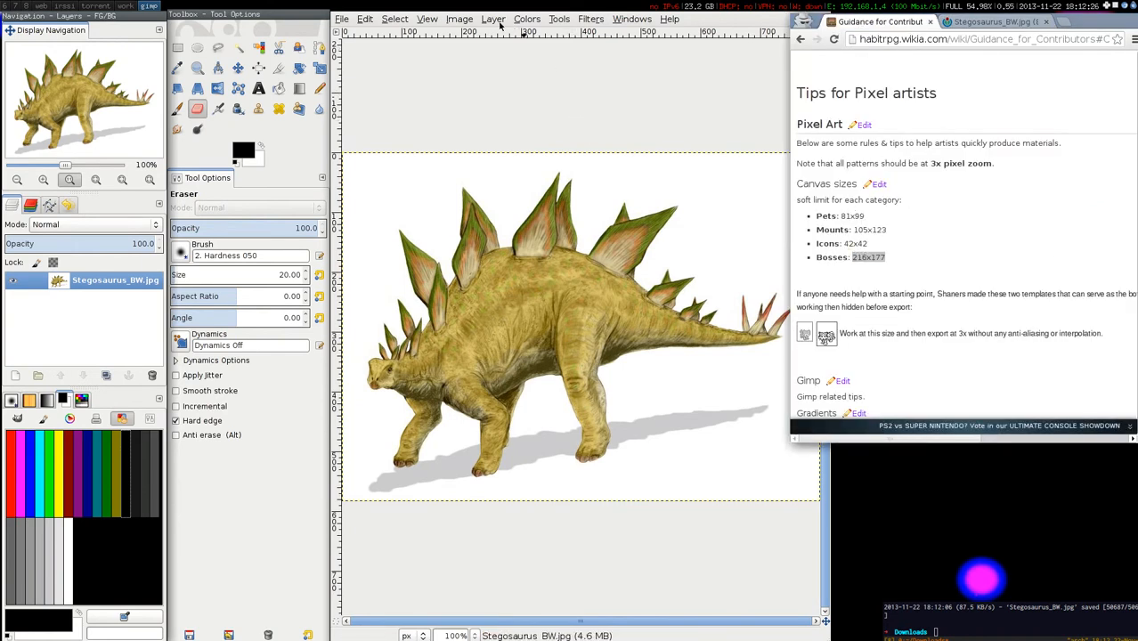
# Scale the stegosaurus image to 216 × 157 px with Cubic interpolation
pyautogui.click(493, 19)
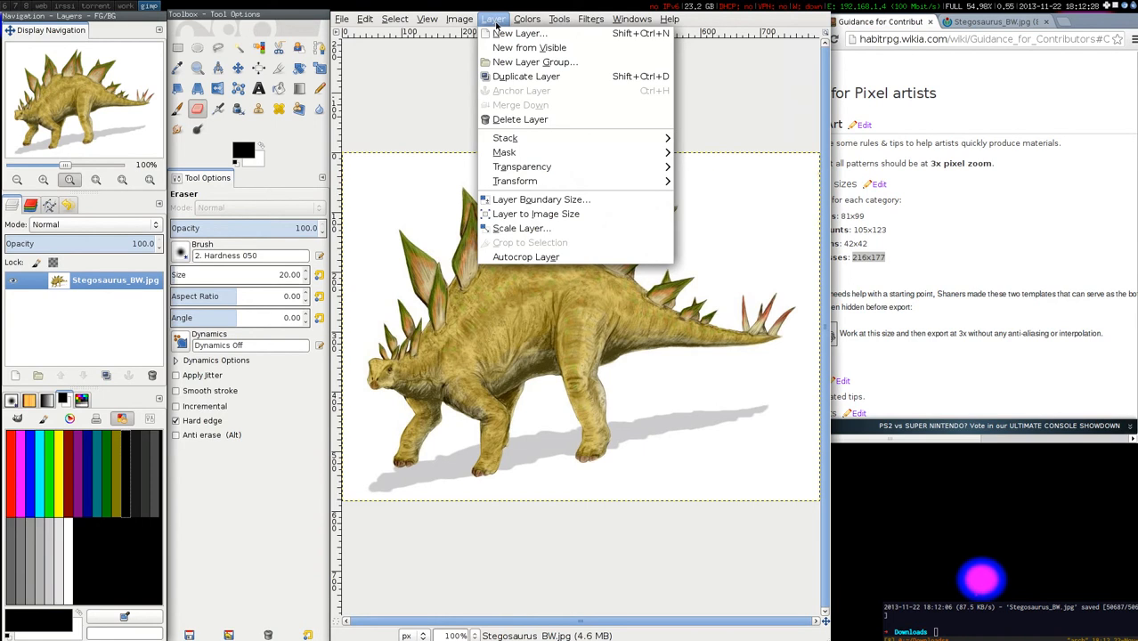
pyautogui.click(459, 19)
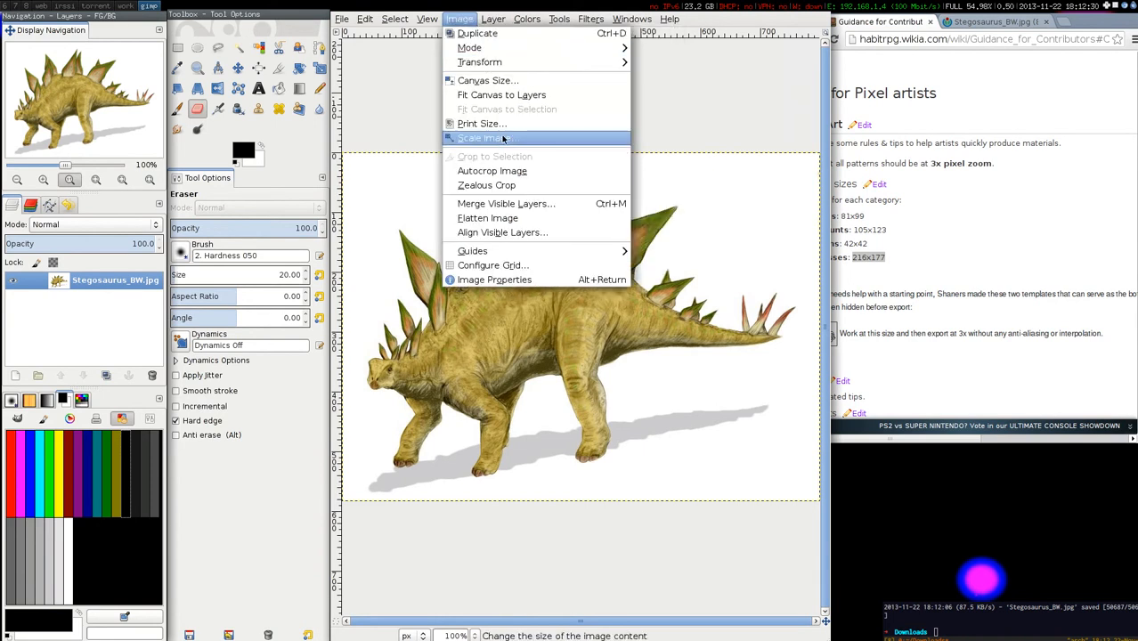
pyautogui.click(482, 138)
pyautogui.write('216')
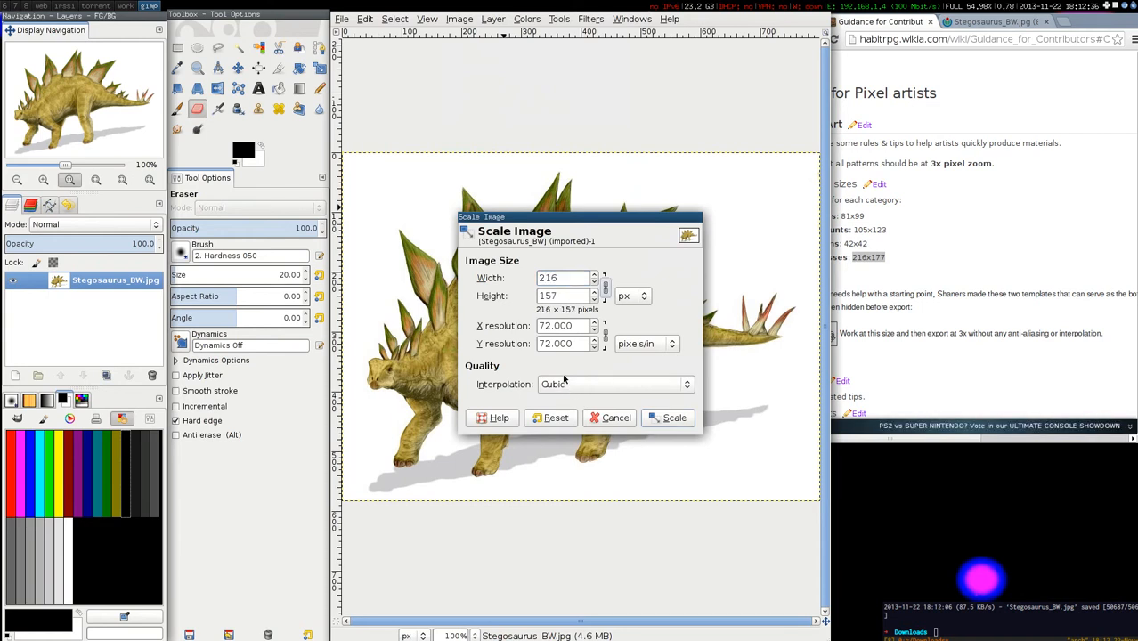
pyautogui.moveTo(667, 417)
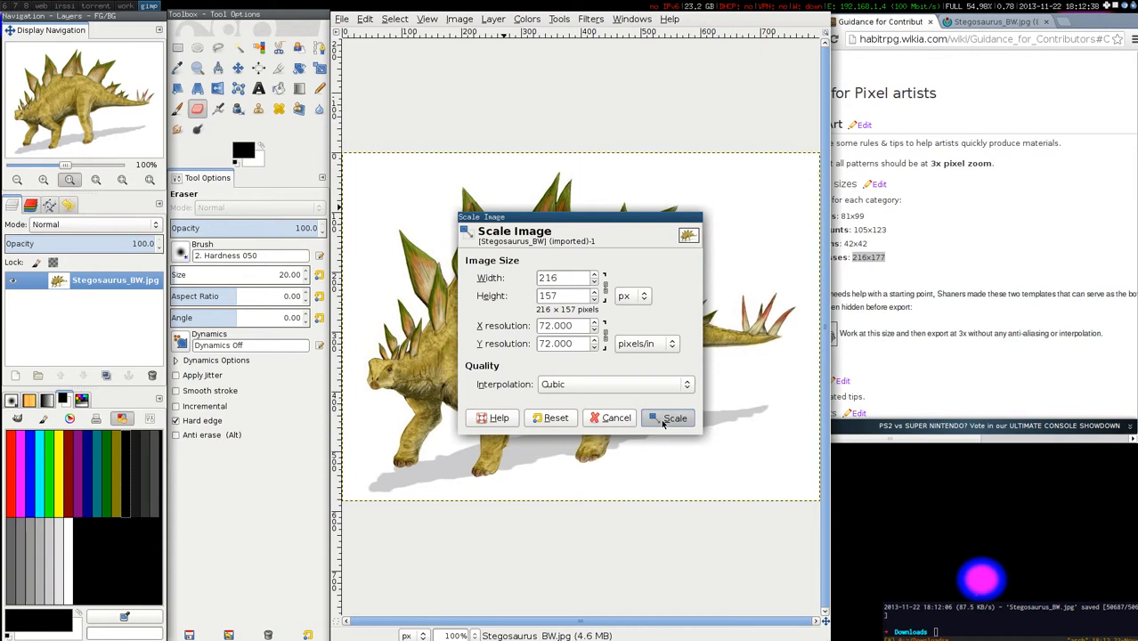
pyautogui.click(675, 417)
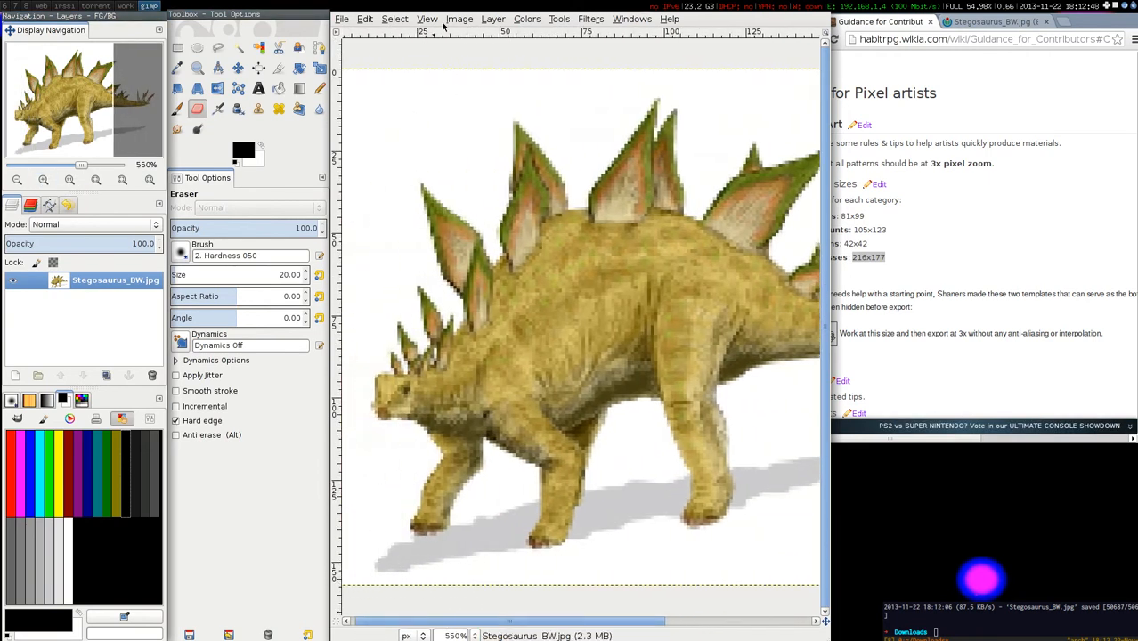
# Open a New View window showing the scaled stegosaurus at 100%
pyautogui.click(459, 19)
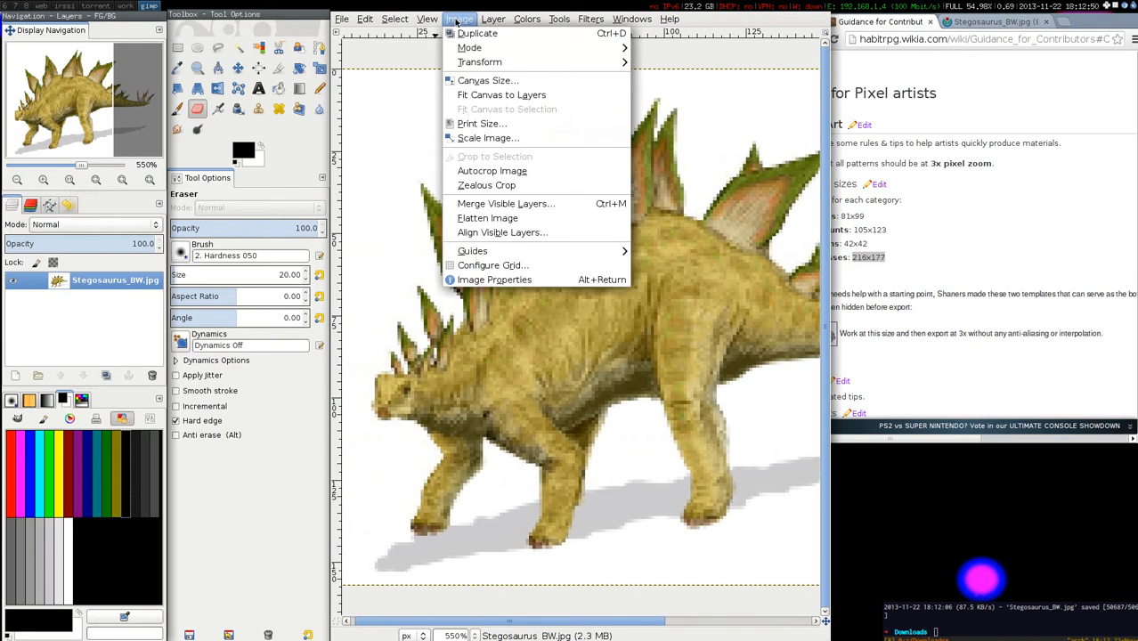
pyautogui.click(428, 18)
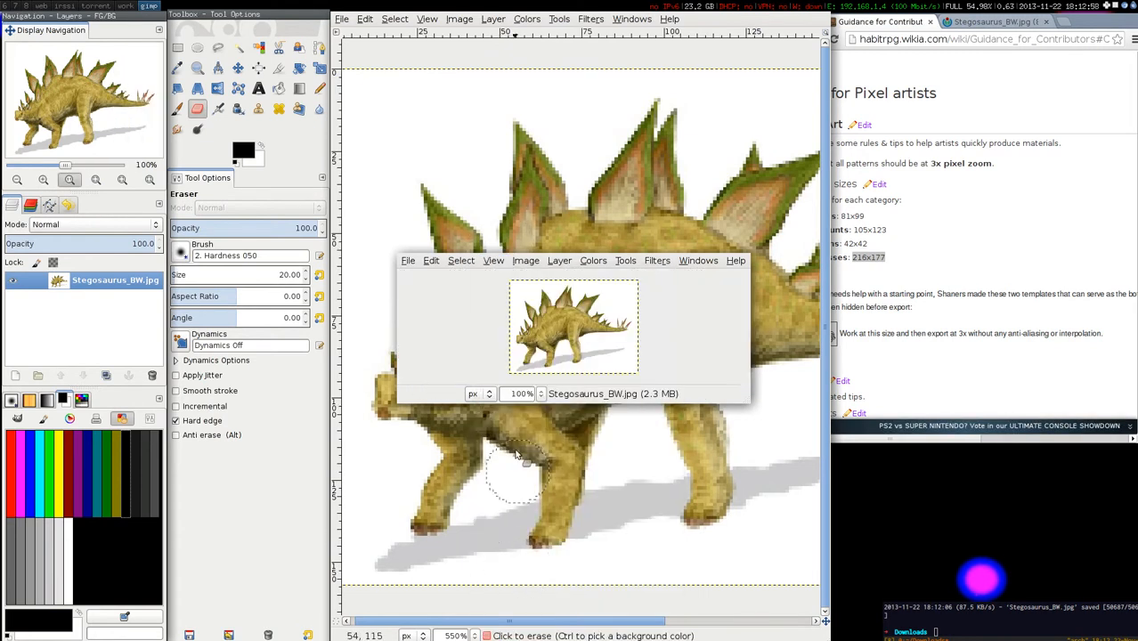
# Uncheck Show Menubar in the second view window so only the image remains
pyautogui.click(493, 260)
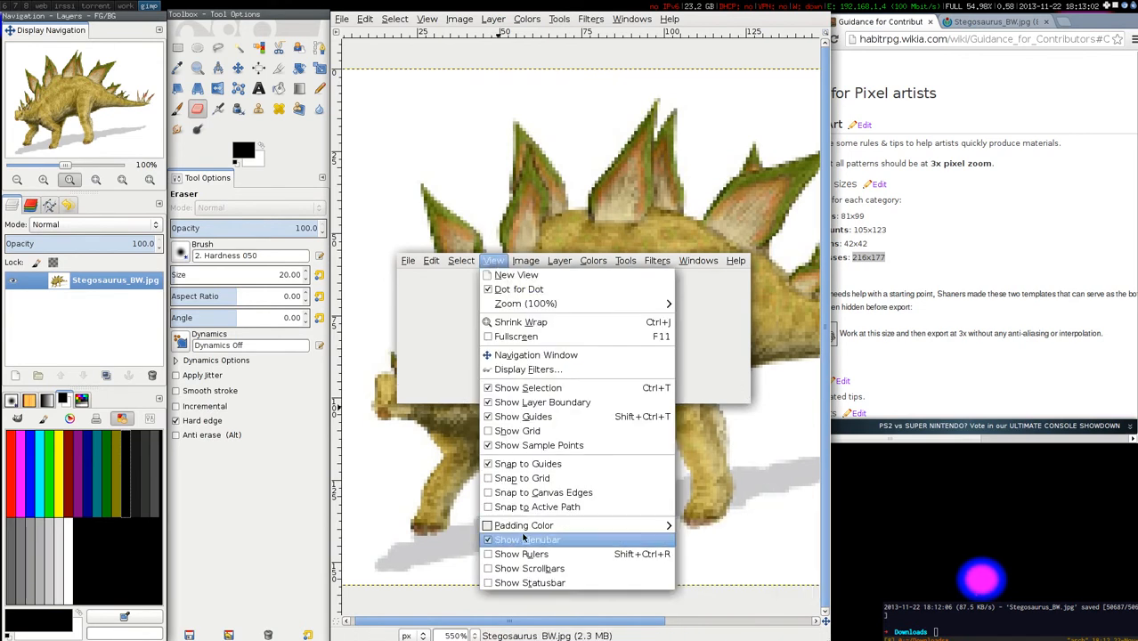
pyautogui.click(535, 355)
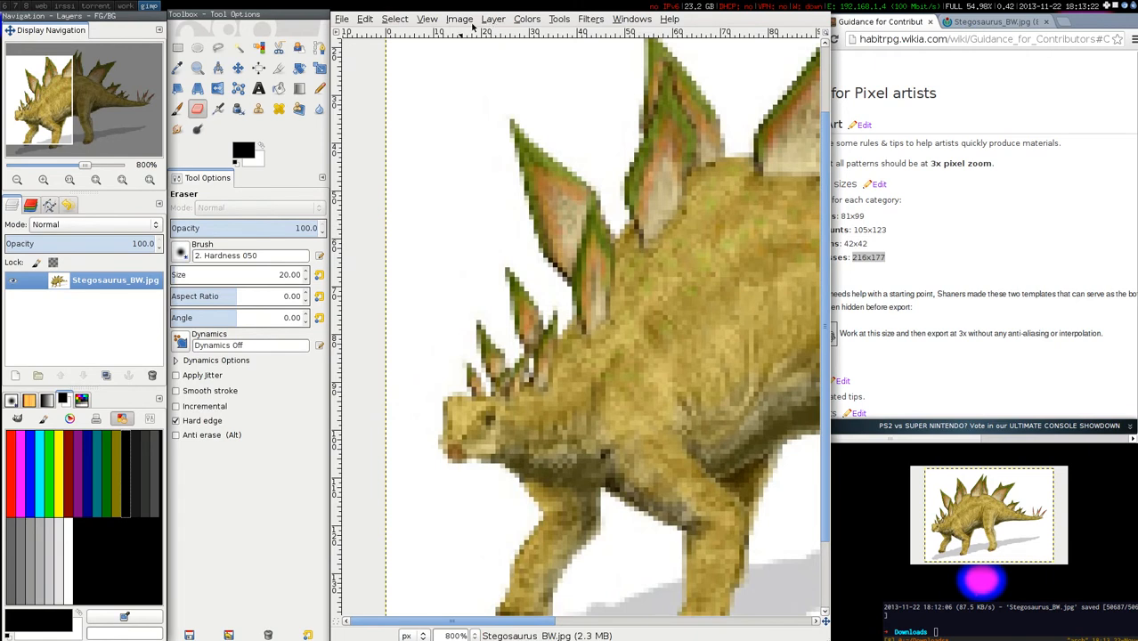
# Open the Image menu over the stegosaurus zoomed to 800%
pyautogui.click(460, 19)
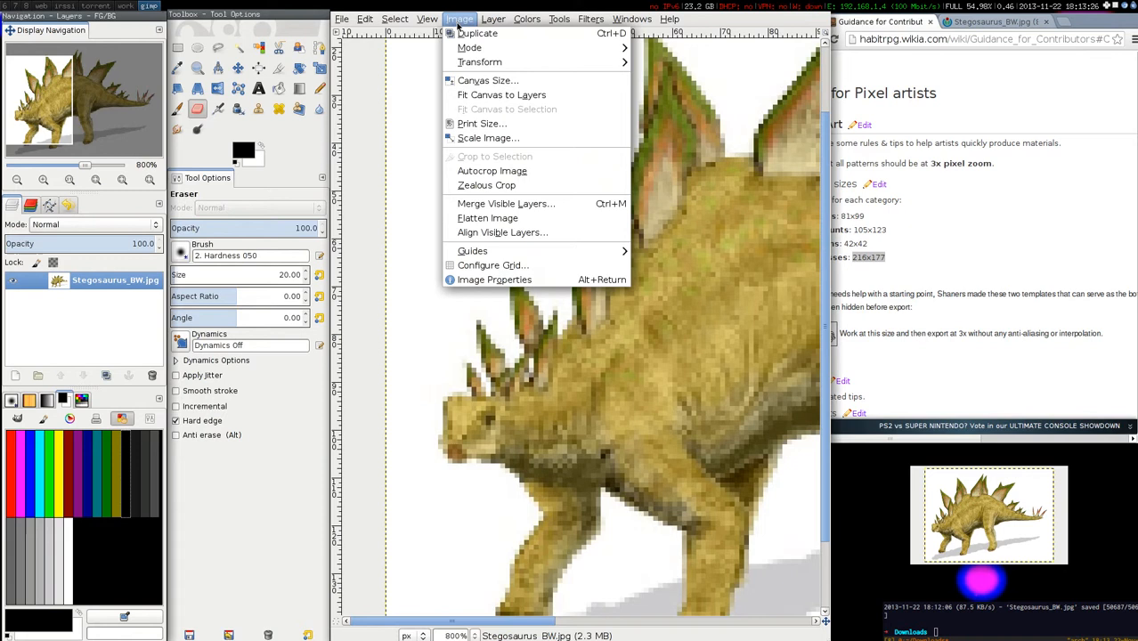
pyautogui.moveTo(495, 280)
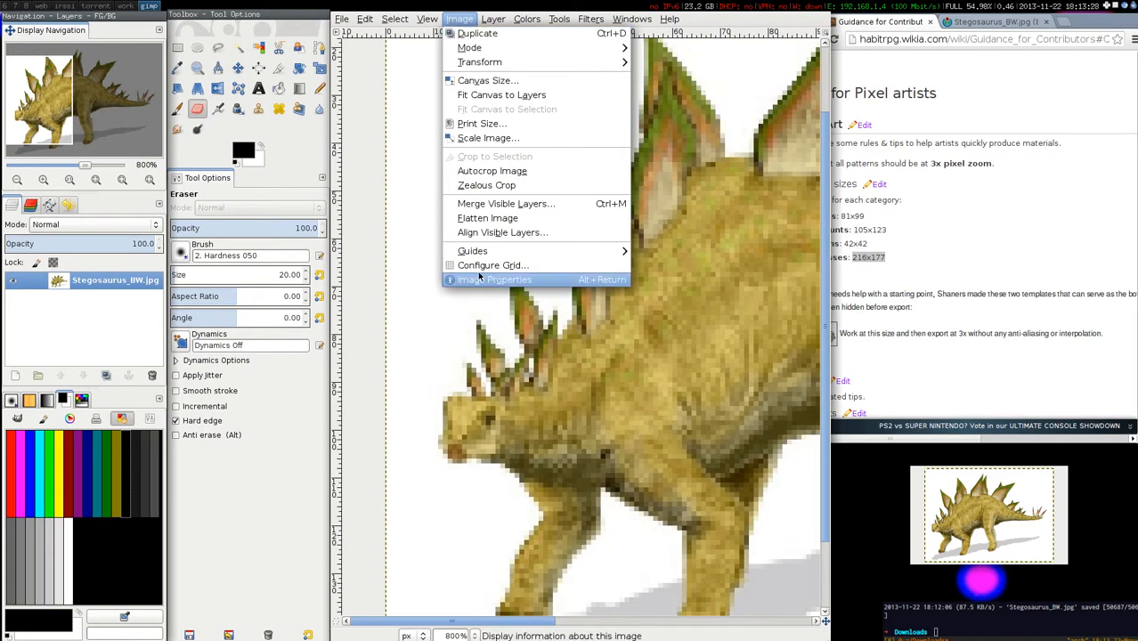
# Configure a 3×3 Intersections (crosshairs) grid and enable View > Show Grid
pyautogui.click(491, 265)
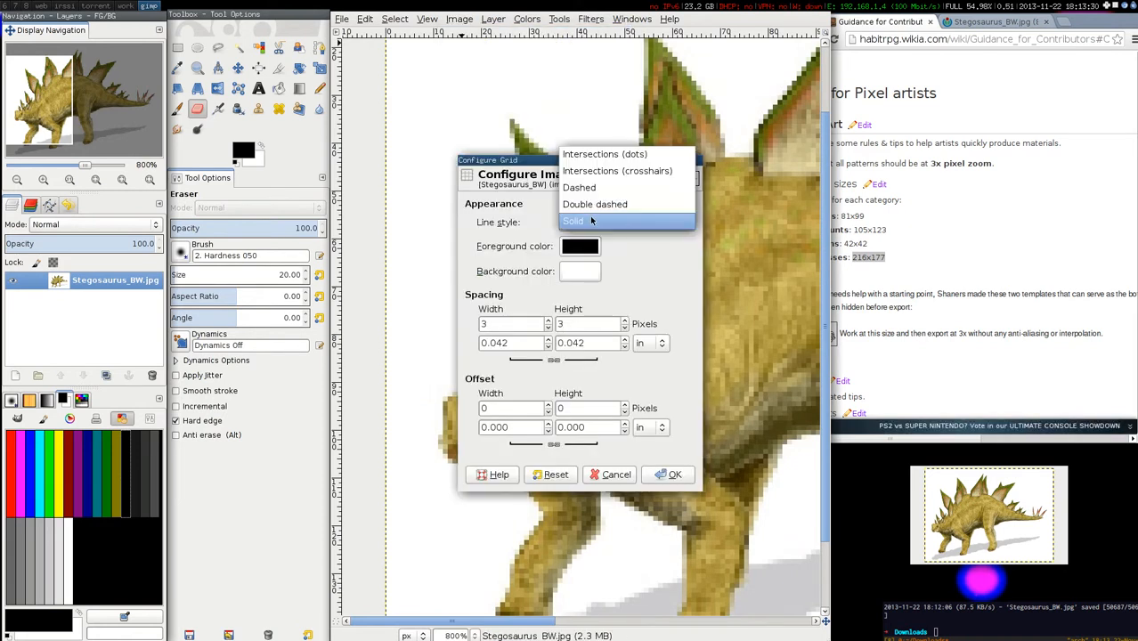
pyautogui.click(618, 170)
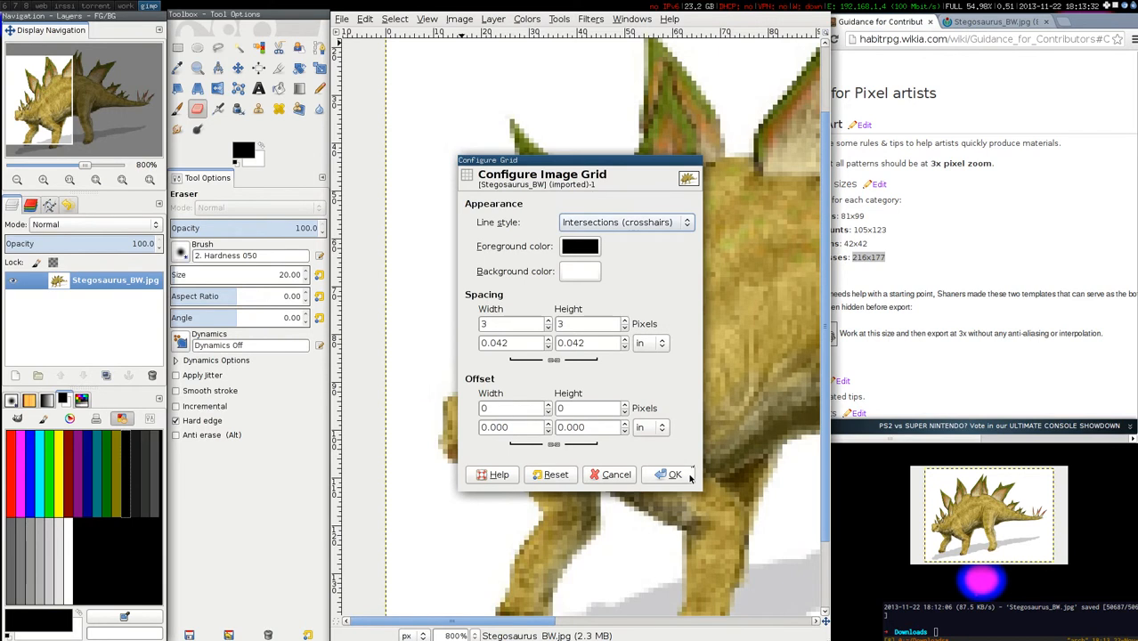
pyautogui.click(670, 474)
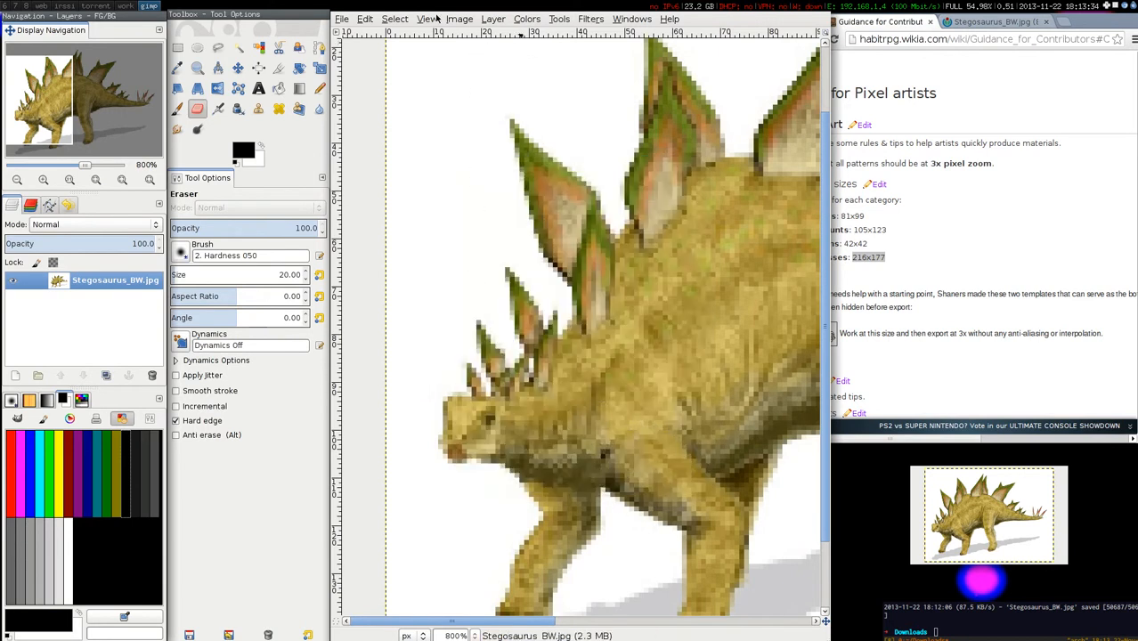
pyautogui.click(427, 19)
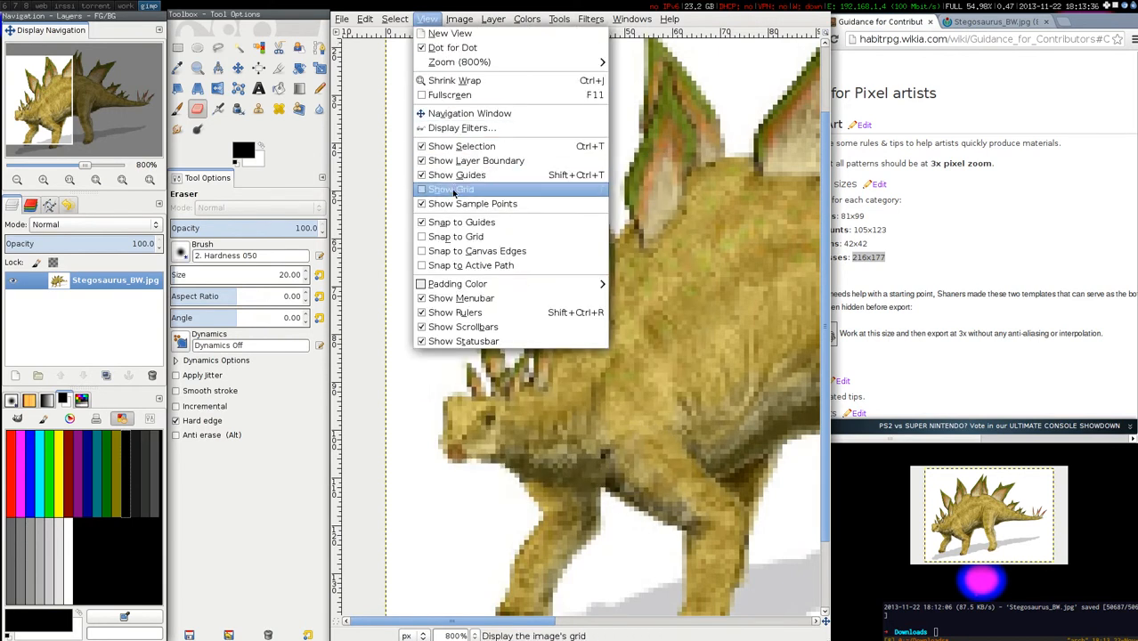
pyautogui.click(451, 189)
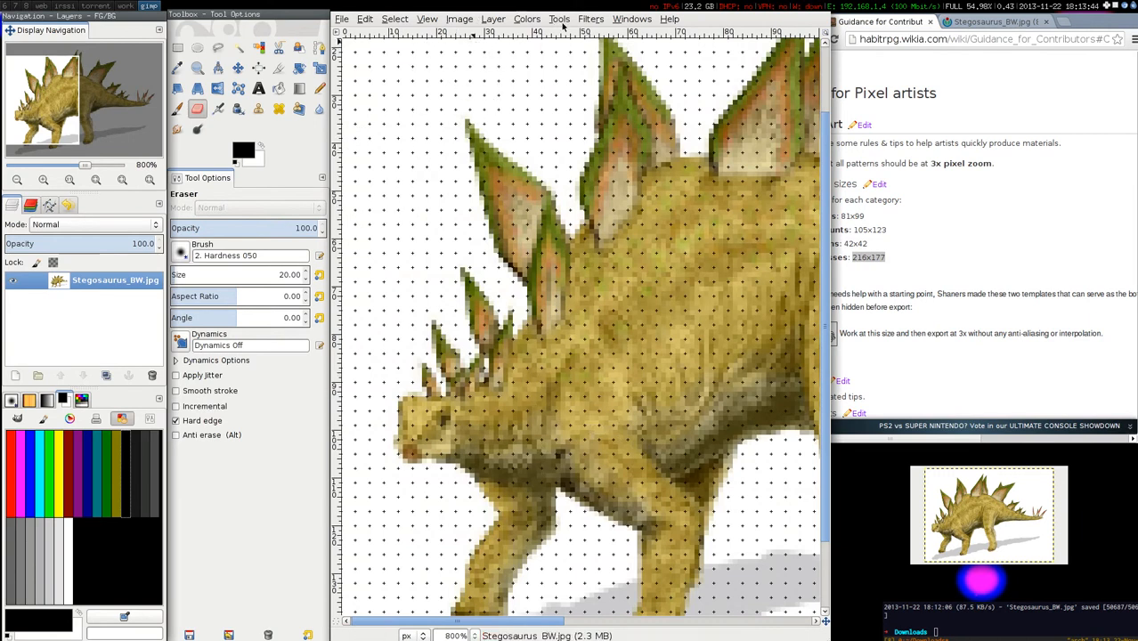
# Add an alpha channel, then select the white background plus grey shadow by colour and cut them
pyautogui.click(493, 19)
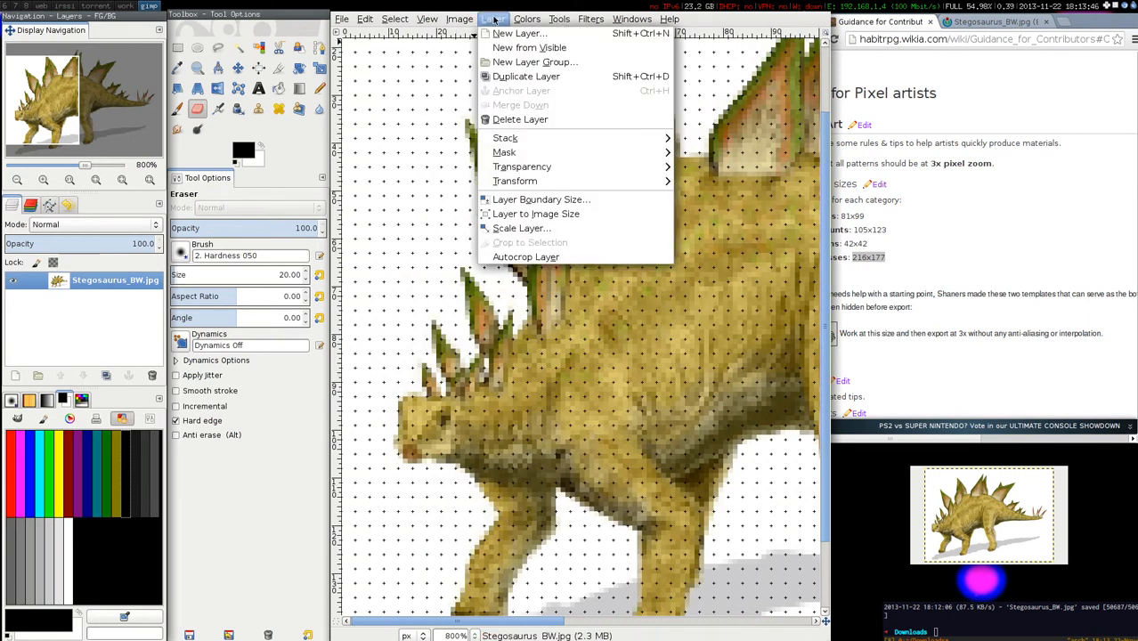
pyautogui.moveTo(522, 167)
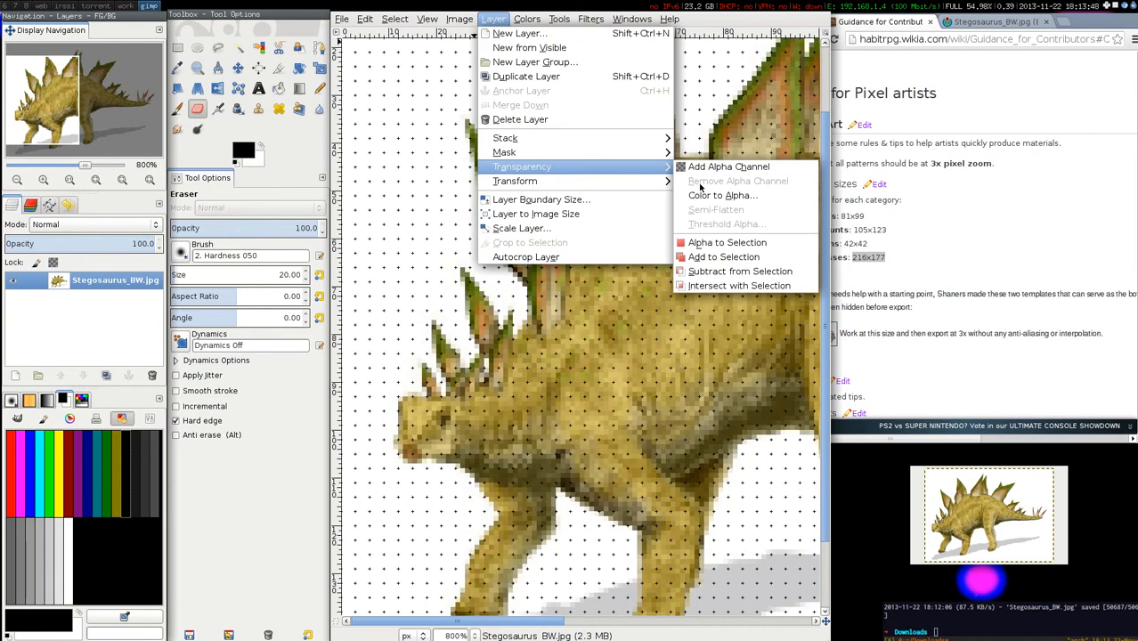
pyautogui.moveTo(729, 167)
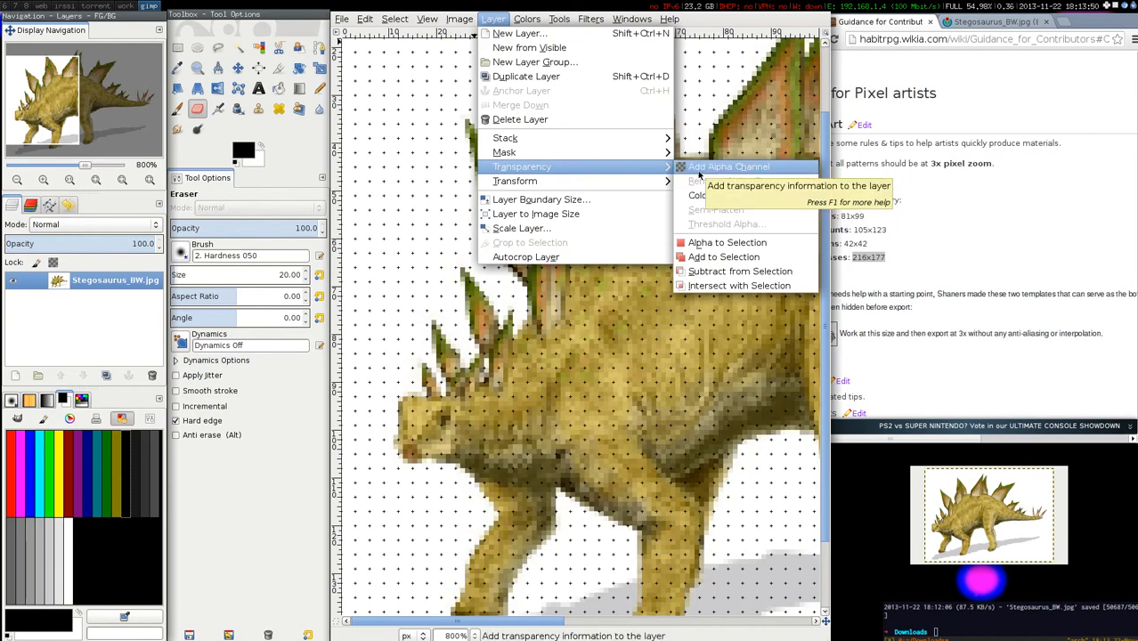
pyautogui.click(729, 166)
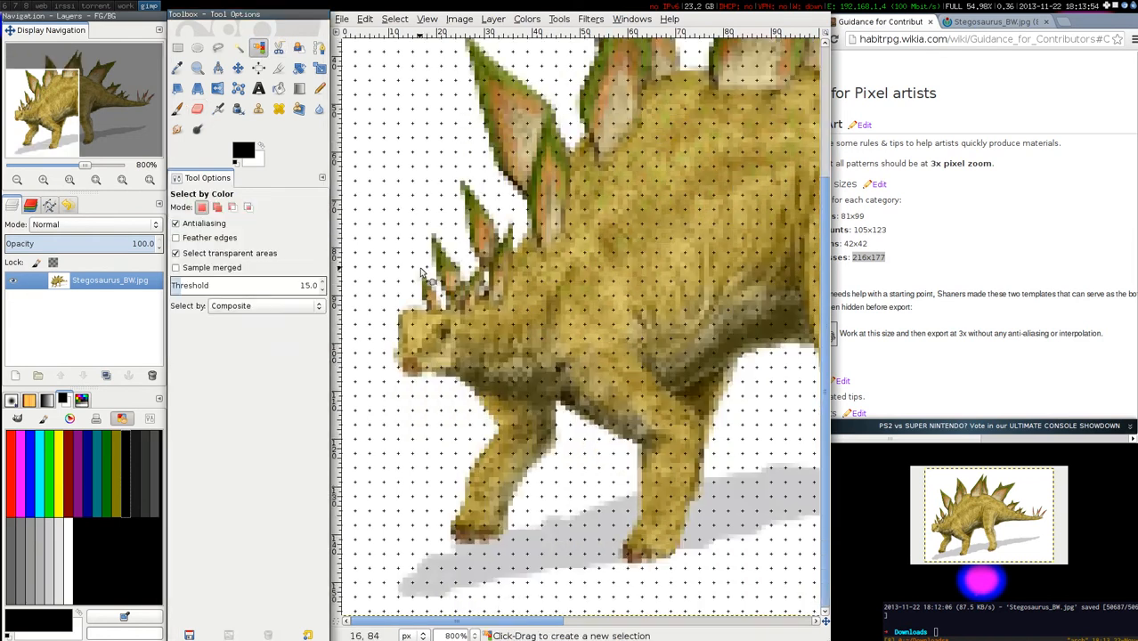
pyautogui.click(510, 536)
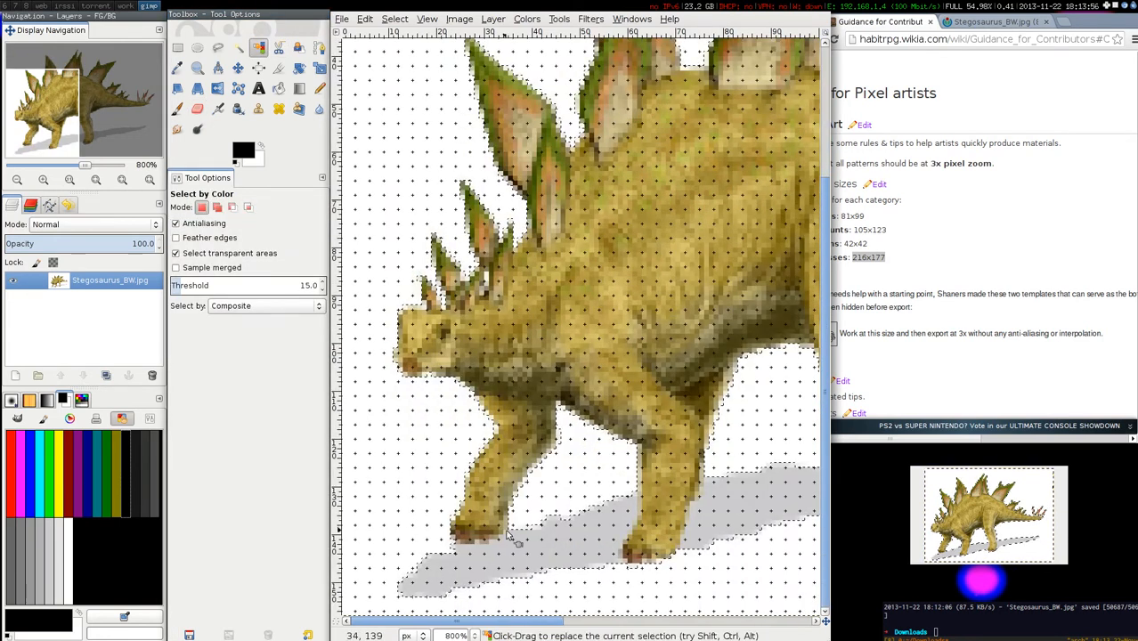
pyautogui.click(552, 570)
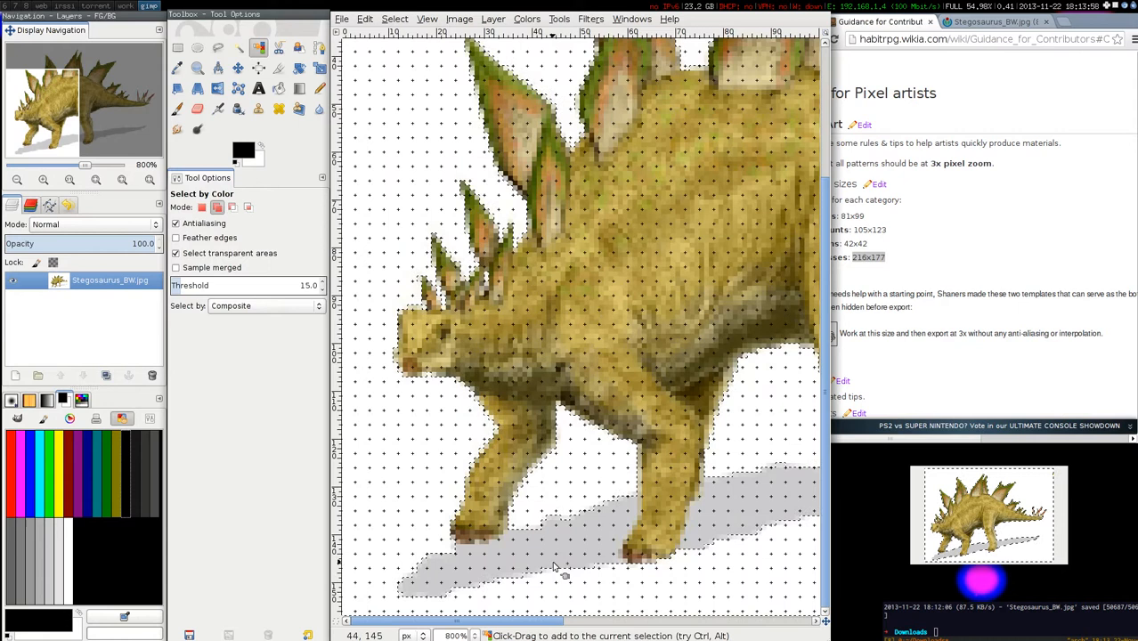
pyautogui.click(527, 558)
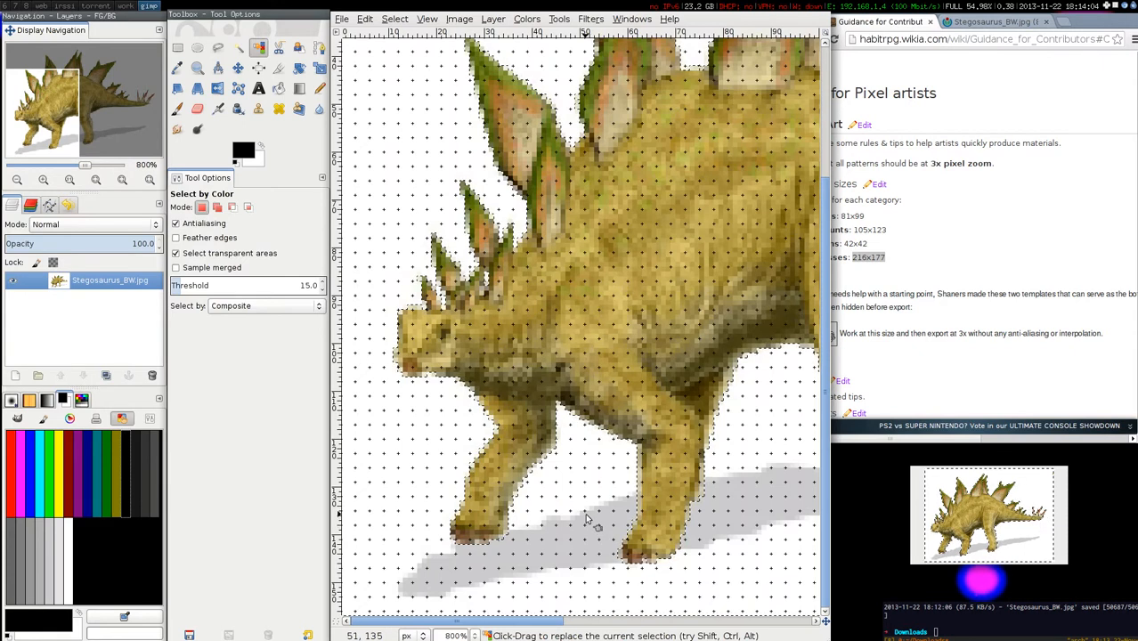
pyautogui.press('ctrl+x')
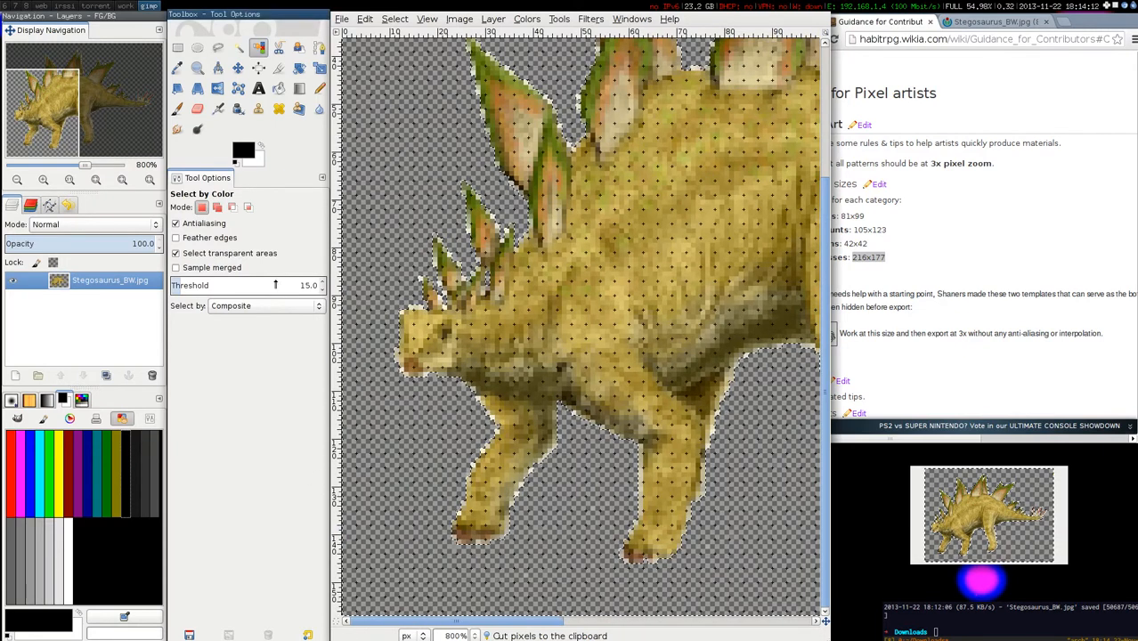
# Try a 3×3 Pixelize filter, revert it, and scroll around the 800% view
pyautogui.click(176, 48)
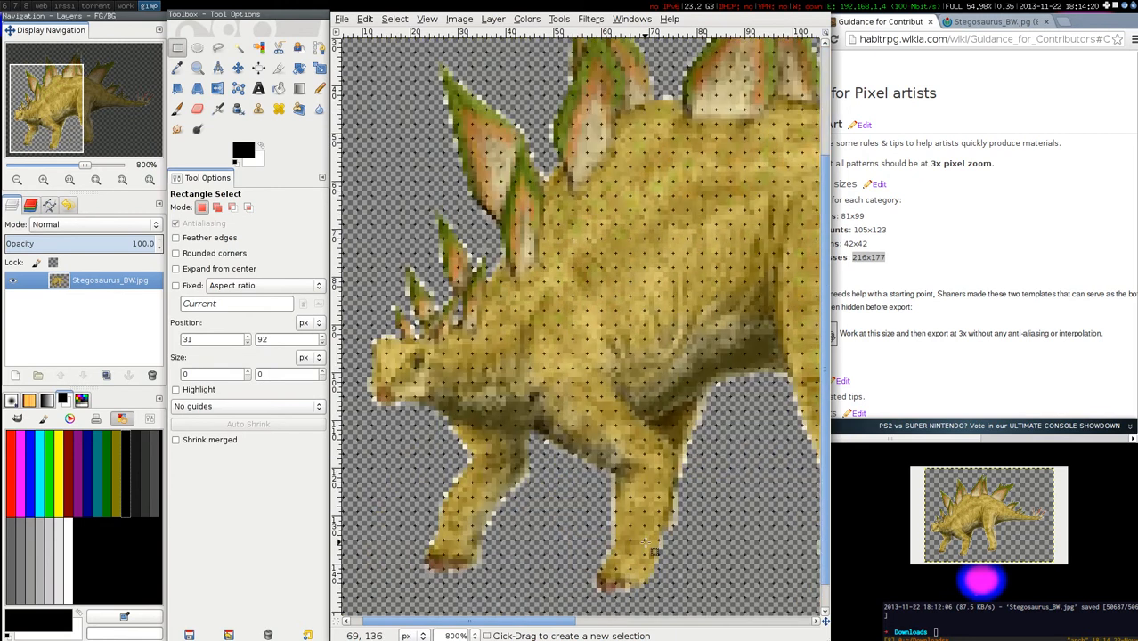
pyautogui.click(590, 19)
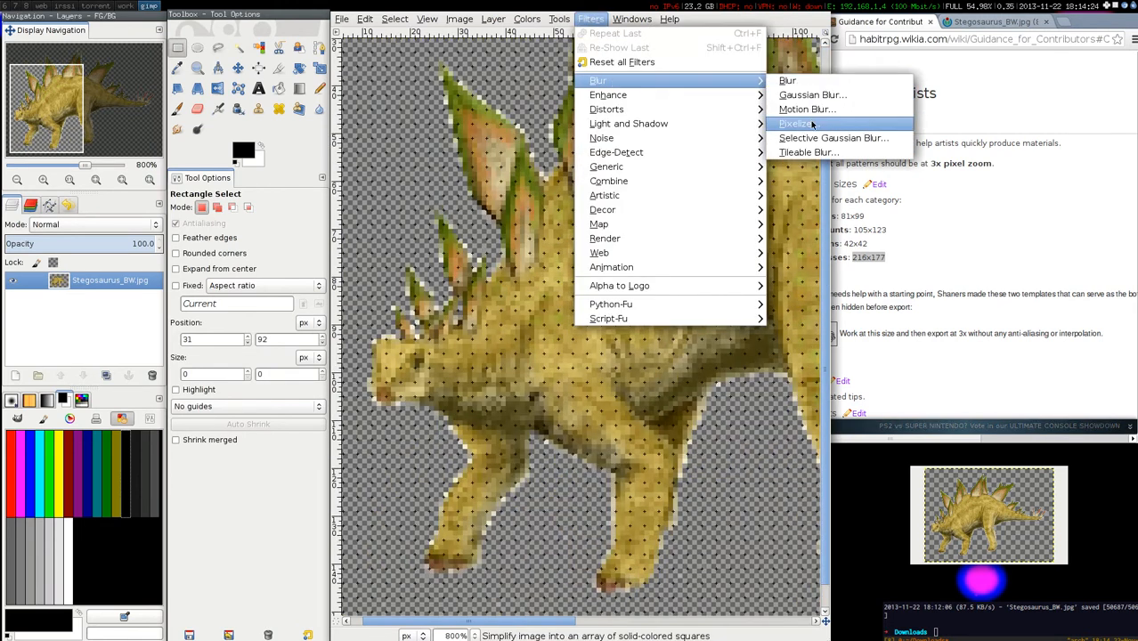
pyautogui.click(795, 123)
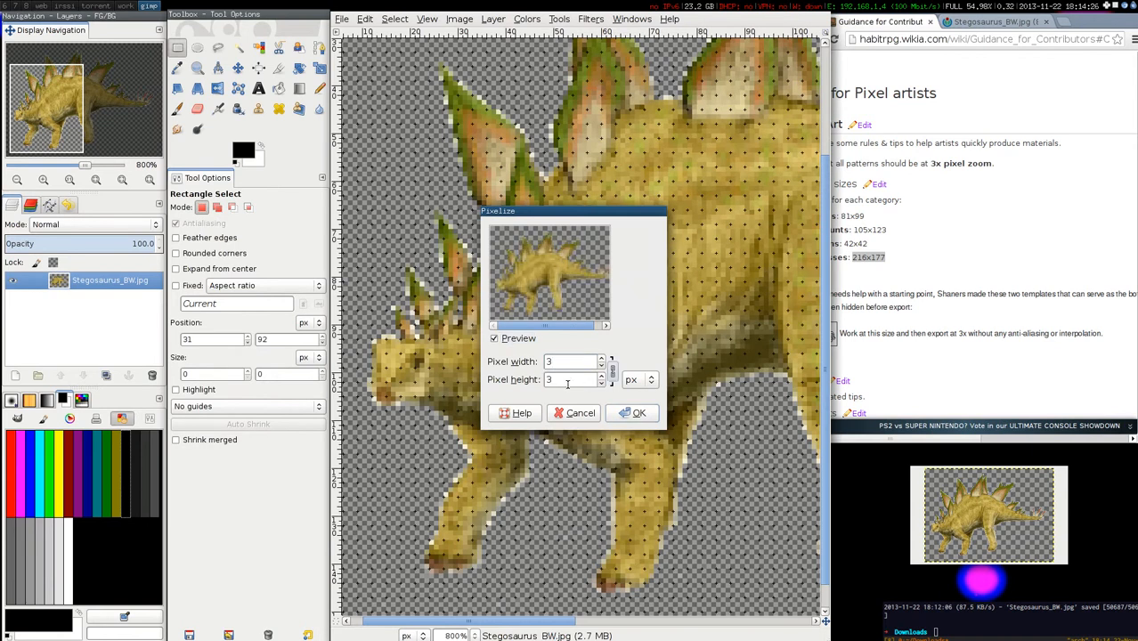
pyautogui.click(638, 412)
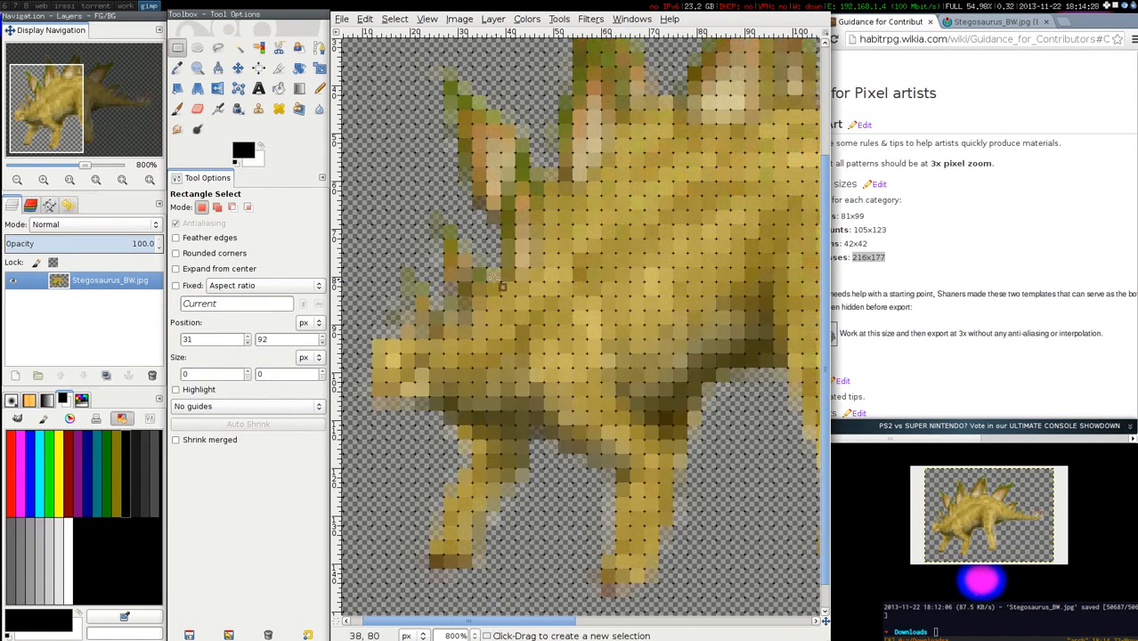
pyautogui.scroll(-3)
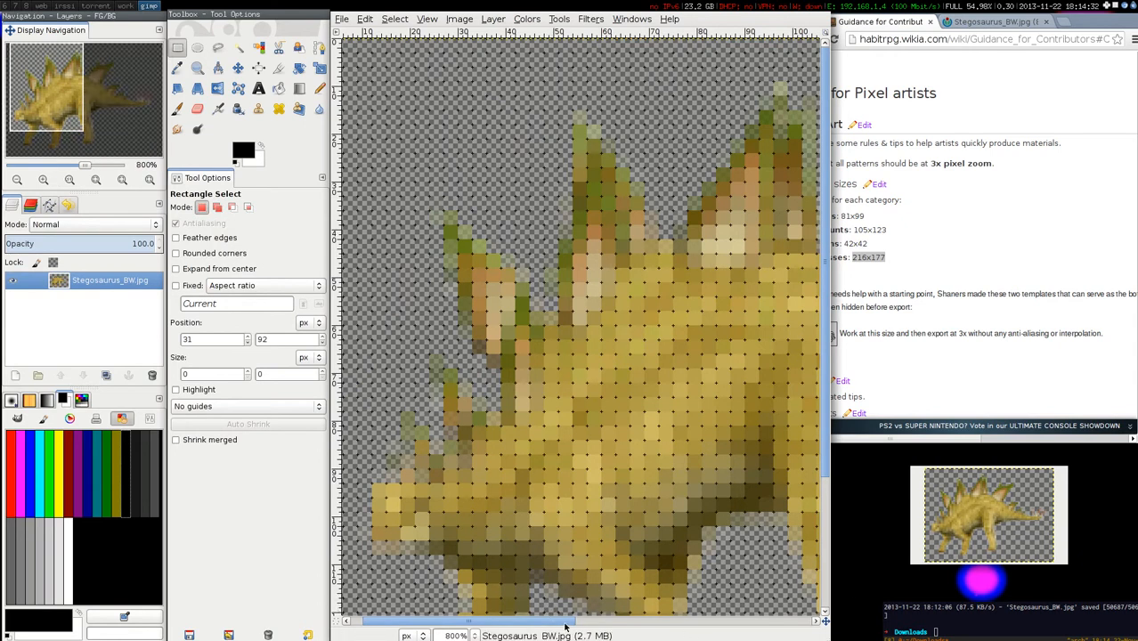
pyautogui.hscroll(3)
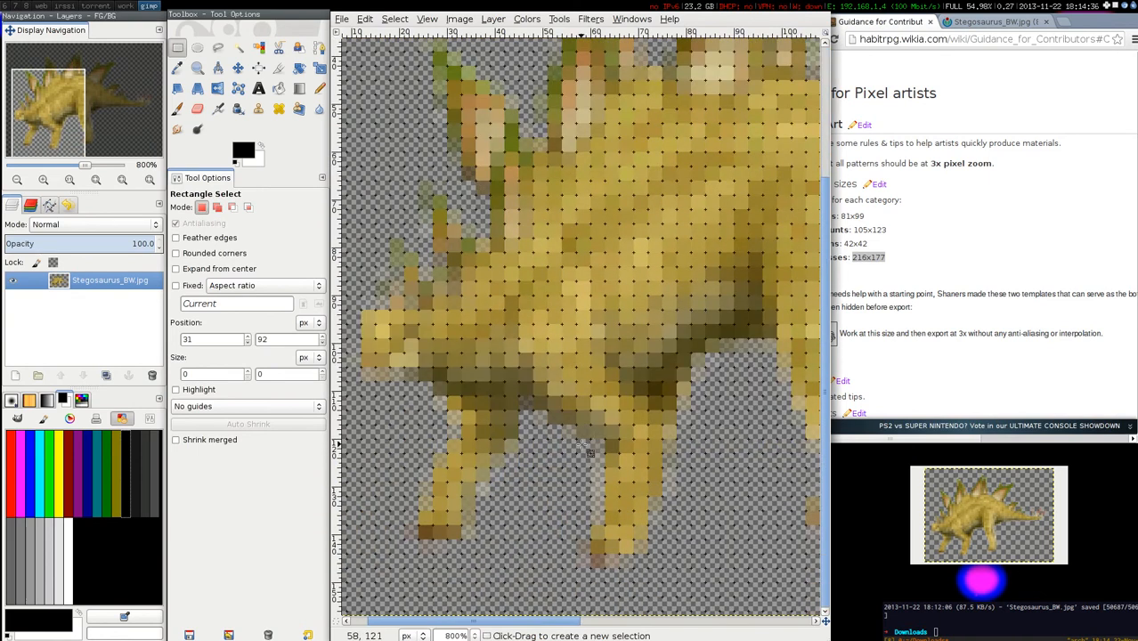
pyautogui.scroll(3)
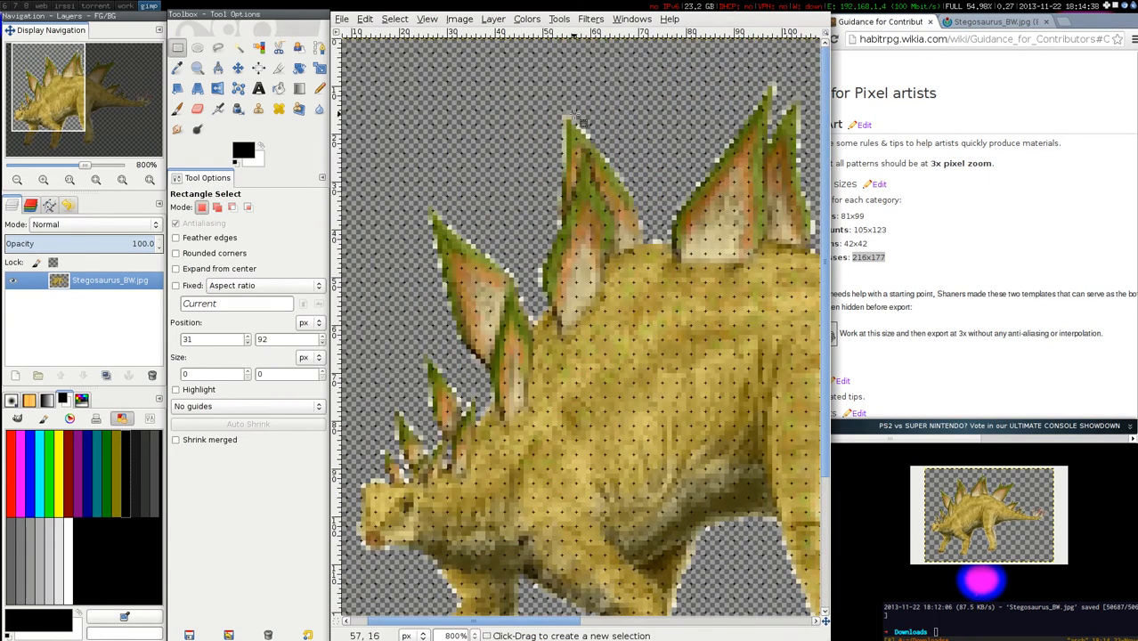
# Posterize the Stegosaurus, trying levels 3 and 7 before settling on 5
pyautogui.click(527, 19)
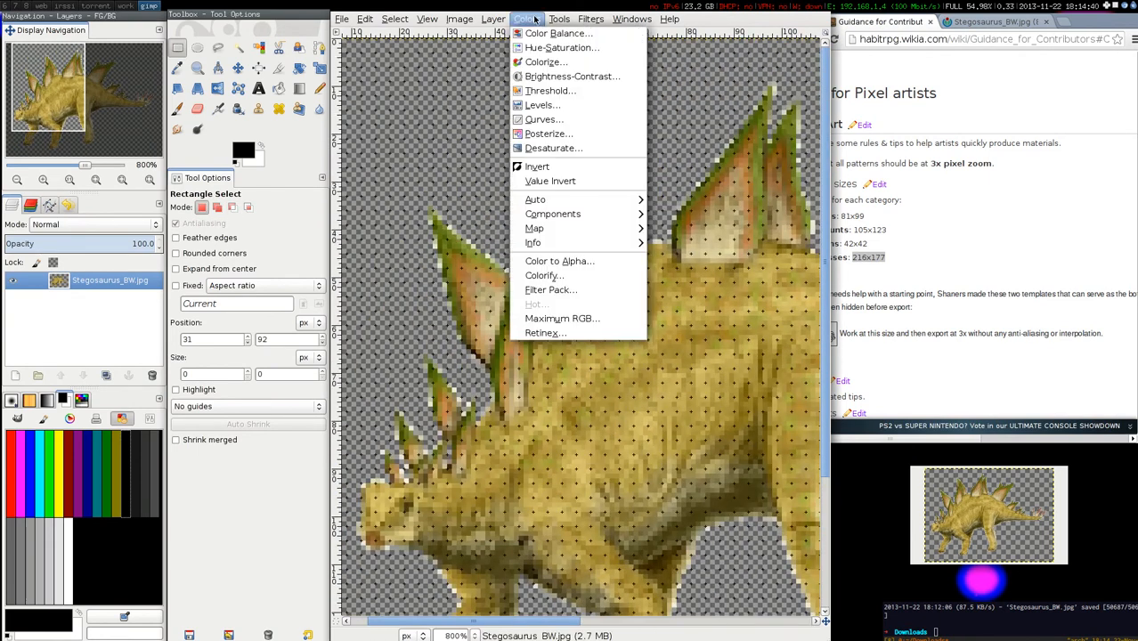
pyautogui.moveTo(561, 47)
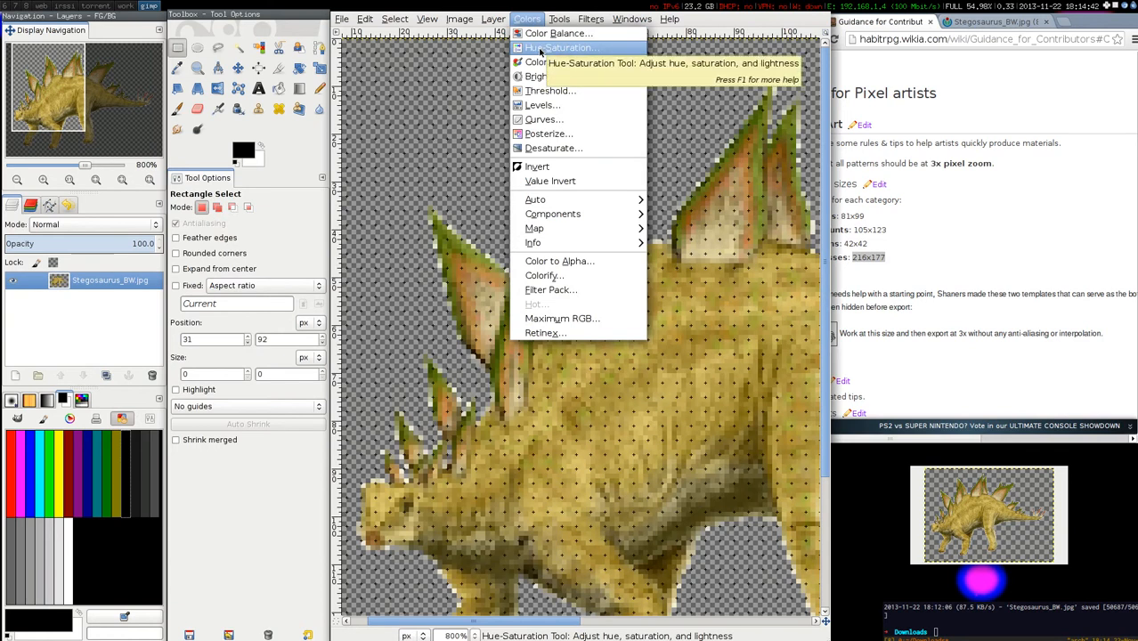
pyautogui.click(549, 133)
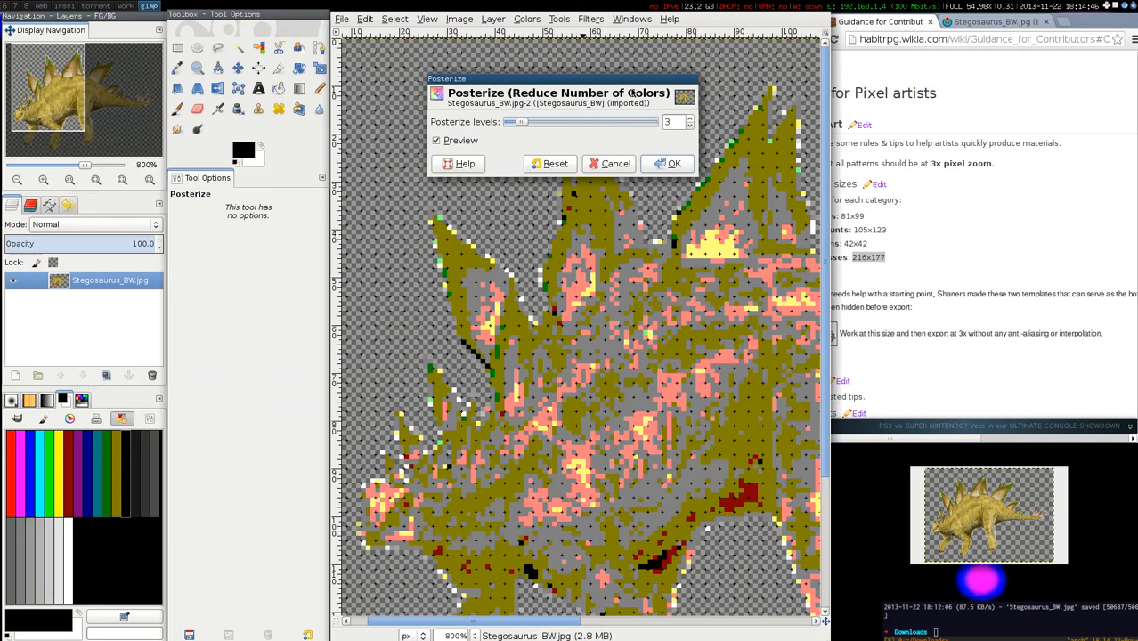
pyautogui.click(690, 118)
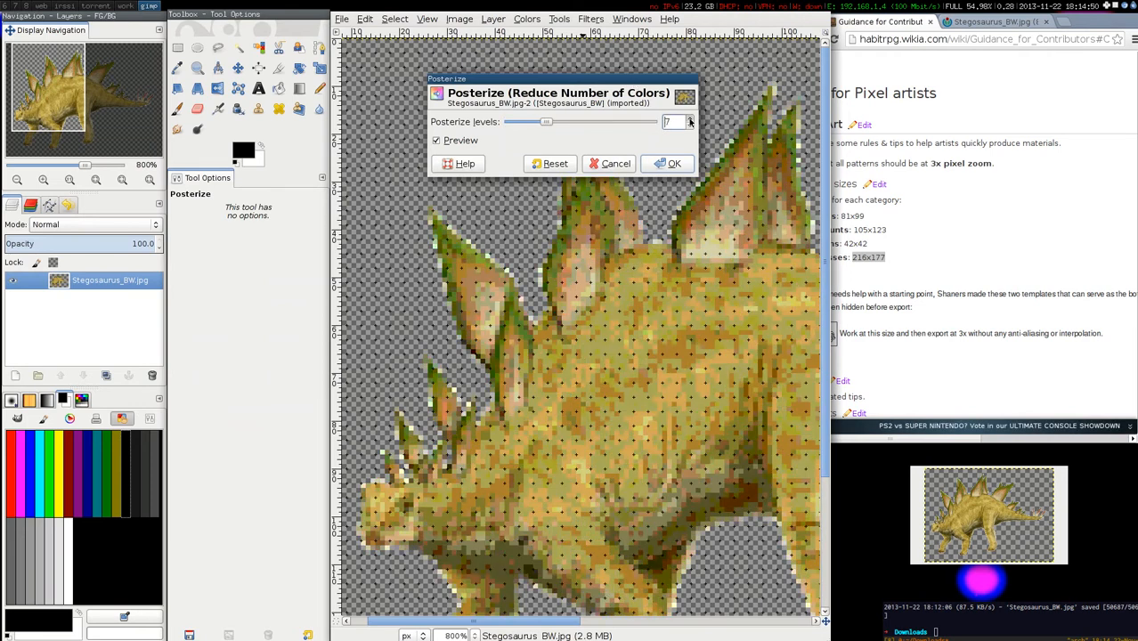
pyautogui.click(689, 124)
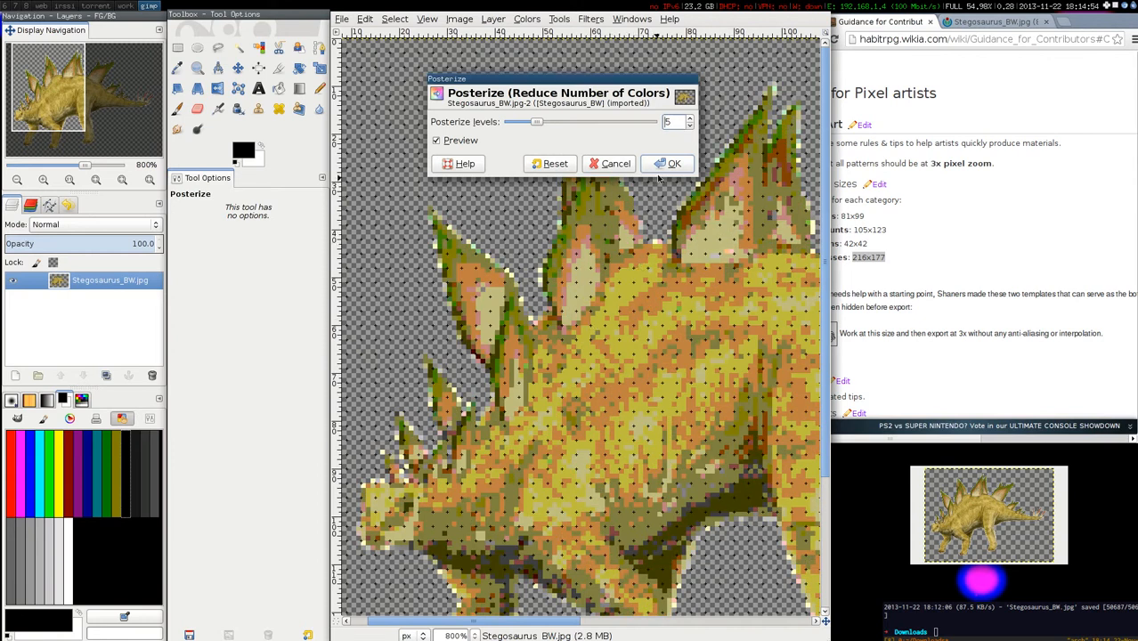
pyautogui.click(666, 163)
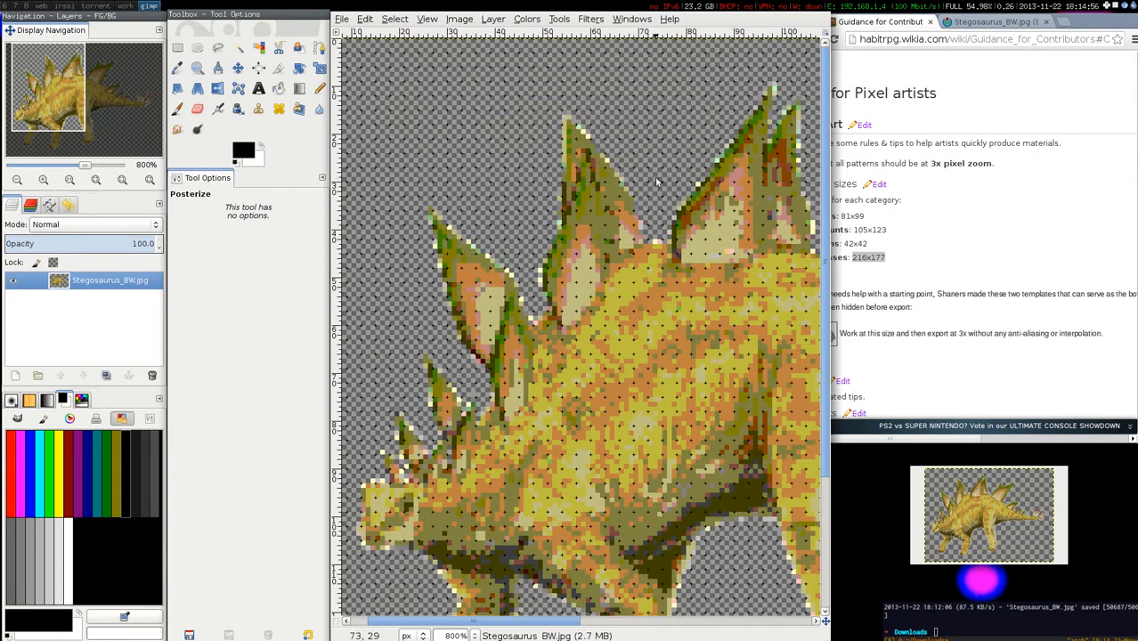
pyautogui.moveTo(512, 261)
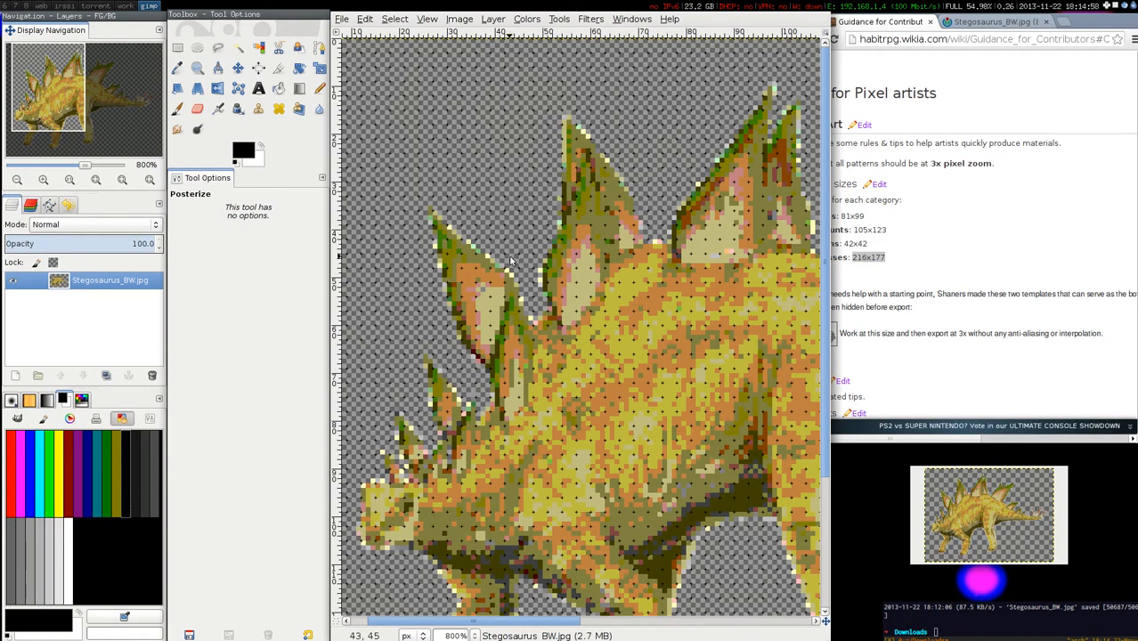
pyautogui.moveTo(532, 251)
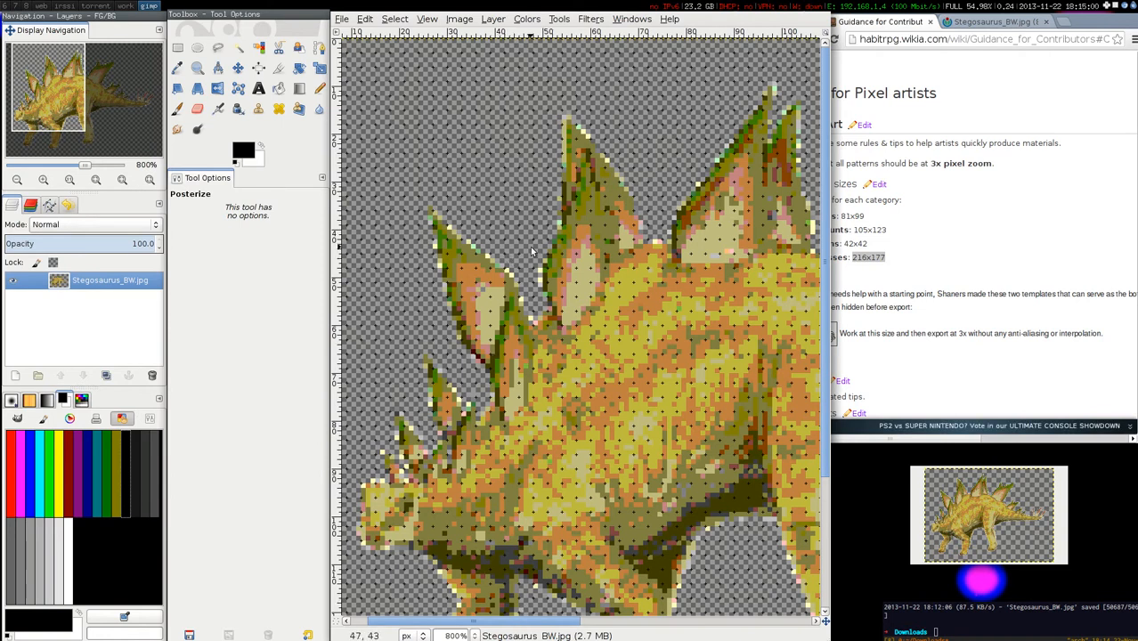
pyautogui.moveTo(531, 249)
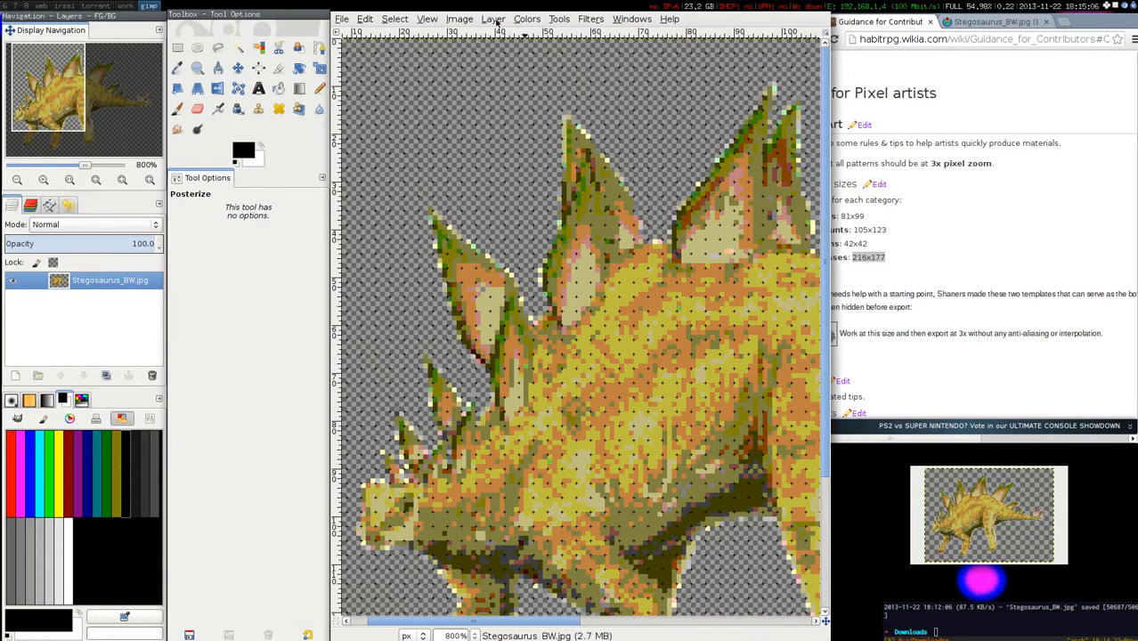
# Raise Brightness-Contrast contrast to about 51, moving the dialog aside before confirming
pyautogui.click(527, 18)
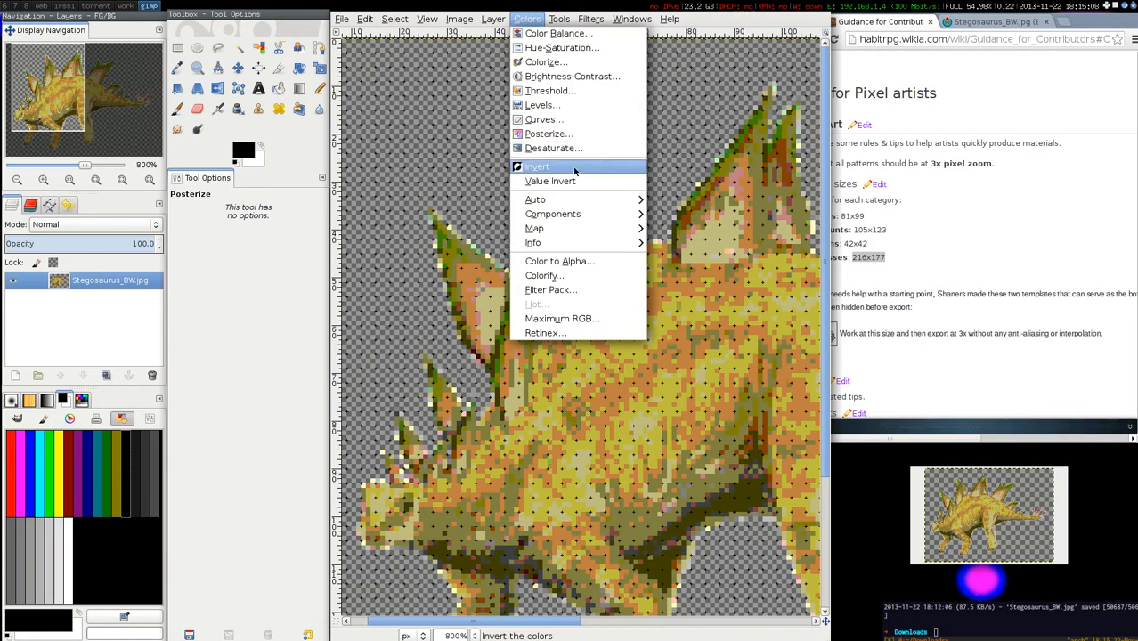
pyautogui.click(572, 76)
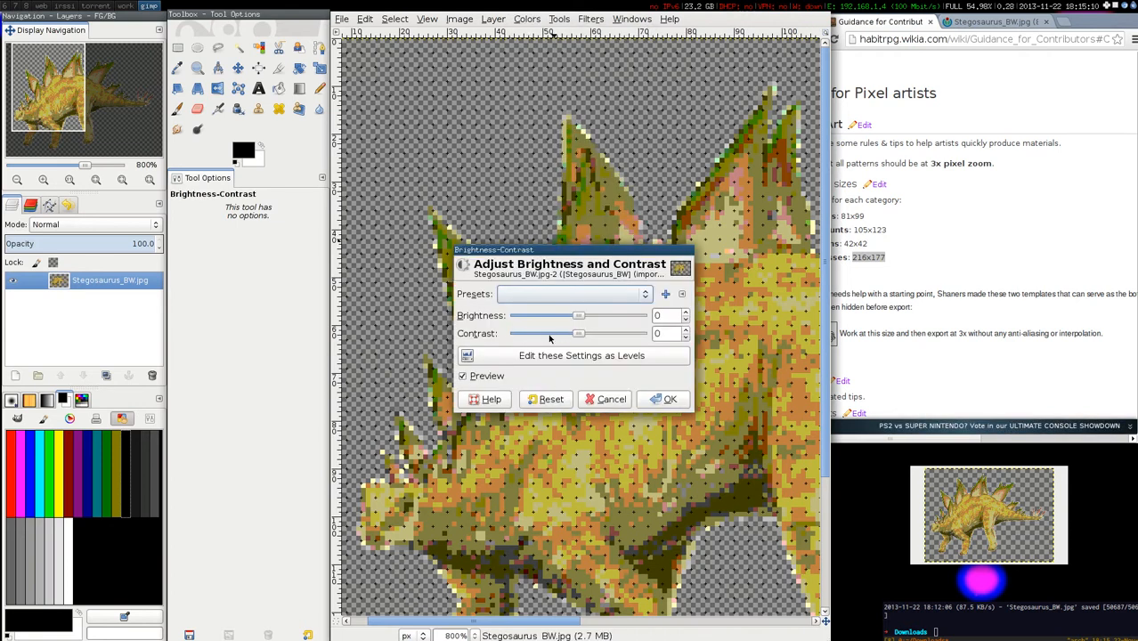
pyautogui.moveTo(578, 333); pyautogui.dragTo(603, 333)
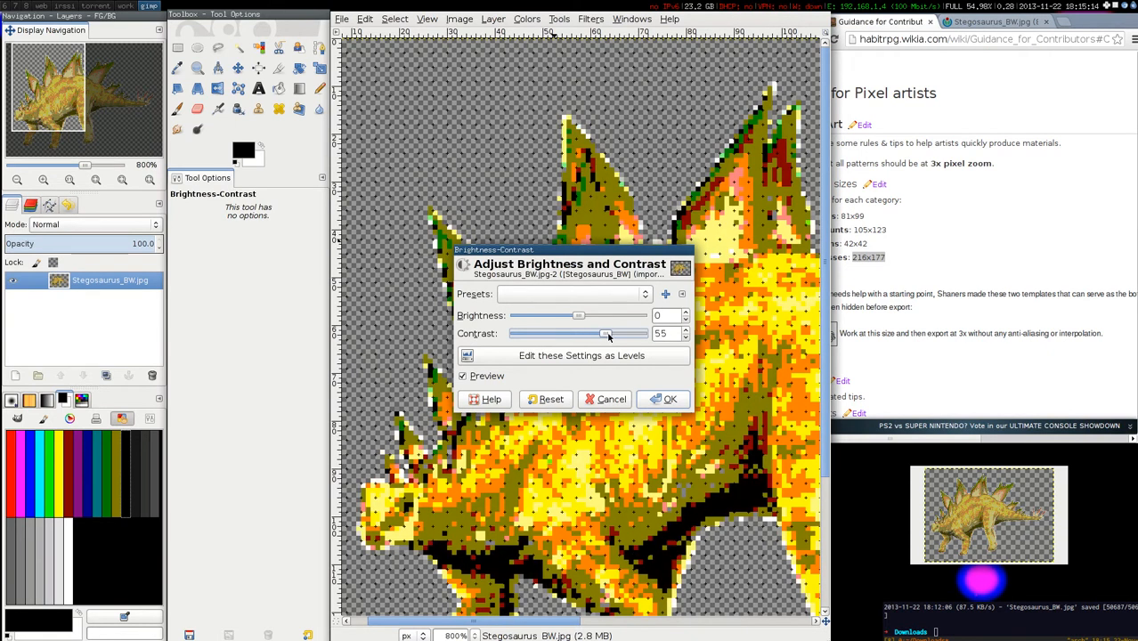
pyautogui.moveTo(608, 333); pyautogui.dragTo(603, 333)
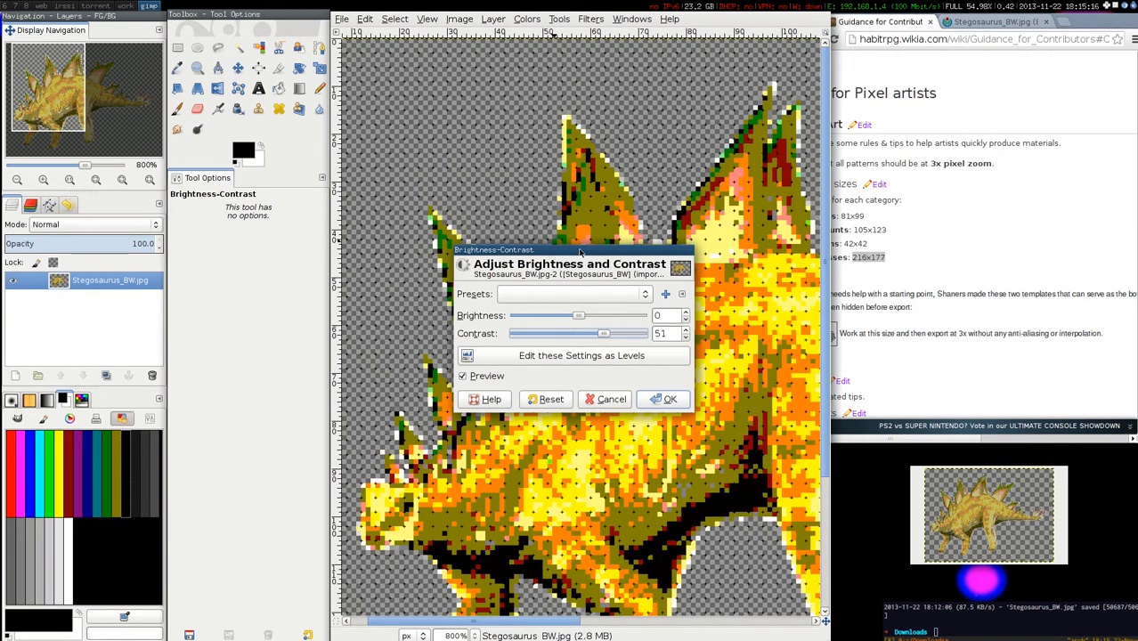
pyautogui.moveTo(570, 249); pyautogui.dragTo(521, 58)
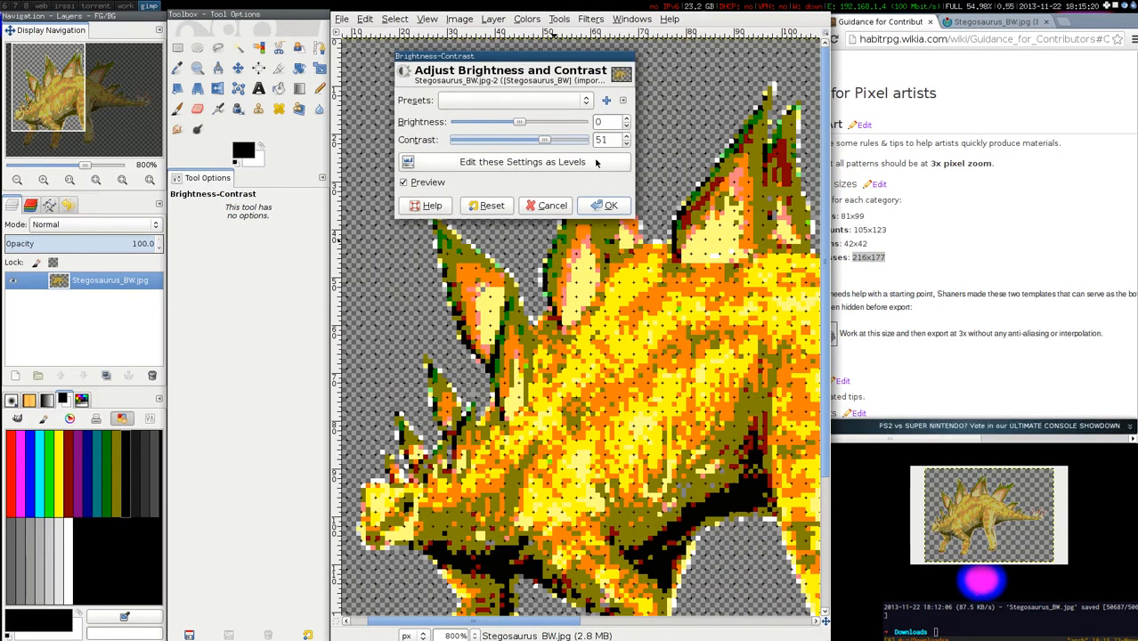
pyautogui.click(605, 205)
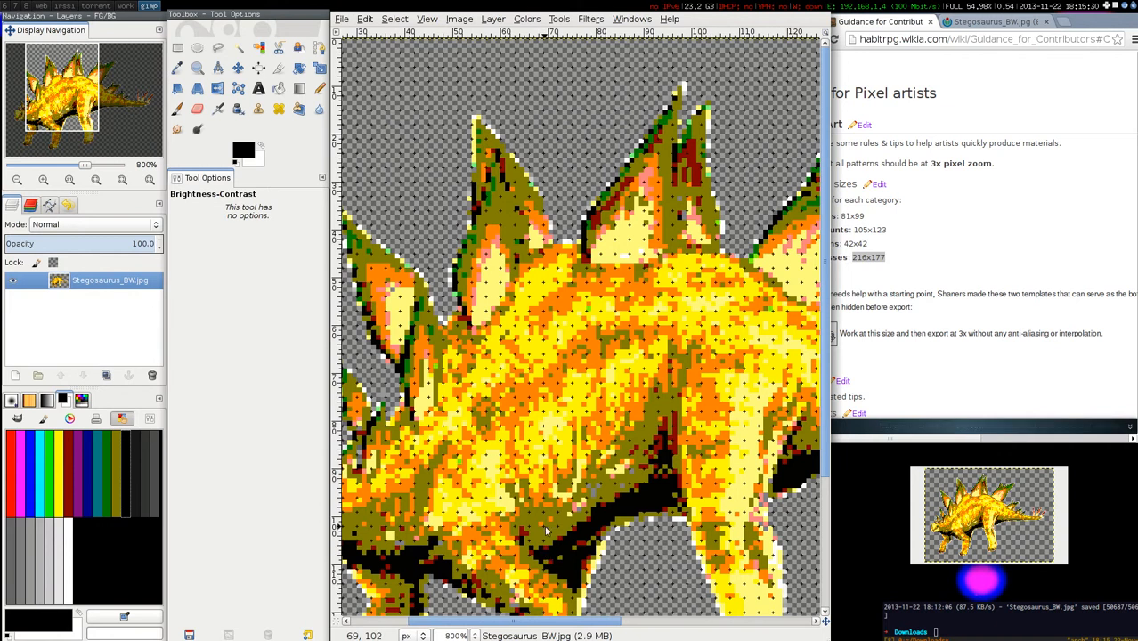
# Apply the Blur > Pixelize filter to the contrast-boosted Stegosaurus
pyautogui.click(590, 19)
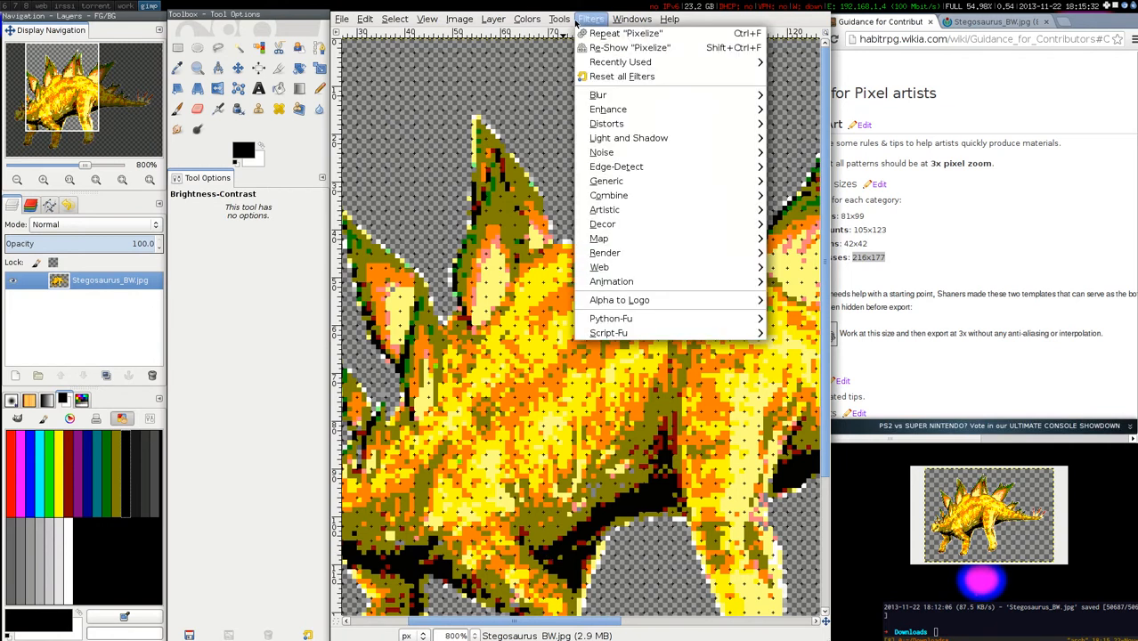
pyautogui.moveTo(597, 94)
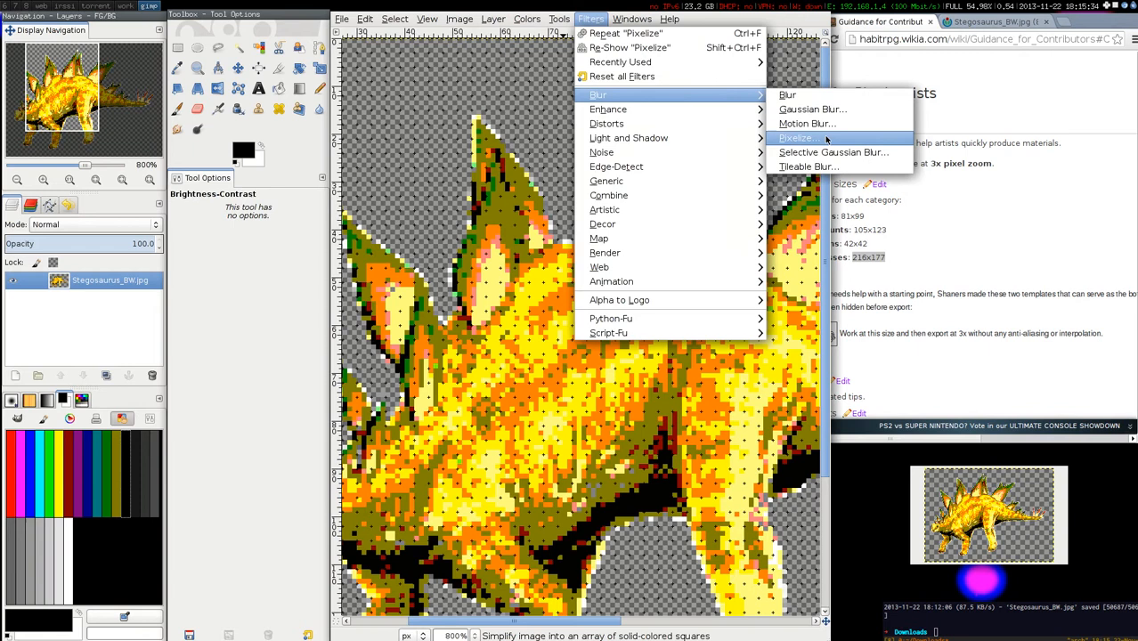
pyautogui.click(799, 138)
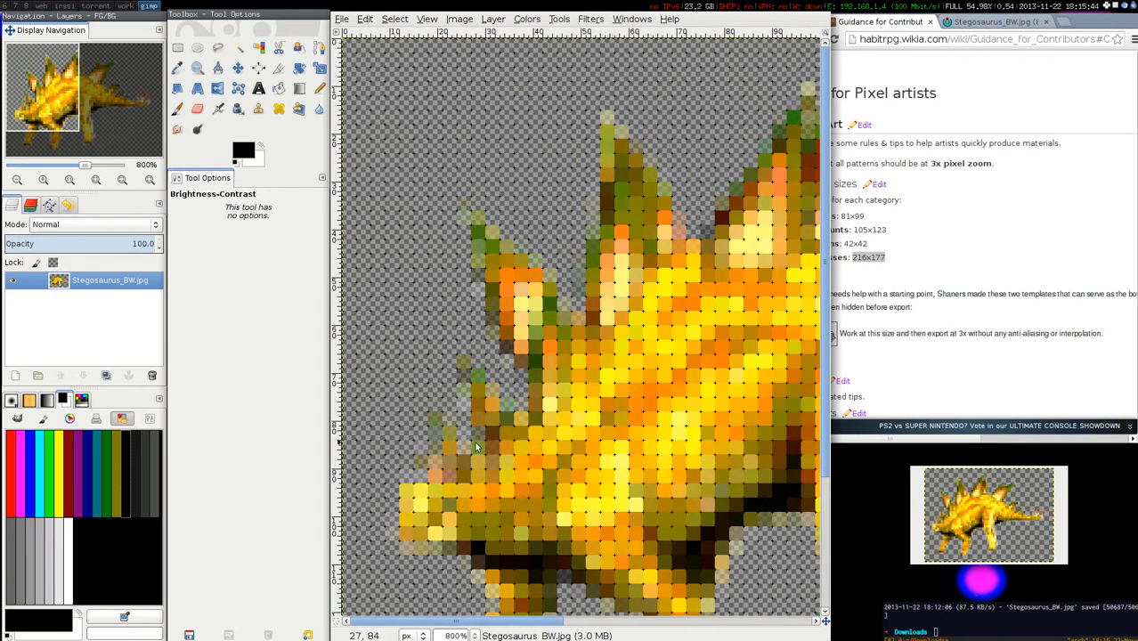
pyautogui.moveTo(545, 277)
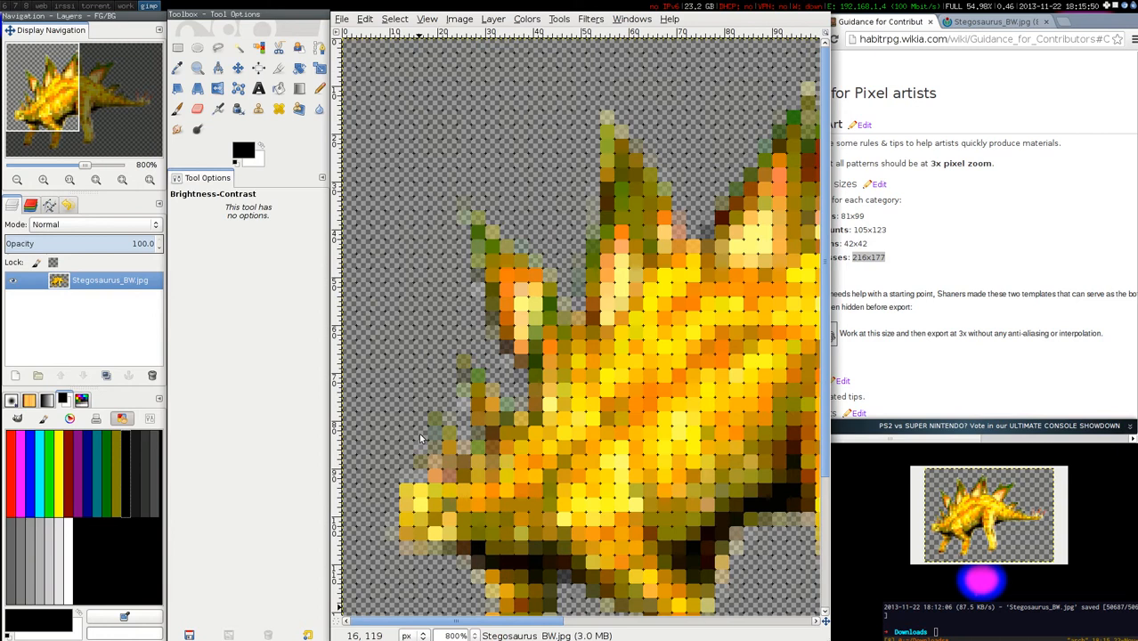
pyautogui.moveTo(436, 372)
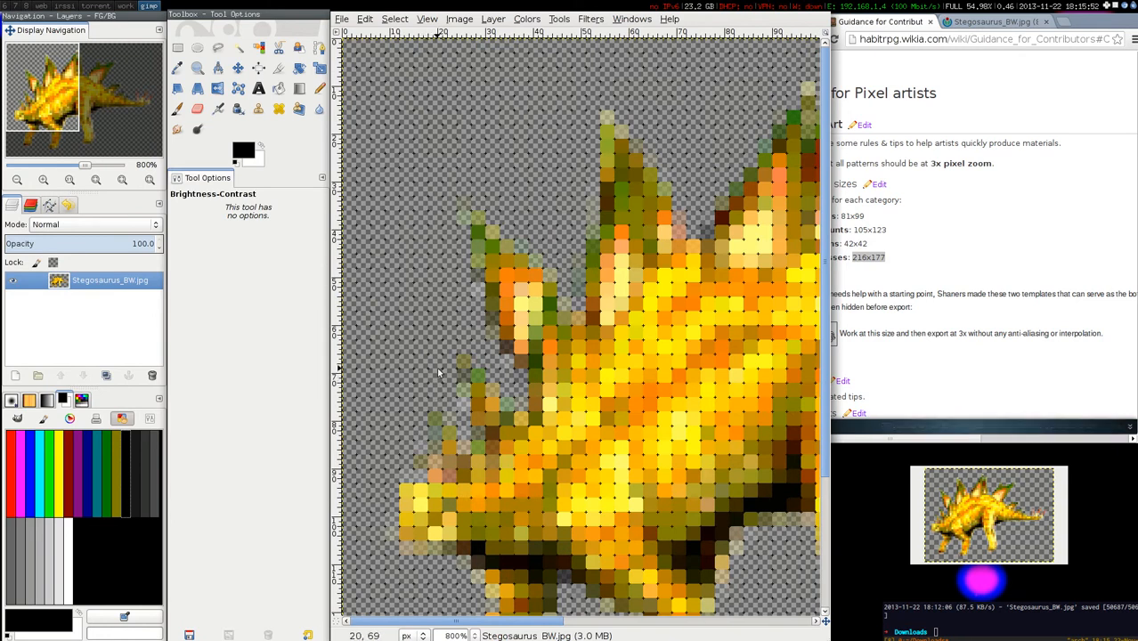
pyautogui.moveTo(223, 377)
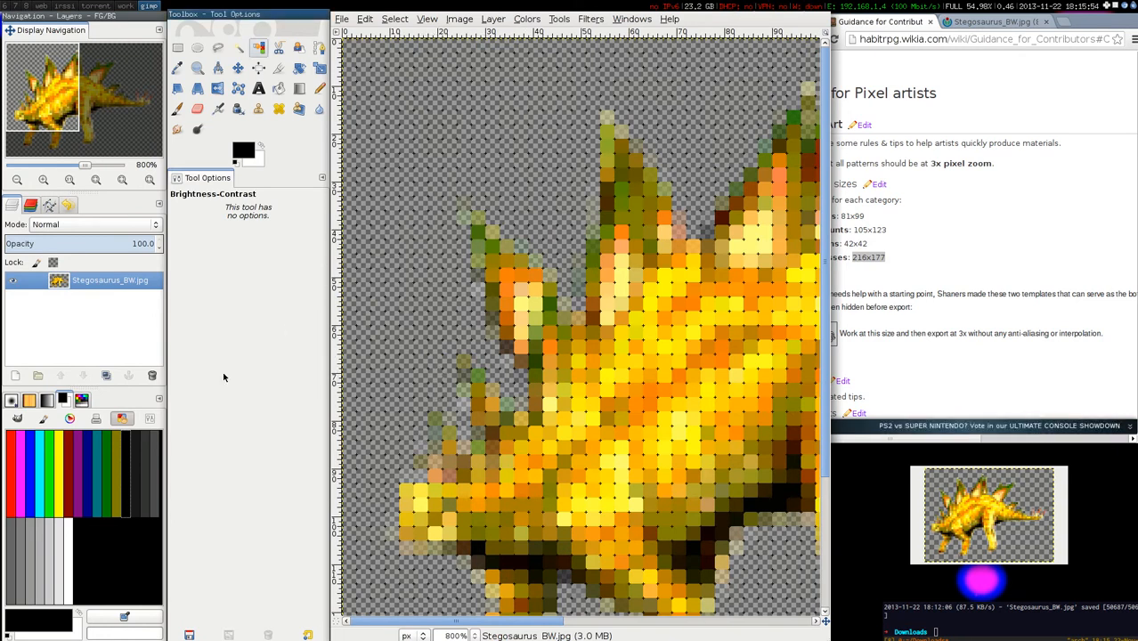
# Semi-Flatten the layer to replace partial transparency with the background colour
pyautogui.click(260, 144)
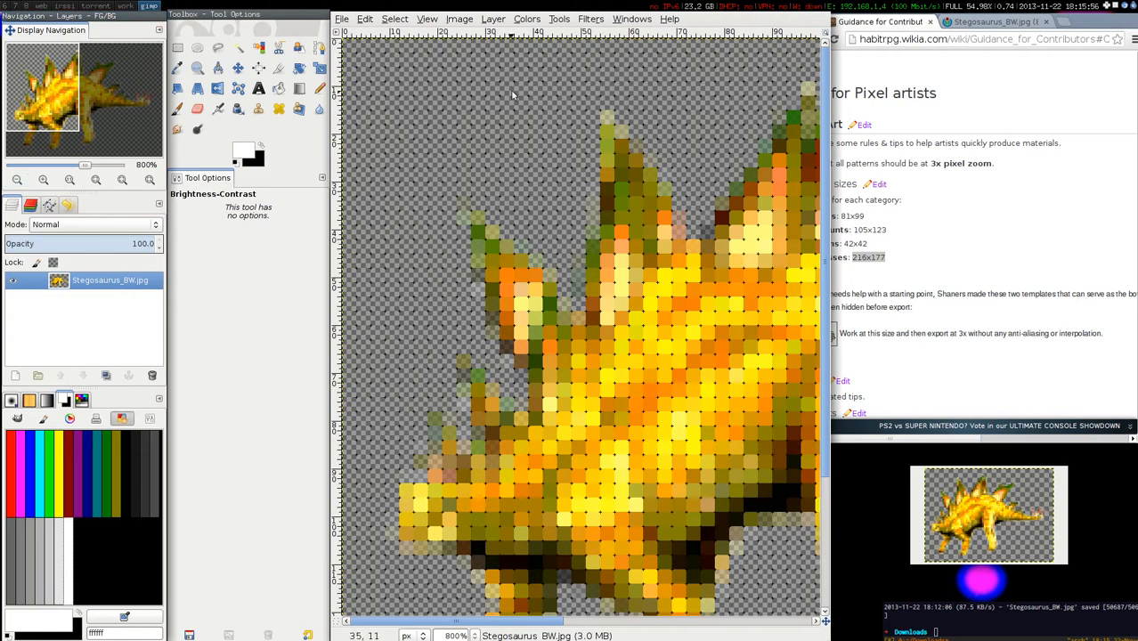
pyautogui.click(526, 19)
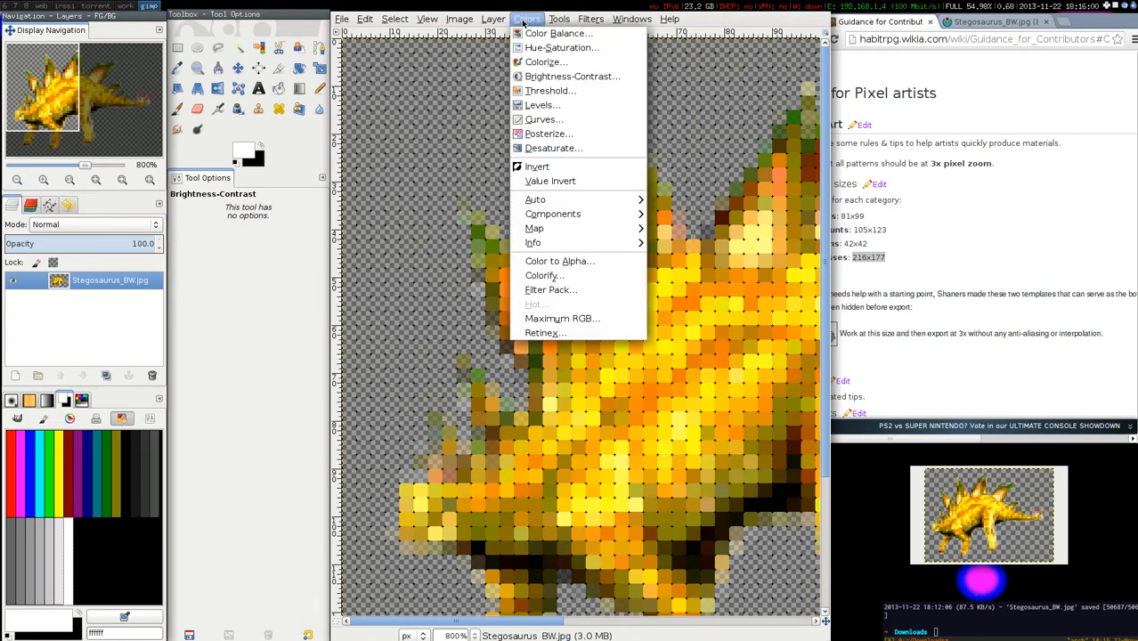
pyautogui.click(493, 18)
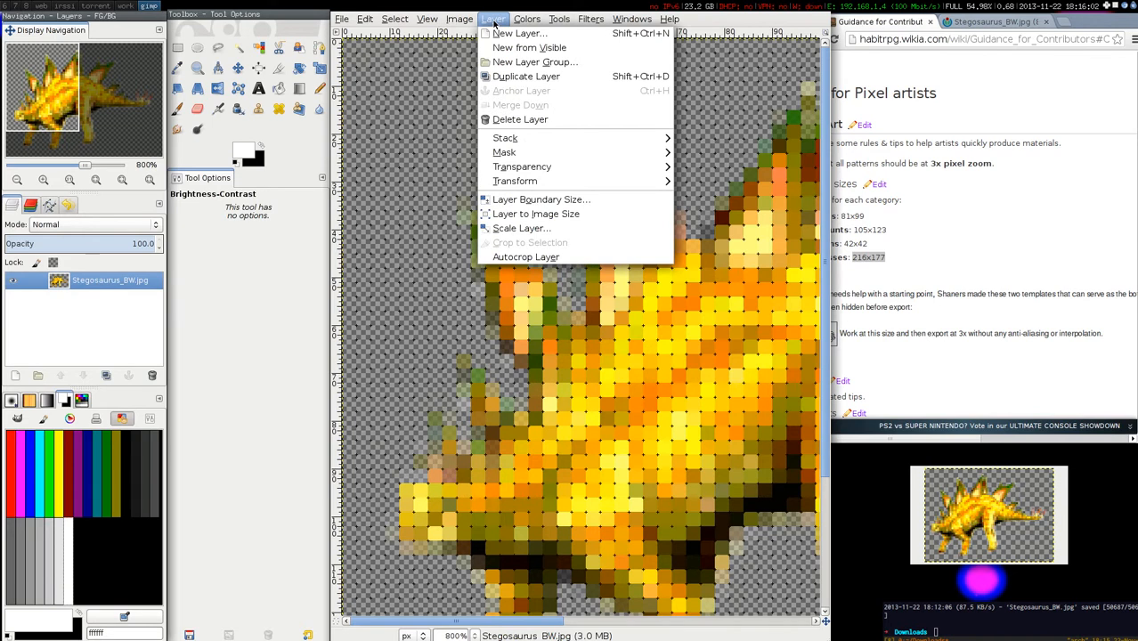
pyautogui.moveTo(521, 167)
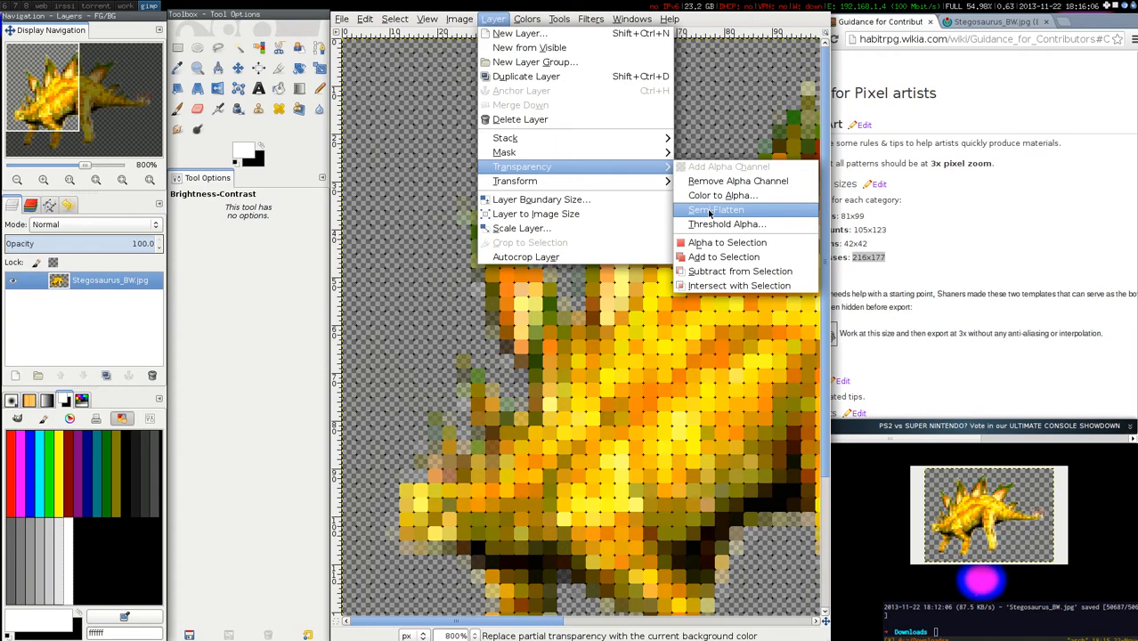
pyautogui.click(715, 209)
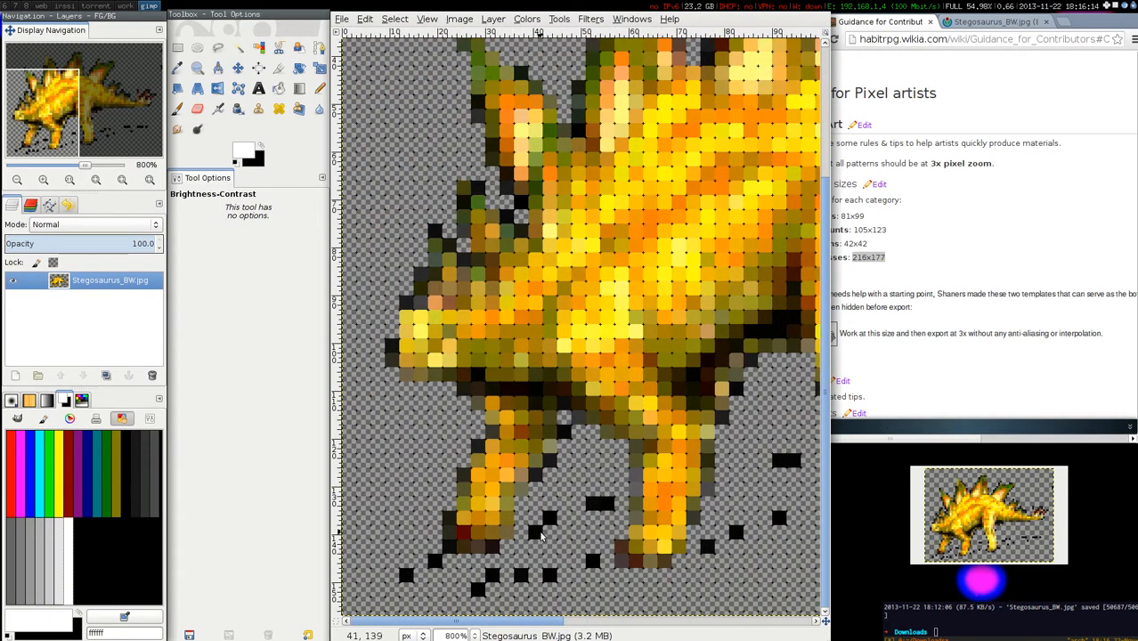
# Erase the stray black pixels below the Stegosaurus with a size-3 Eraser
pyautogui.click(196, 108)
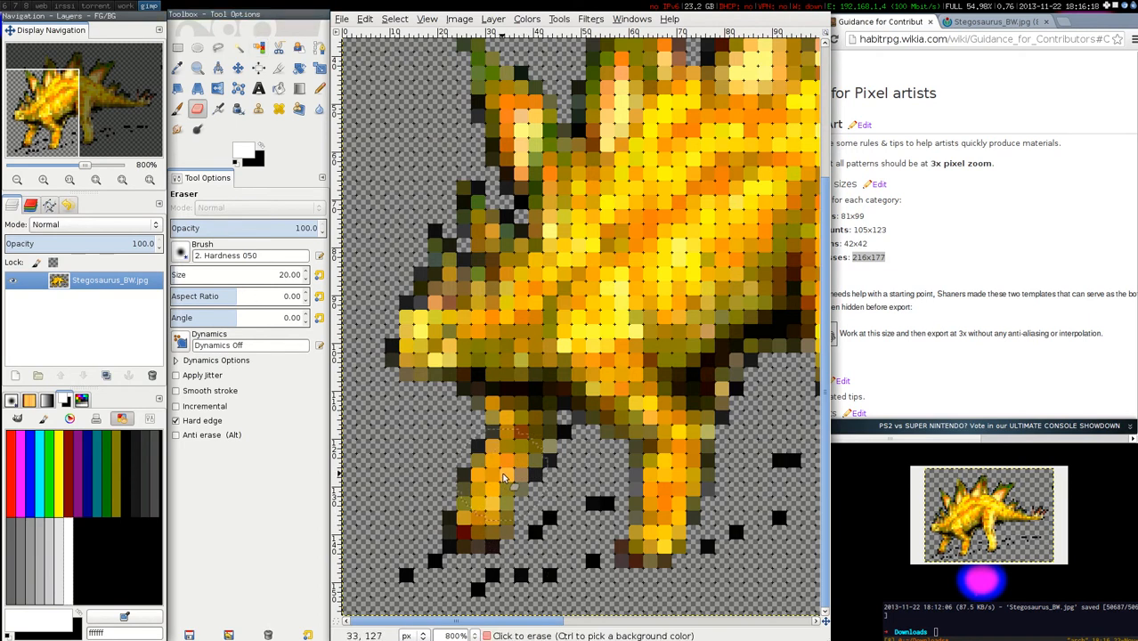
pyautogui.moveTo(196, 108)
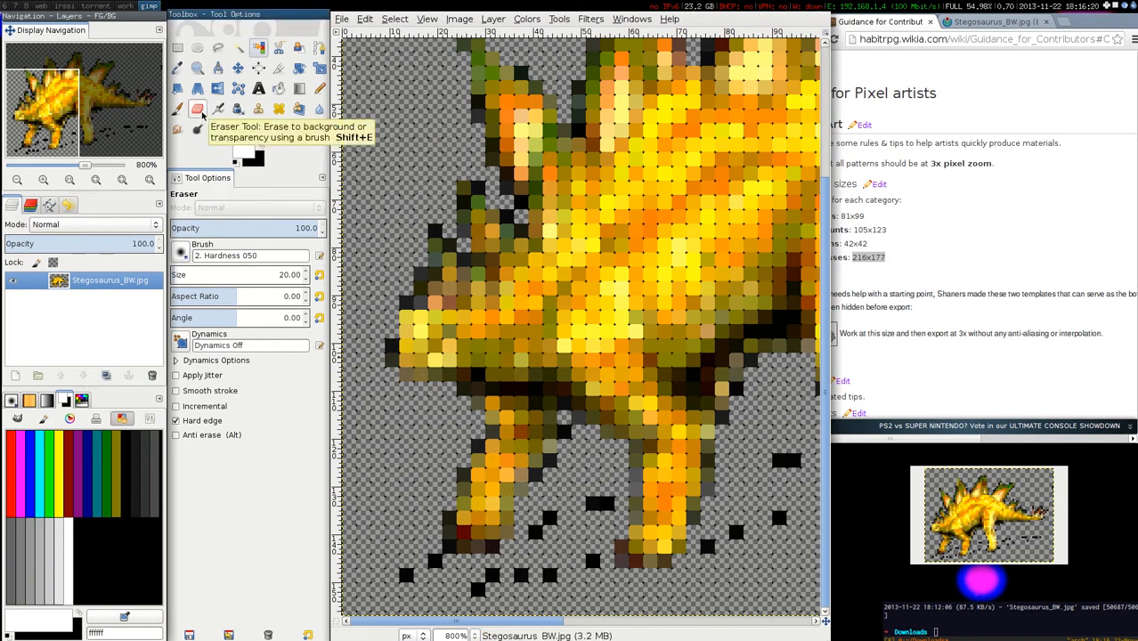
pyautogui.tripleClick(250, 274)
pyautogui.write('3')
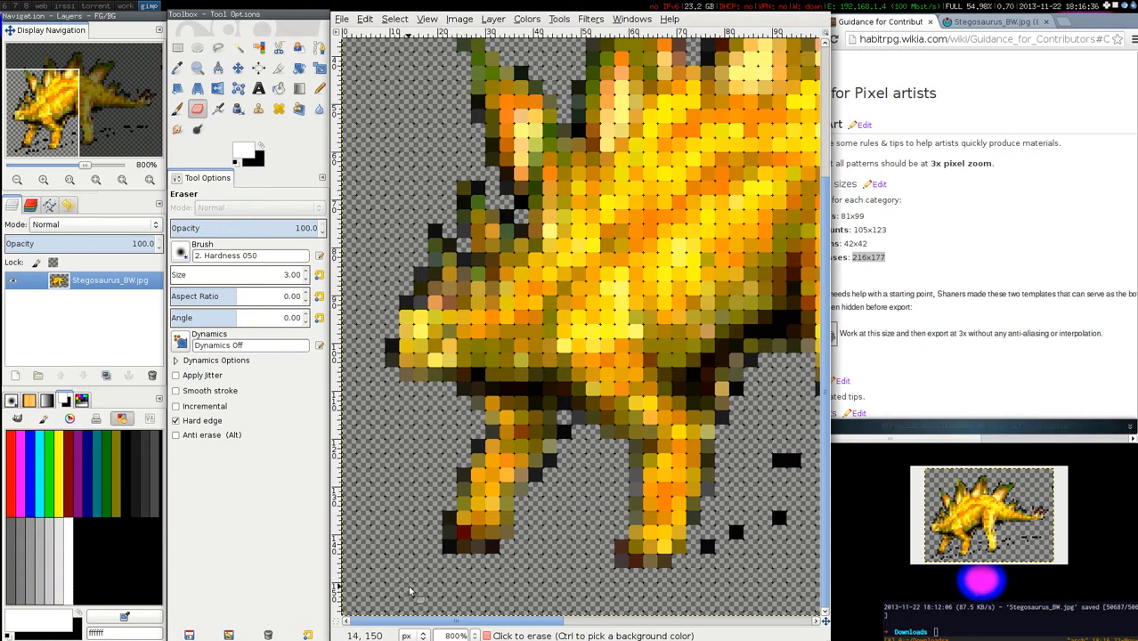
pyautogui.click(738, 534)
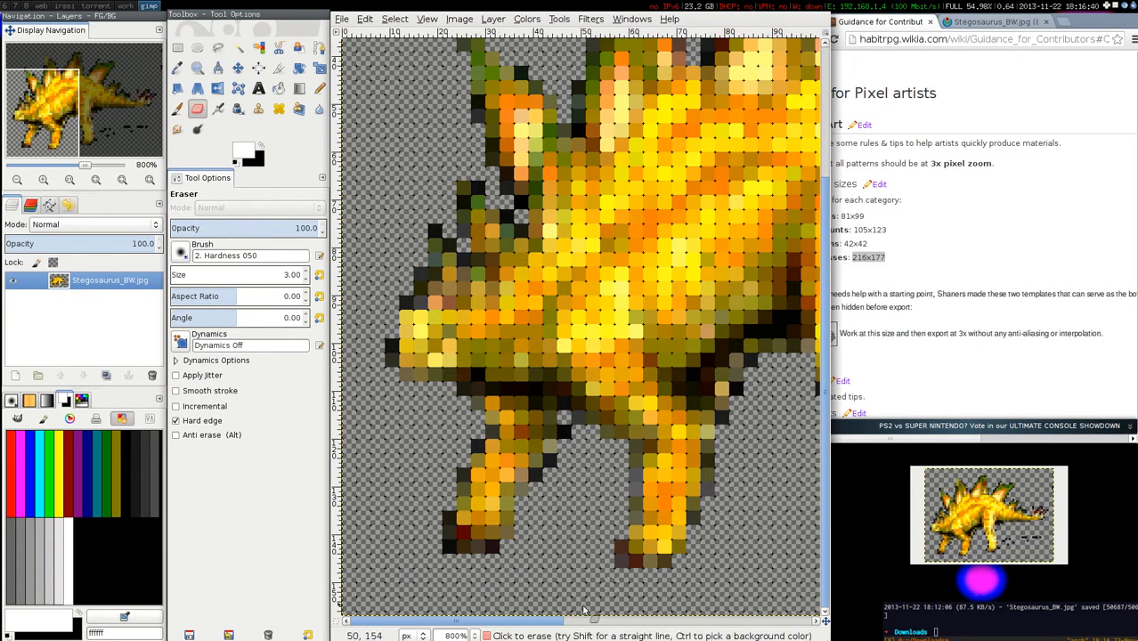
pyautogui.hscroll(3)
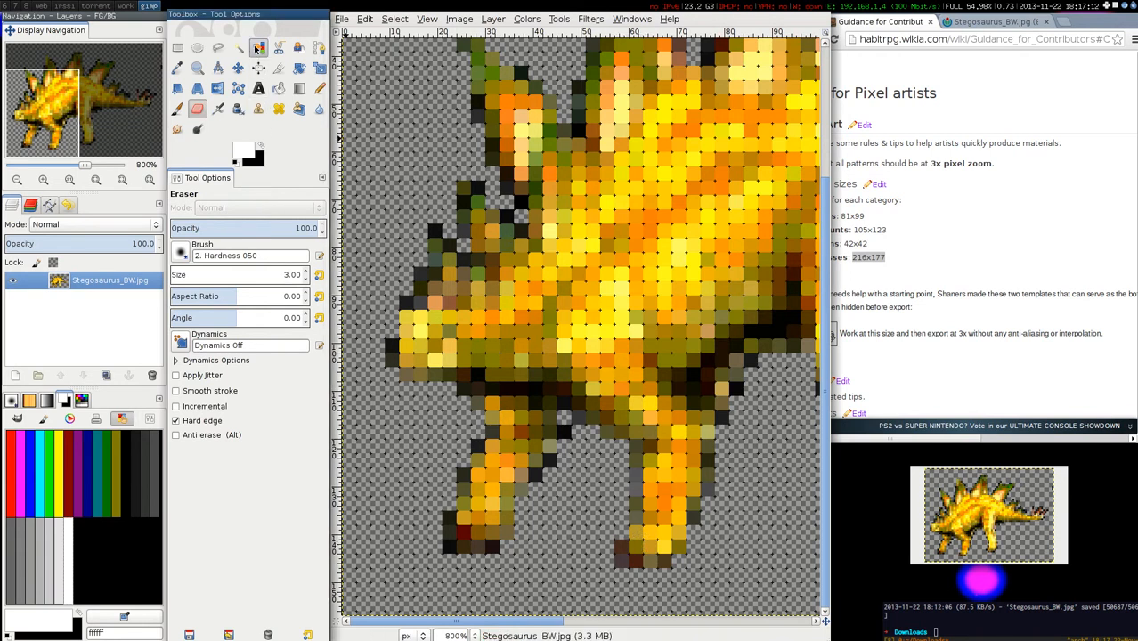
# Select the transparent background by colour and grow the selection by 1 px
pyautogui.click(259, 48)
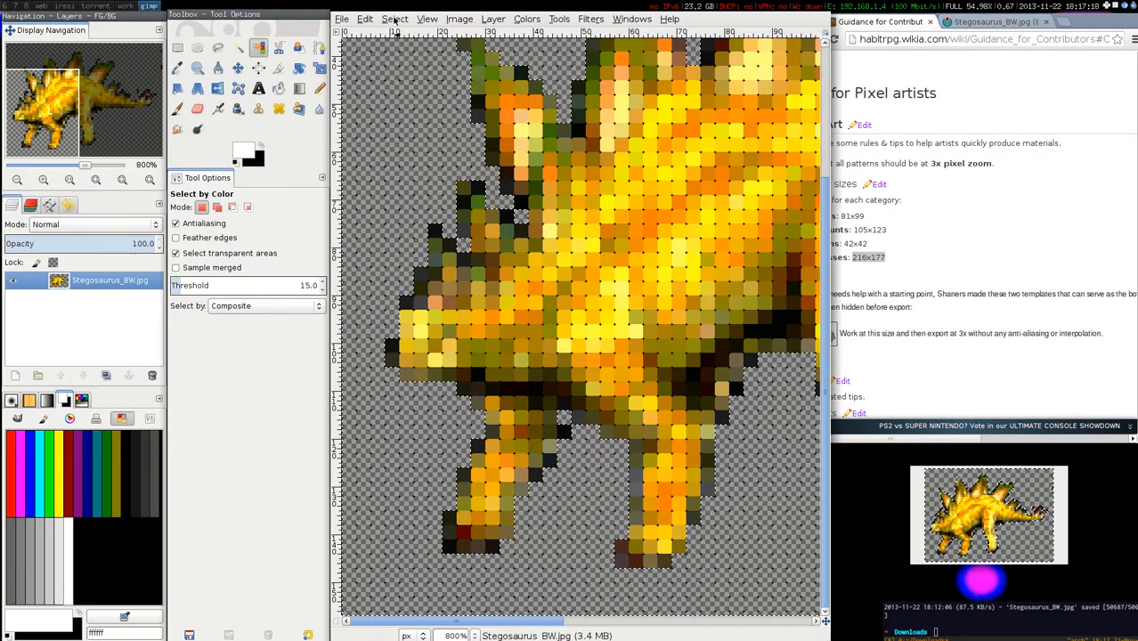
pyautogui.click(423, 196)
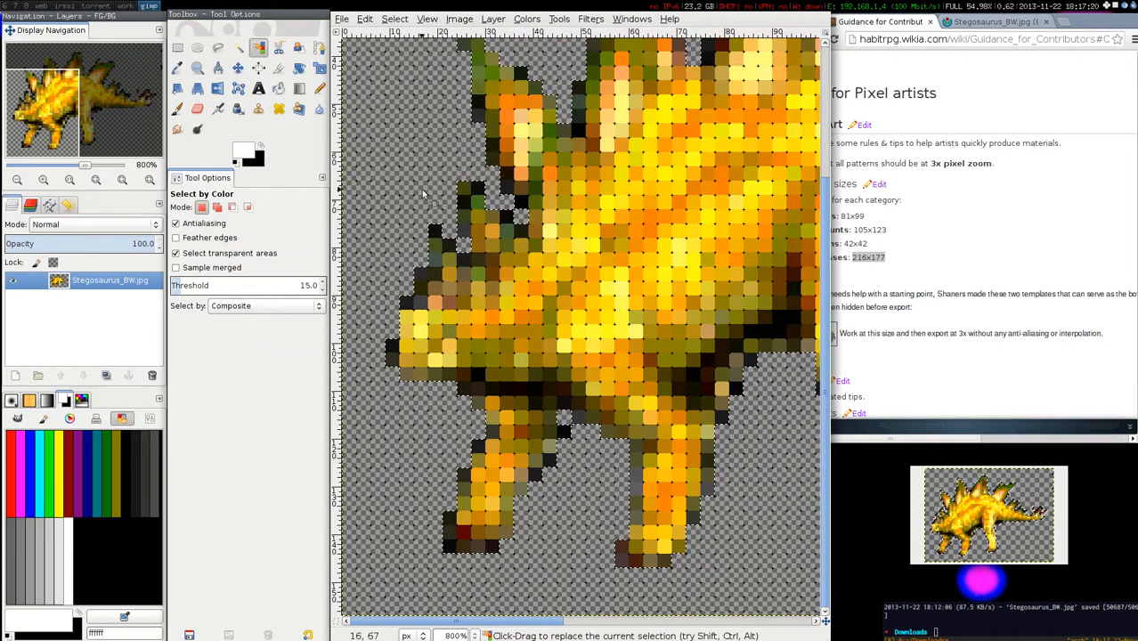
pyautogui.click(394, 19)
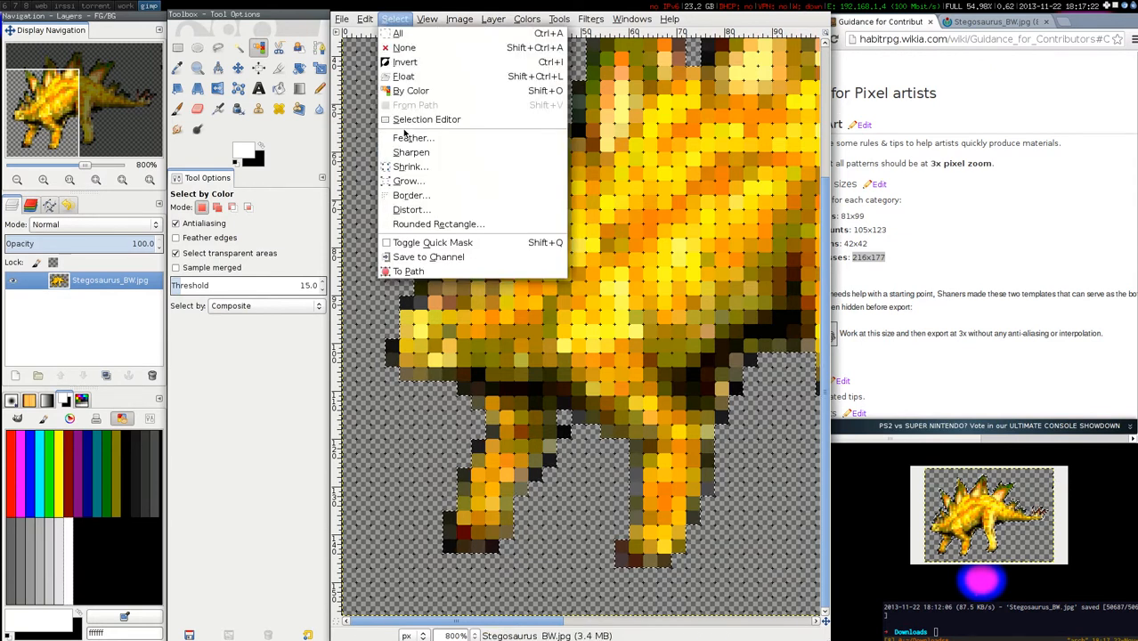
pyautogui.click(407, 181)
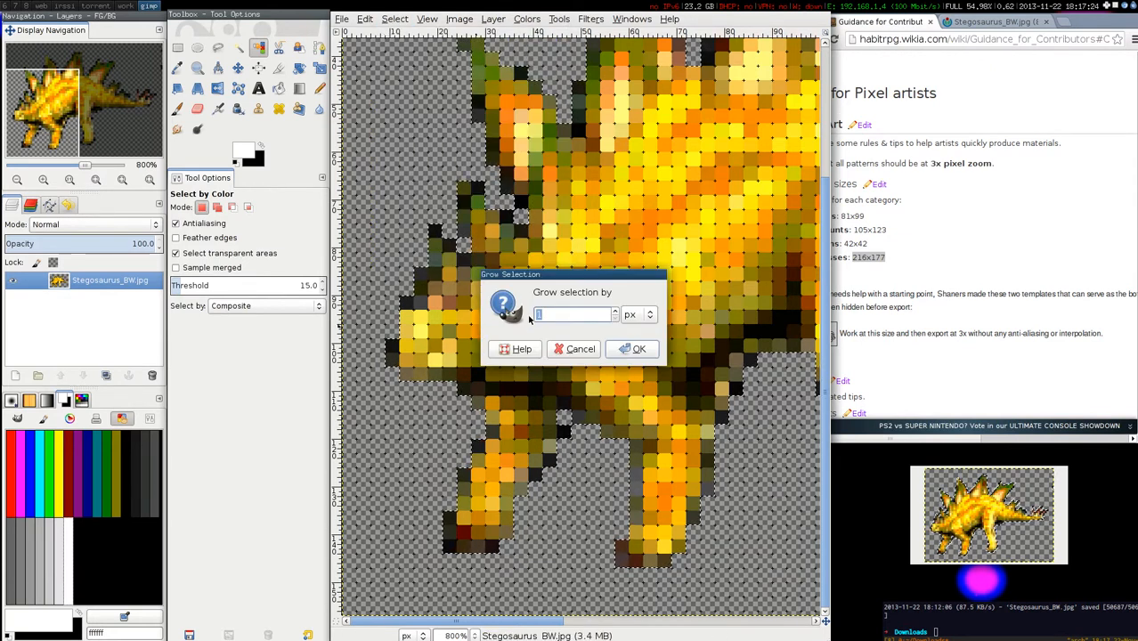
pyautogui.click(634, 348)
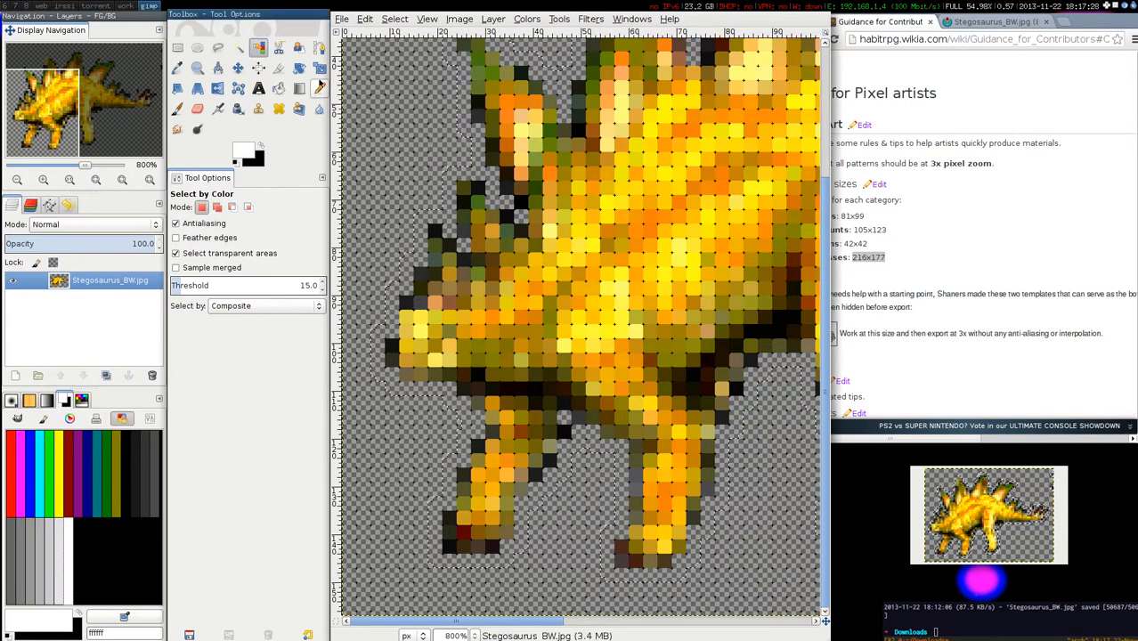
pyautogui.click(278, 87)
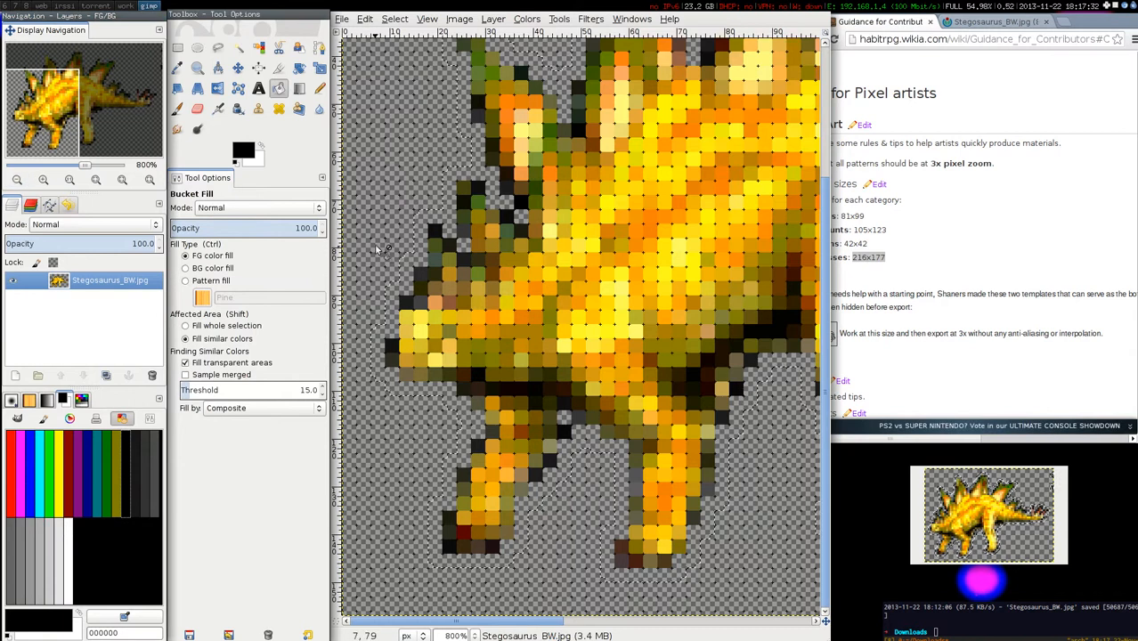
# Bucket-fill the grown border black to outline the Stegosaurus
pyautogui.click(421, 228)
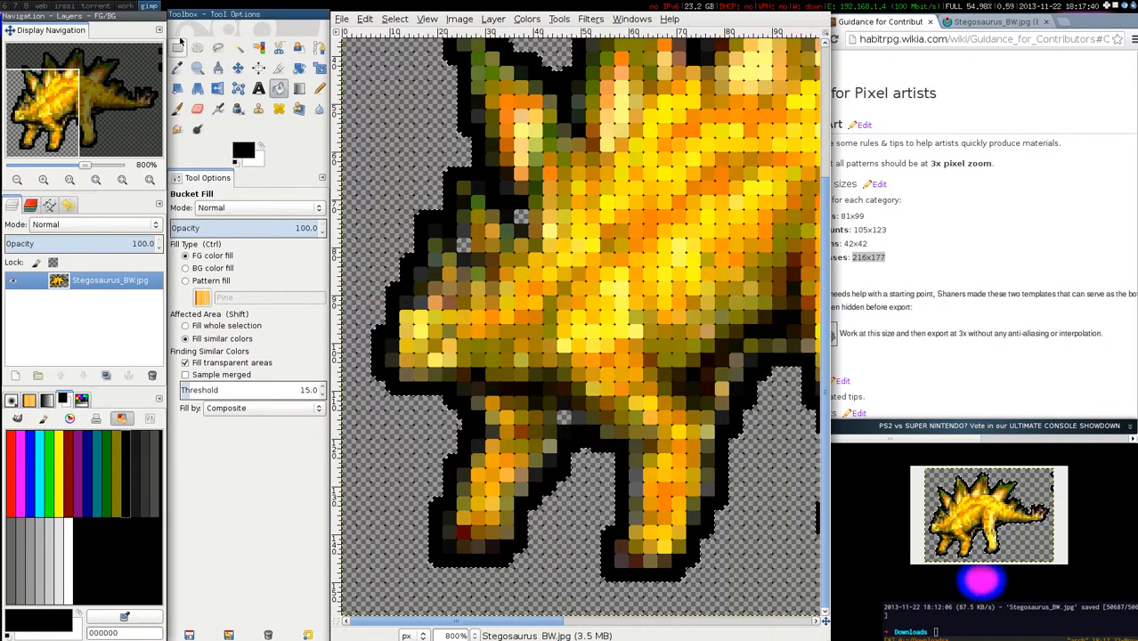
pyautogui.click(177, 47)
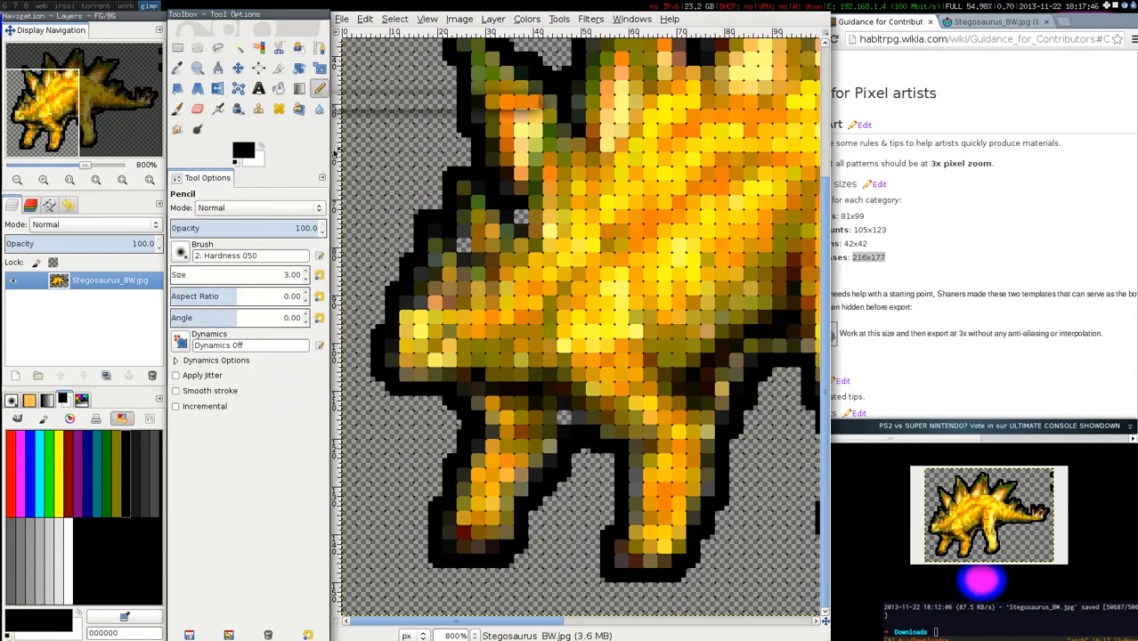
pyautogui.moveTo(535, 481)
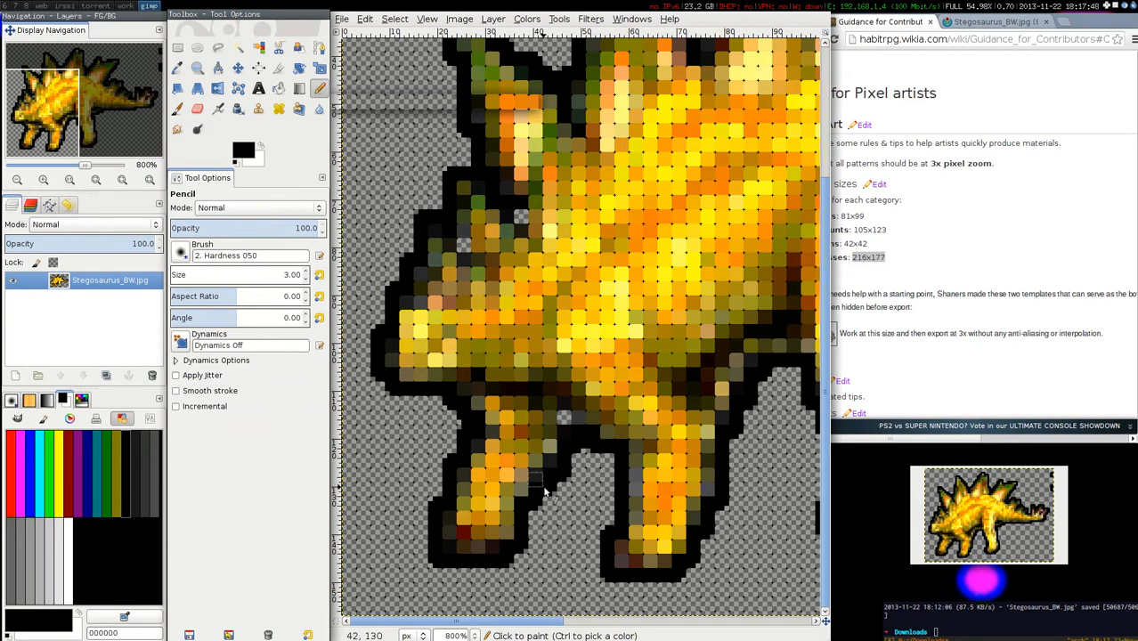
pyautogui.moveTo(329, 309)
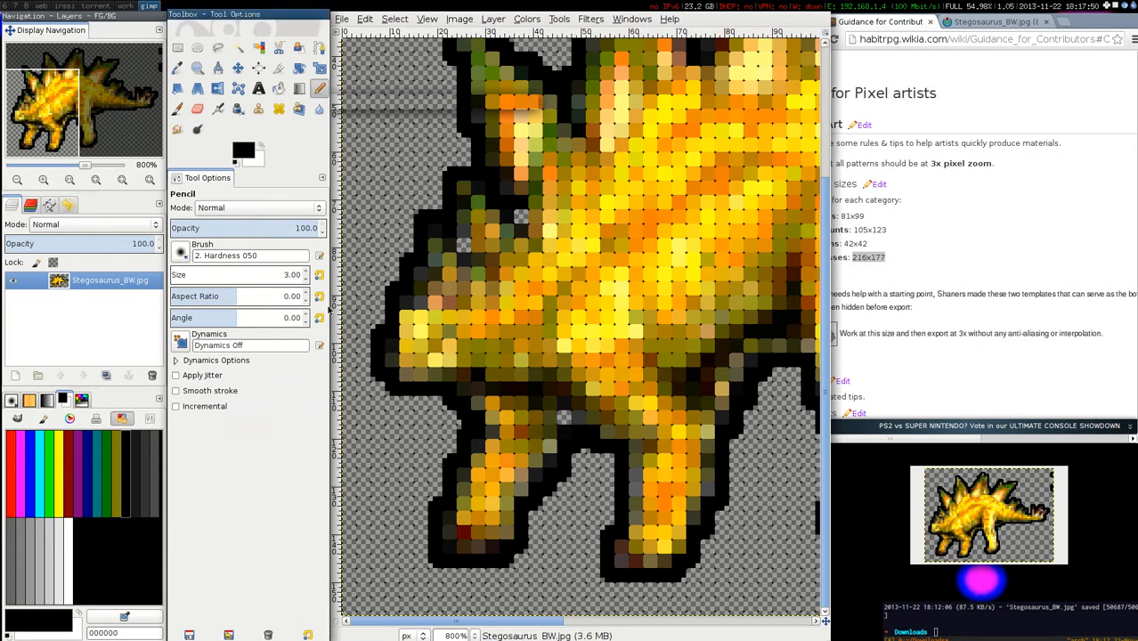
# Paint black pixels with a size-3 Pencil over outline gaps between the legs
pyautogui.click(197, 108)
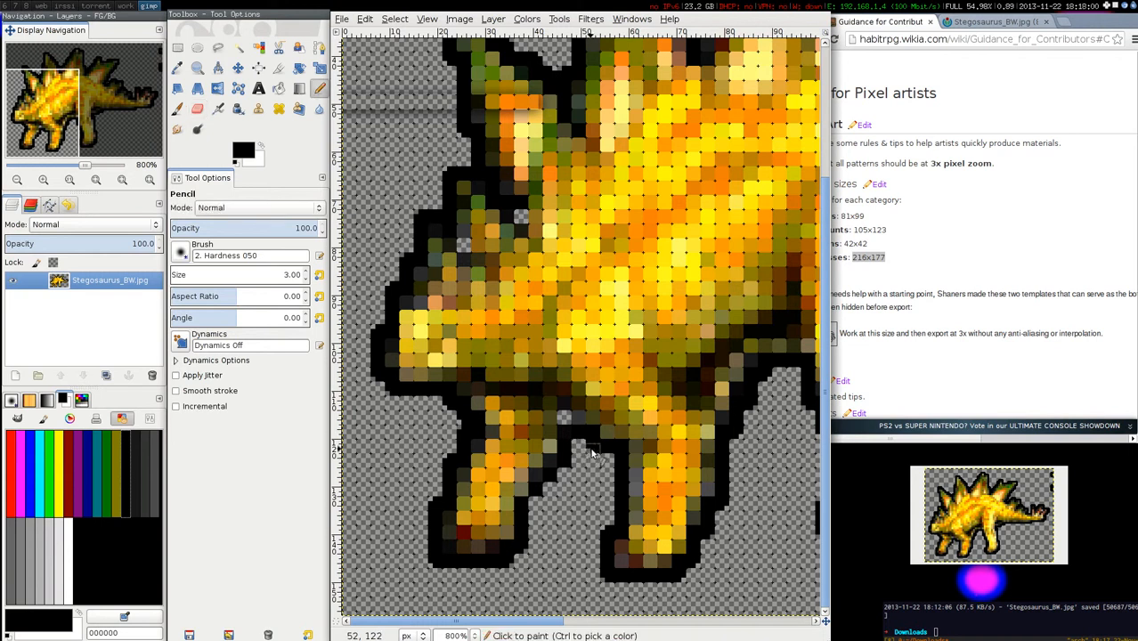
pyautogui.moveTo(480, 561)
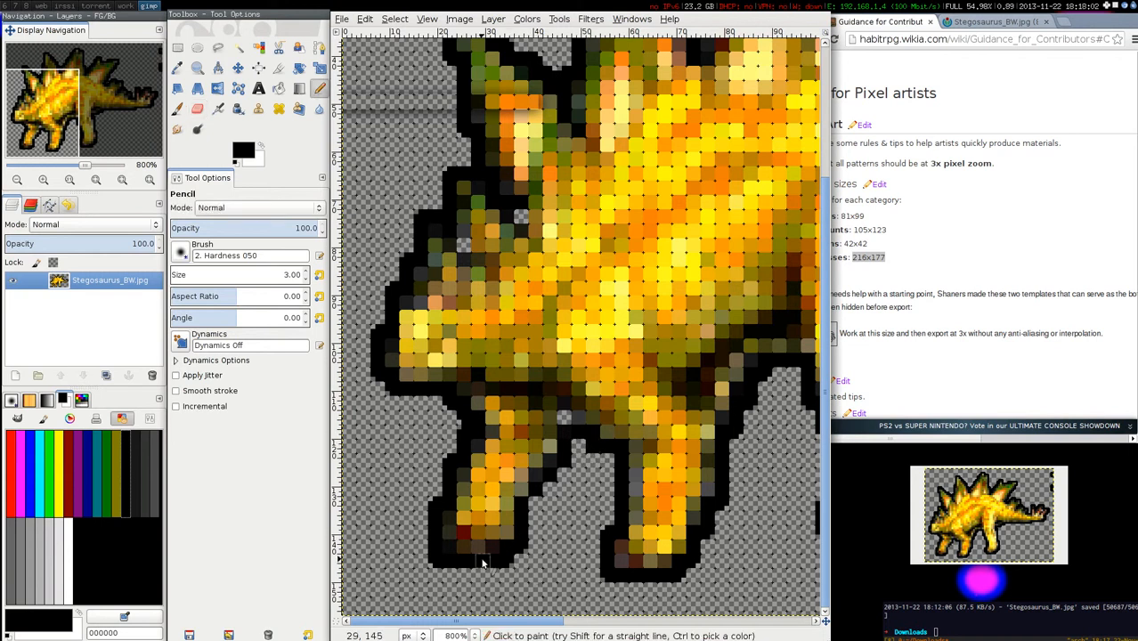
pyautogui.moveTo(461, 460)
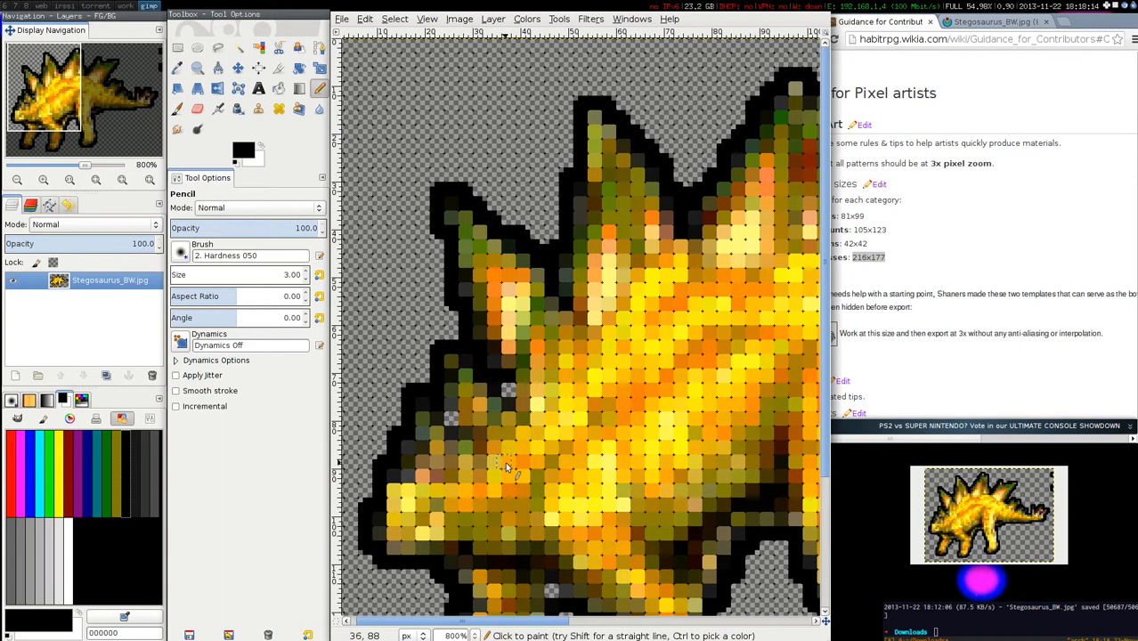
pyautogui.scroll(-3)
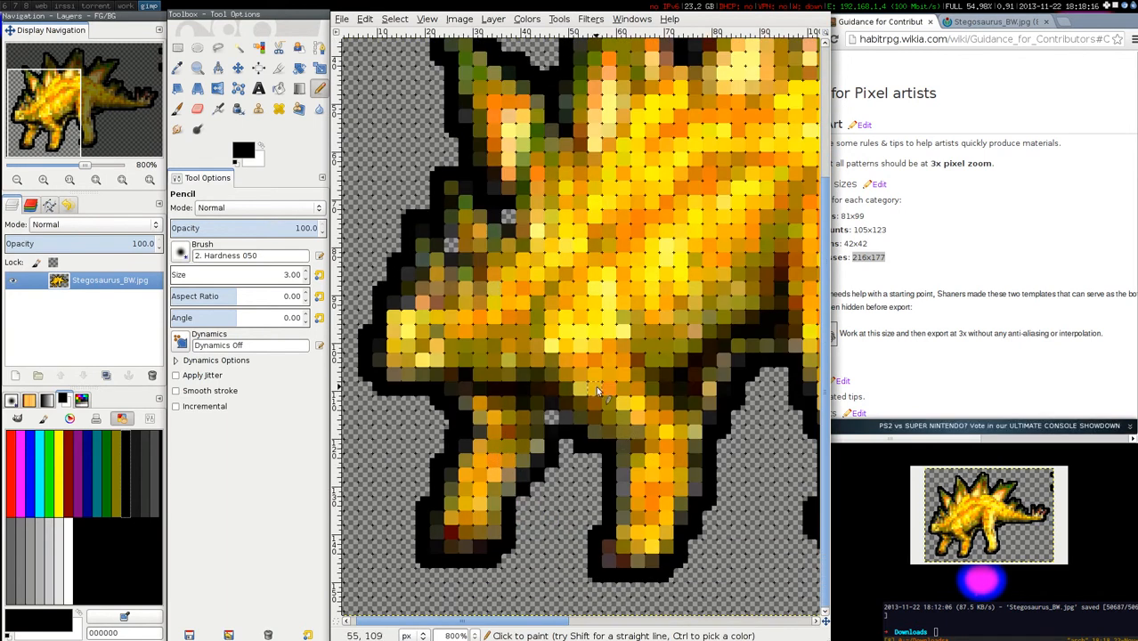